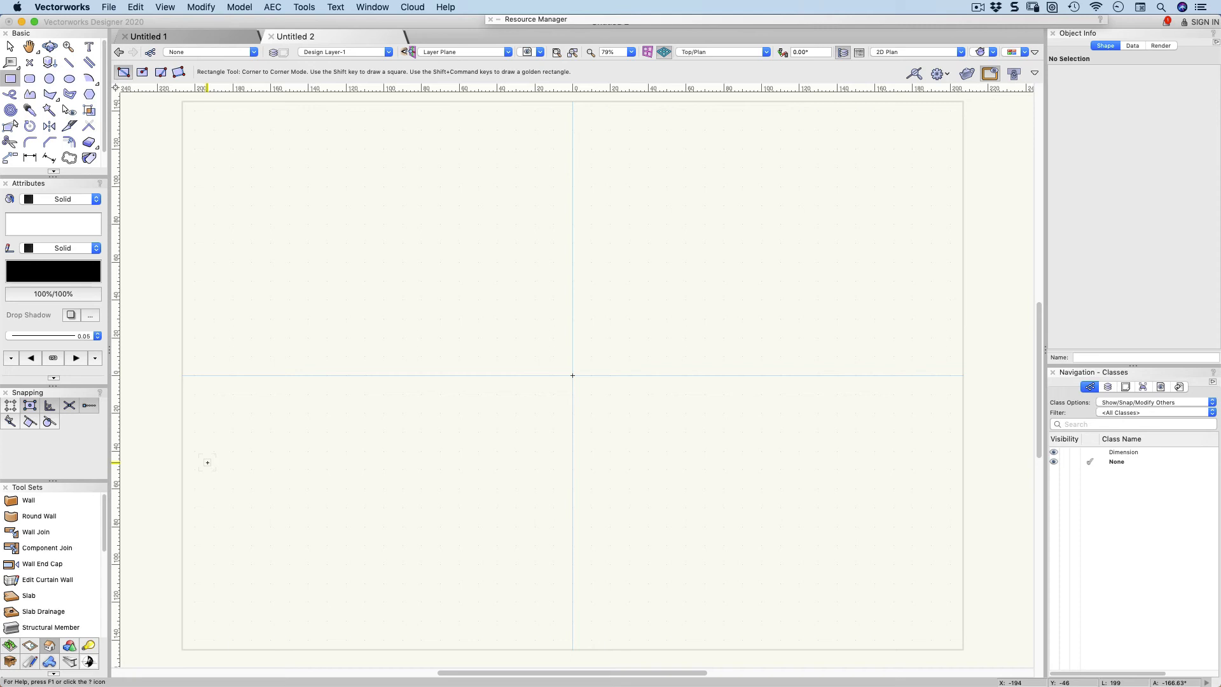
mouse_move(428, 272)
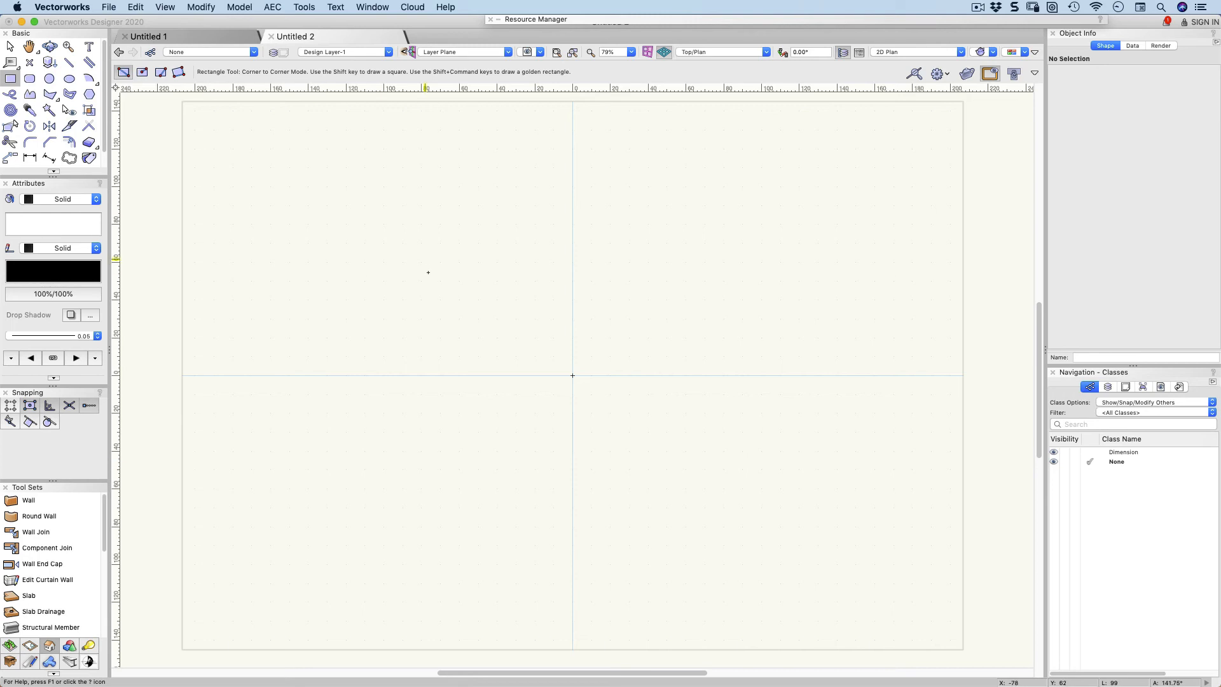
Draw the first square above left of centre and size it to 50 by 50 in Object Info.
drag(429, 268, 510, 351)
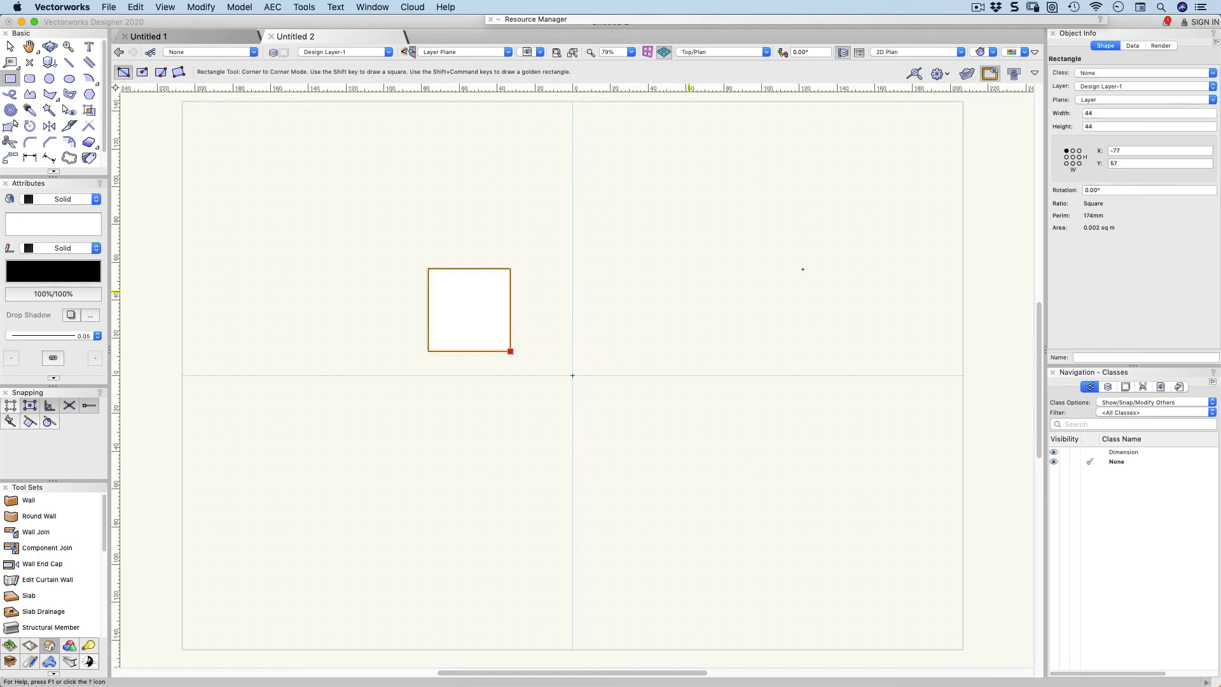
click(1145, 113)
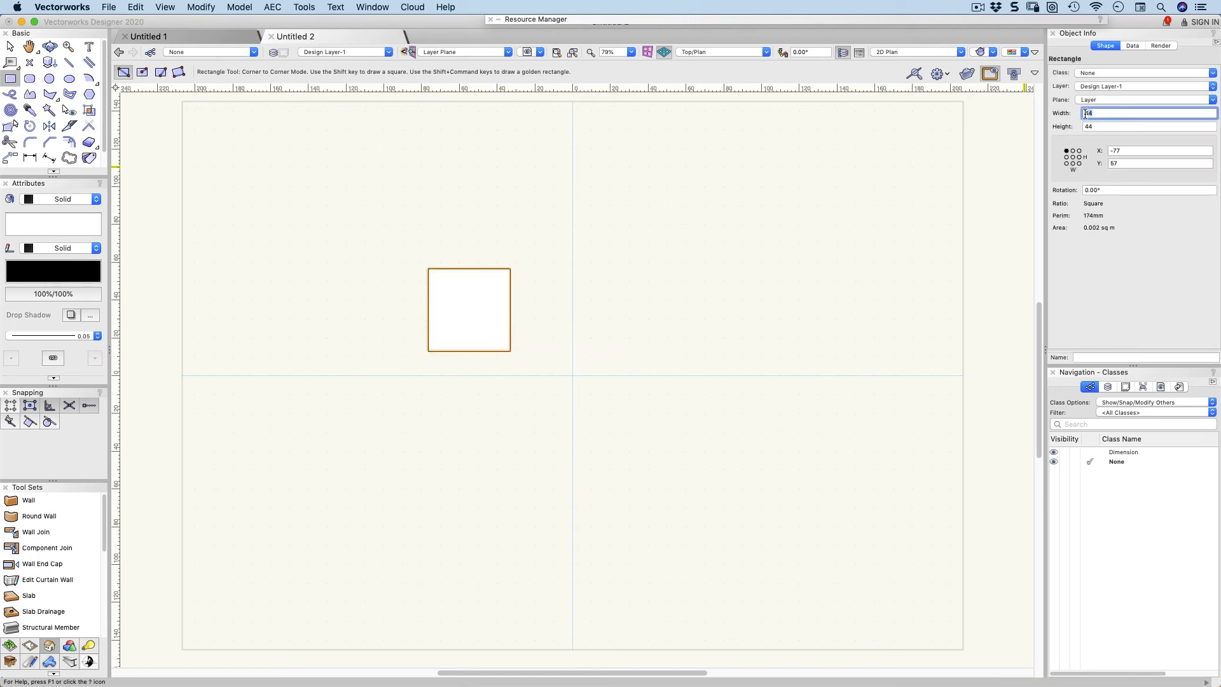
click(1144, 114)
text(50)
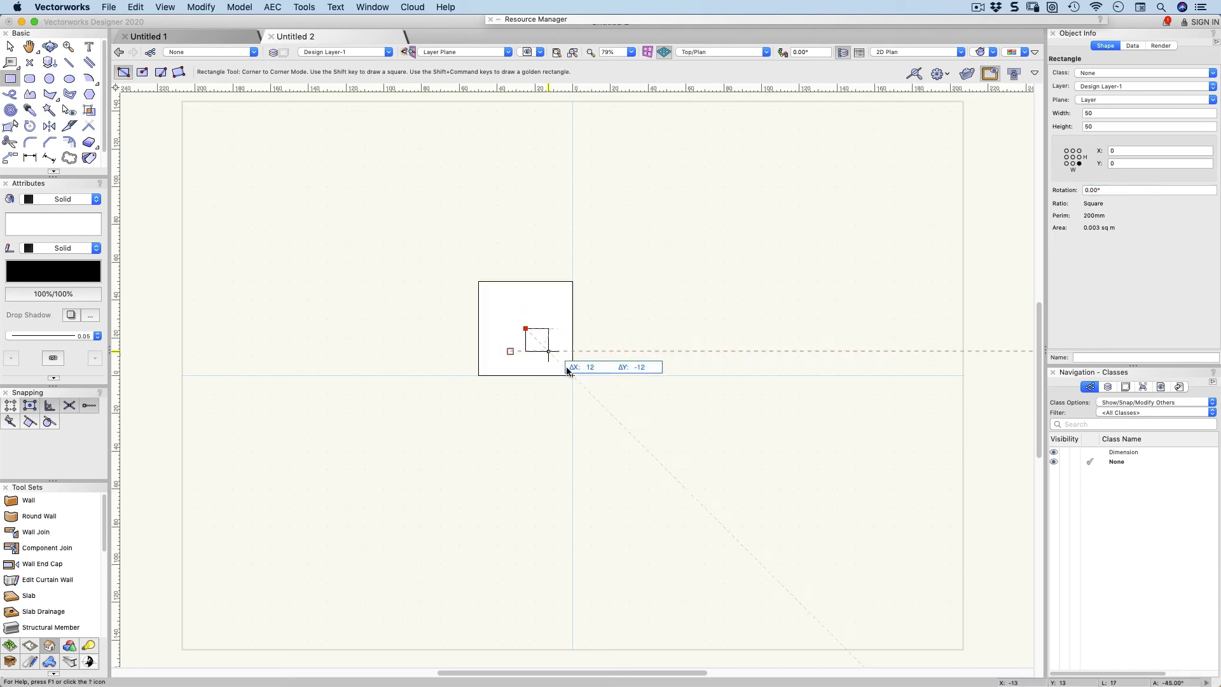
Add the second and third overlapping 50-unit squares stepping diagonally down to the right.
drag(549, 354, 670, 444)
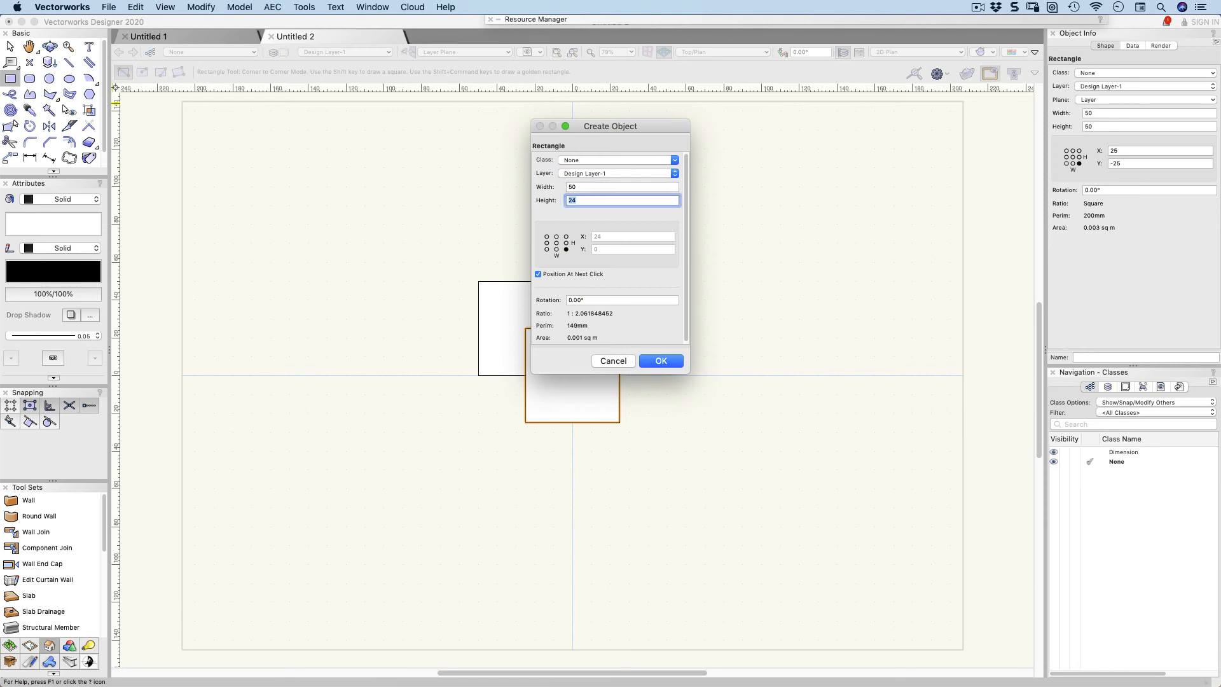
text(50)
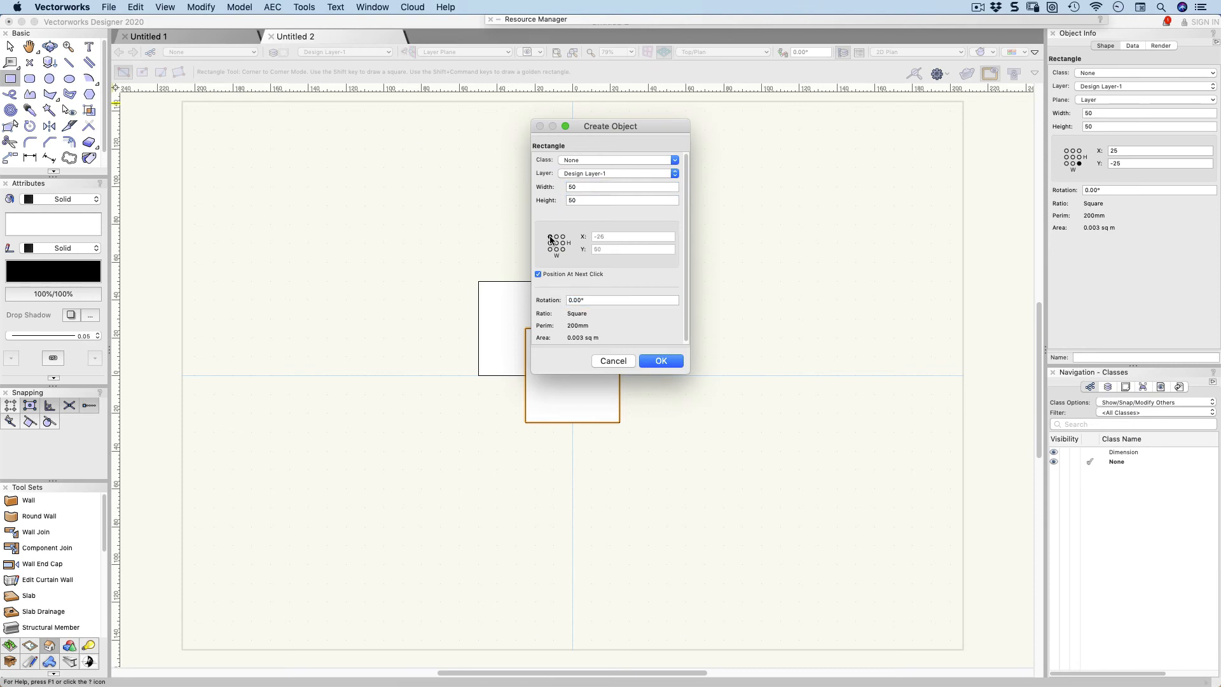
click(549, 236)
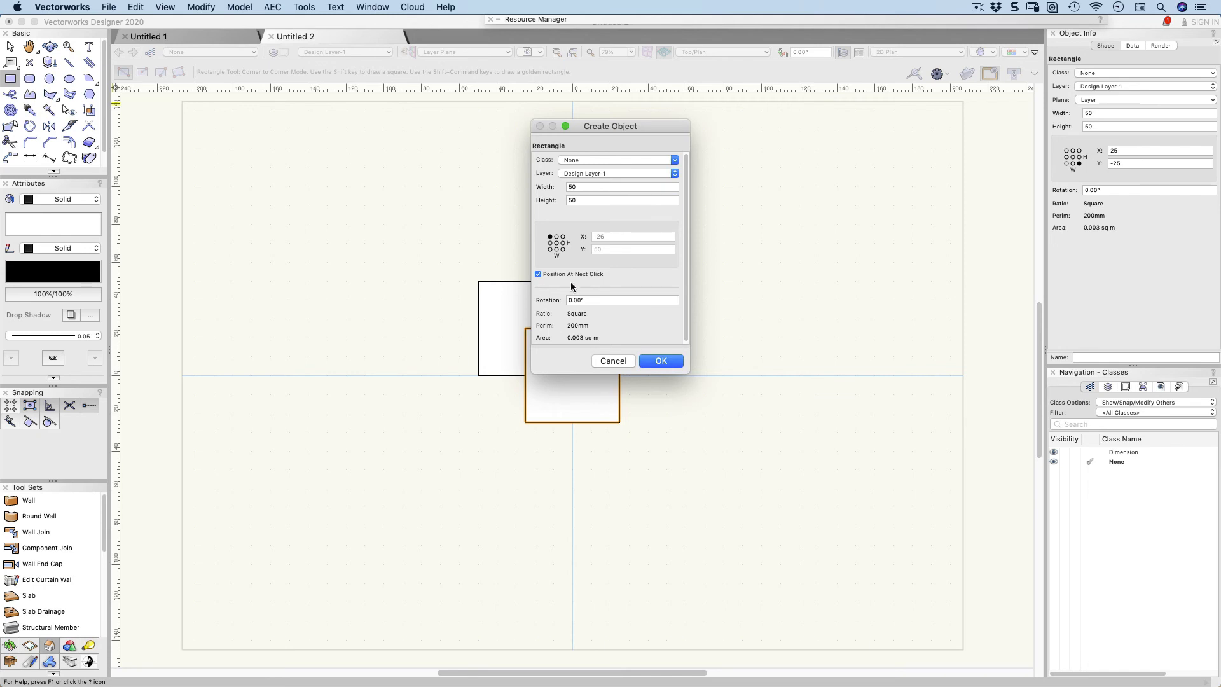
click(660, 360)
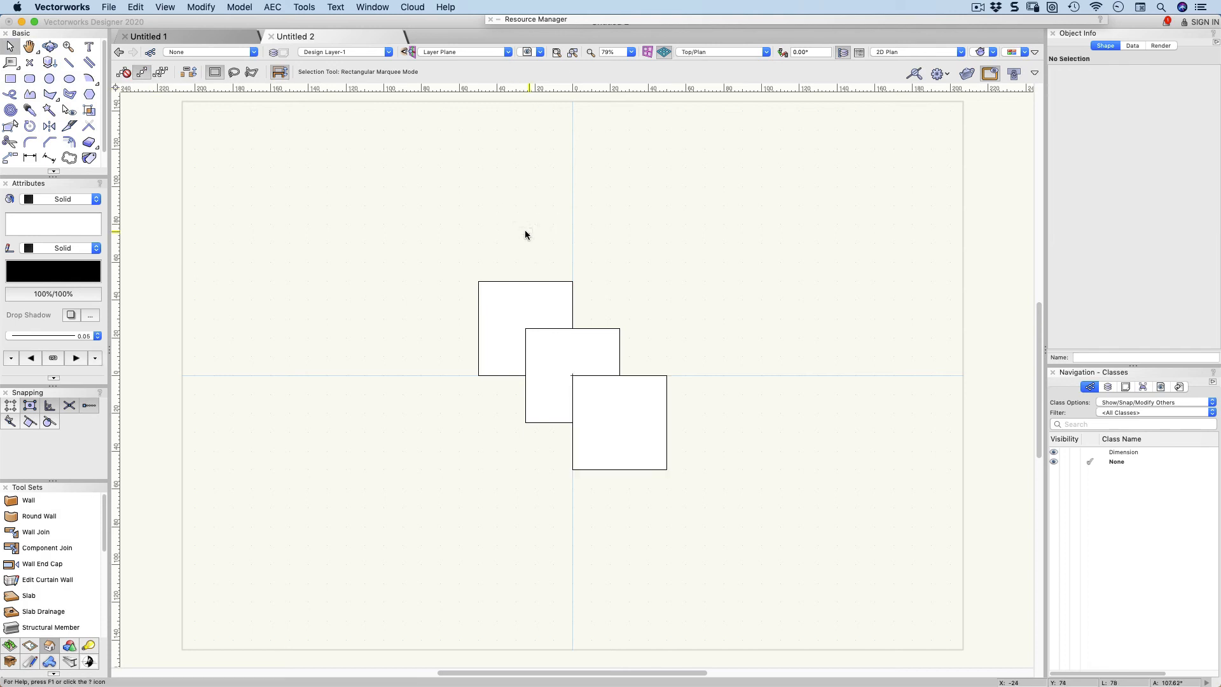
mouse_move(424, 299)
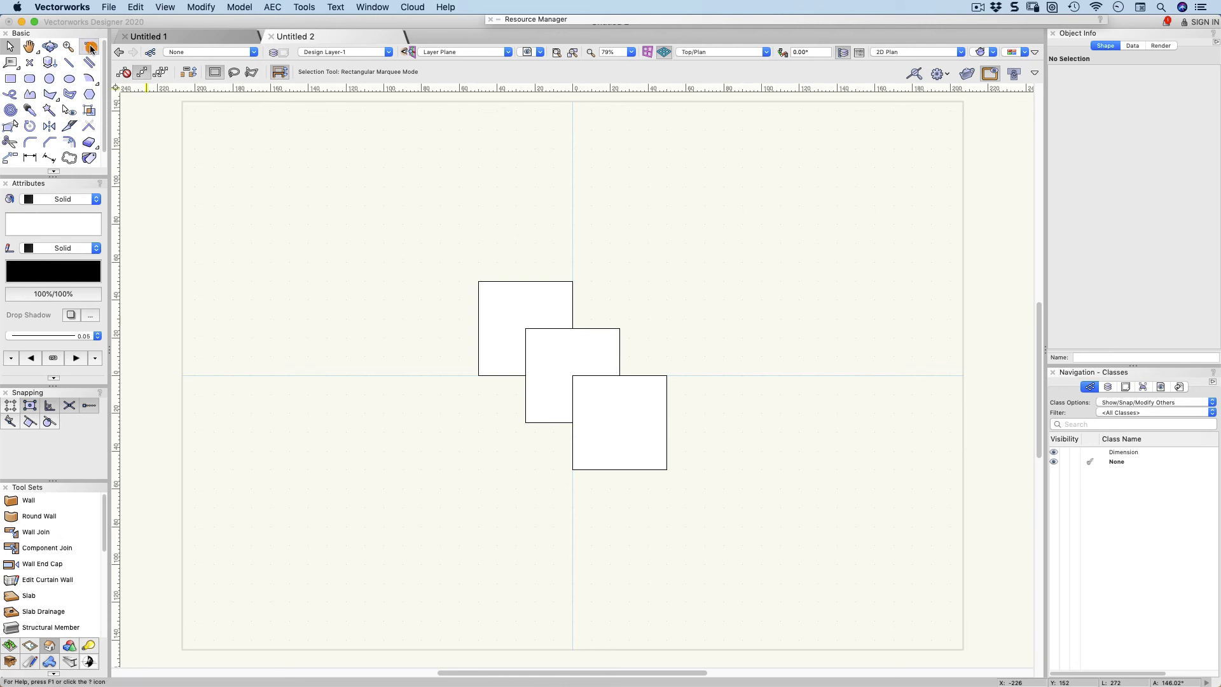
Take the Text tool and set an insertion point below the squares.
click(87, 46)
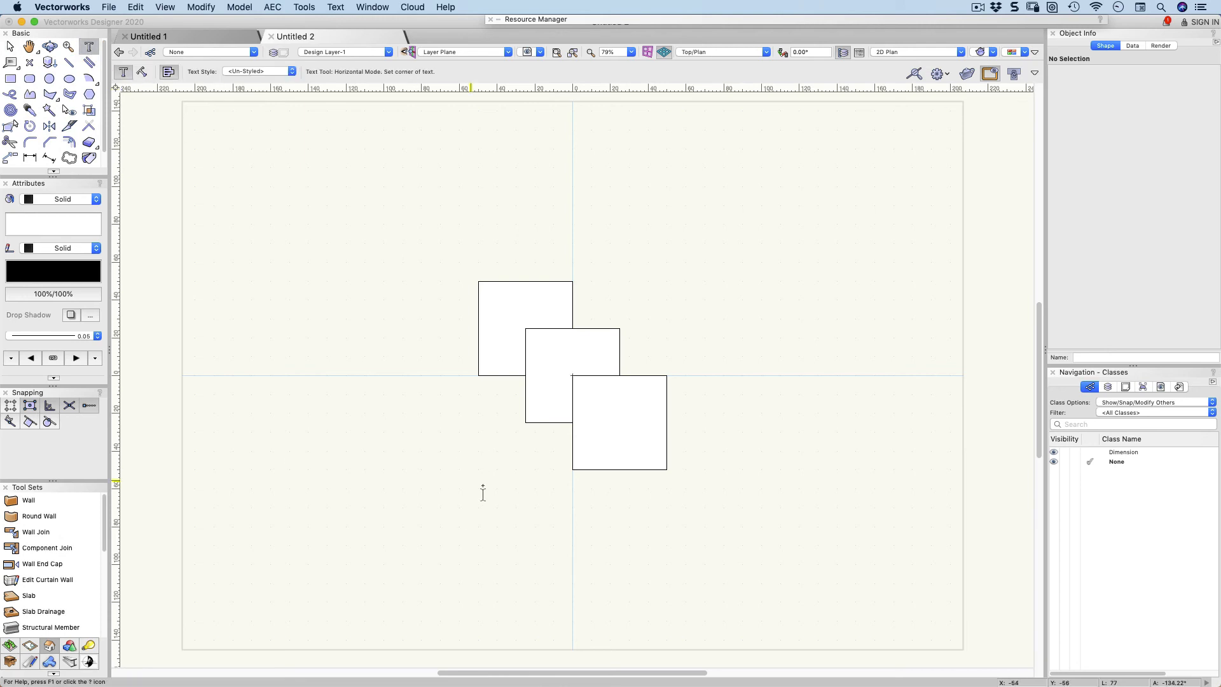
click(514, 513)
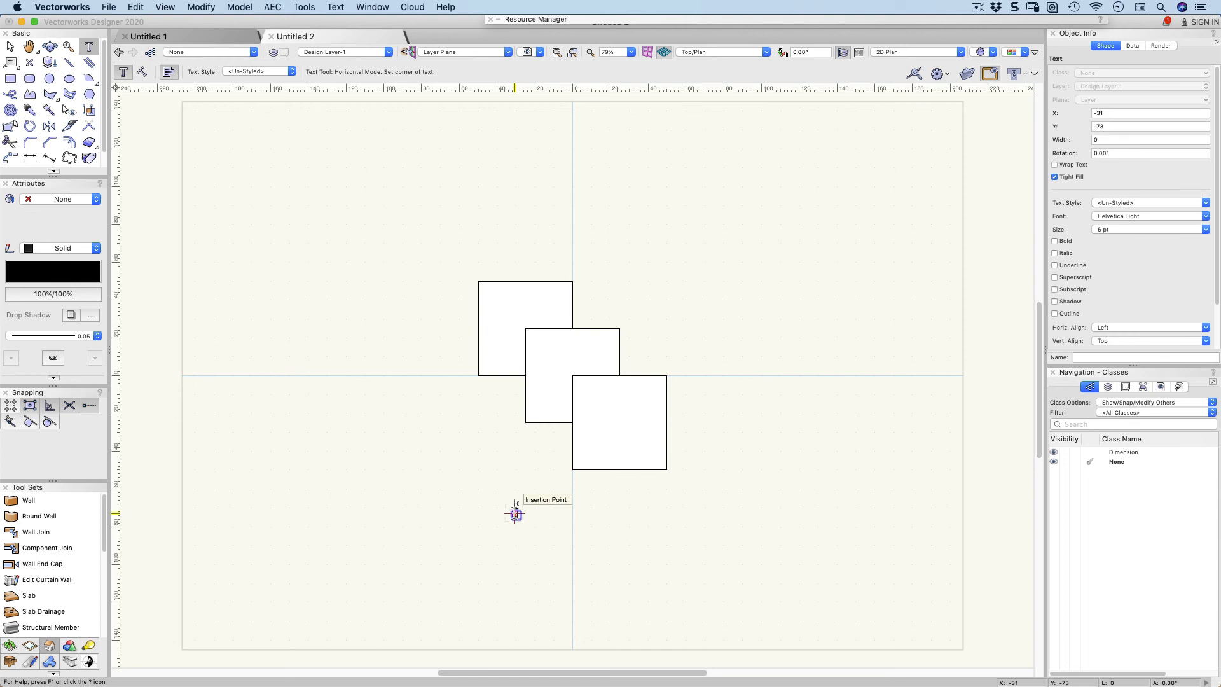
click(515, 513)
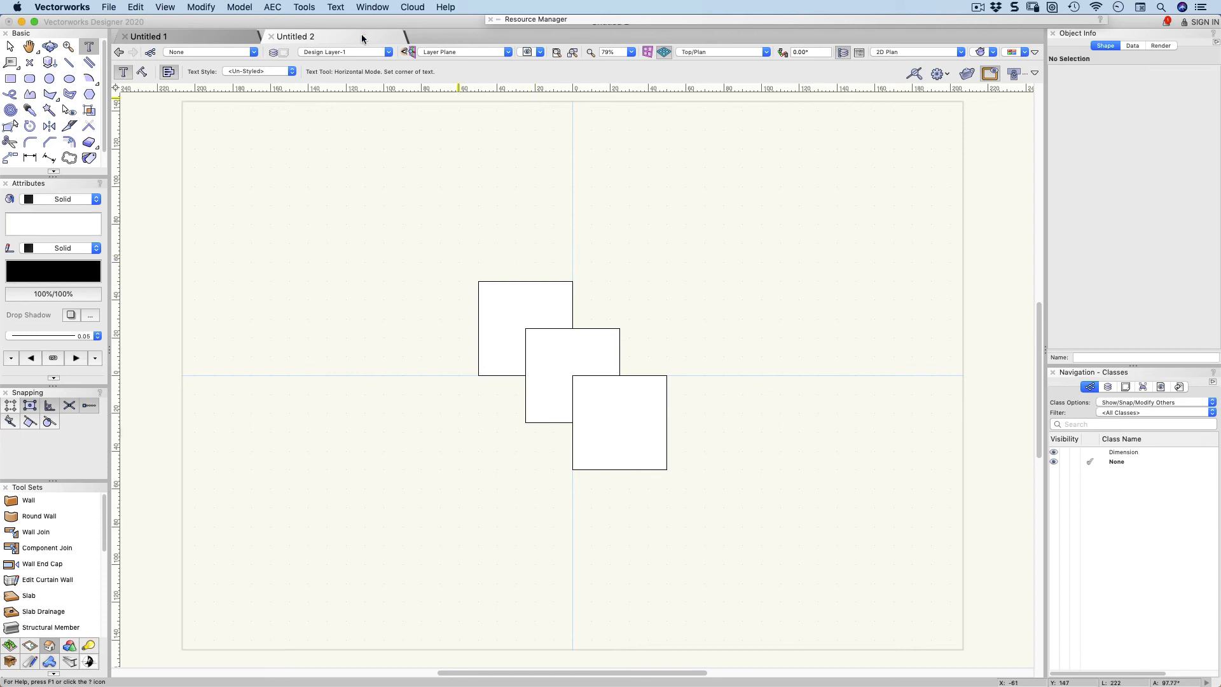
Bring up Format Text from the Text menu, dismissing it once unchanged and reopening it.
click(334, 8)
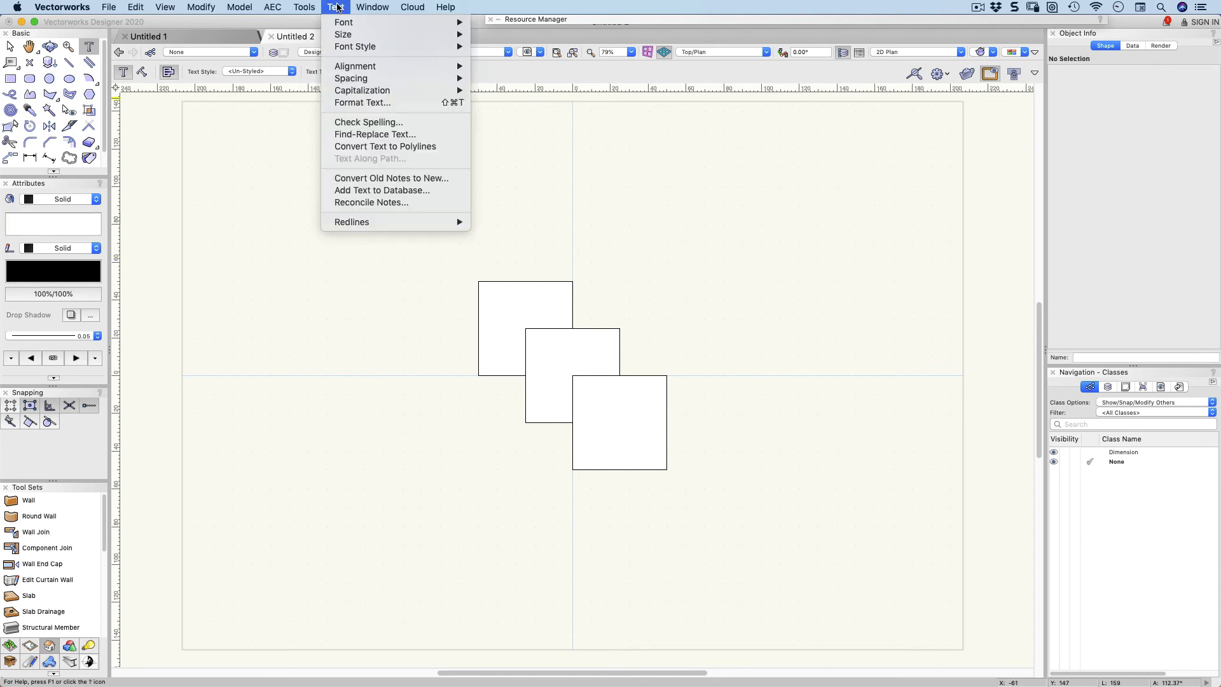
mouse_move(362, 101)
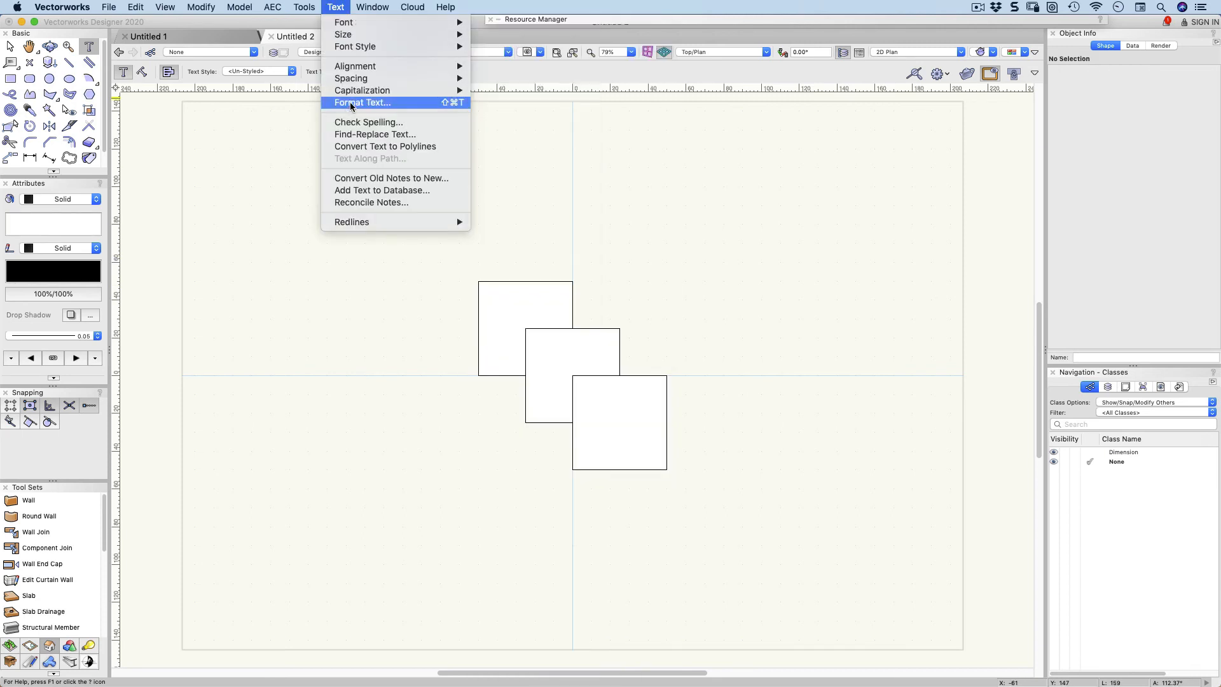
click(361, 102)
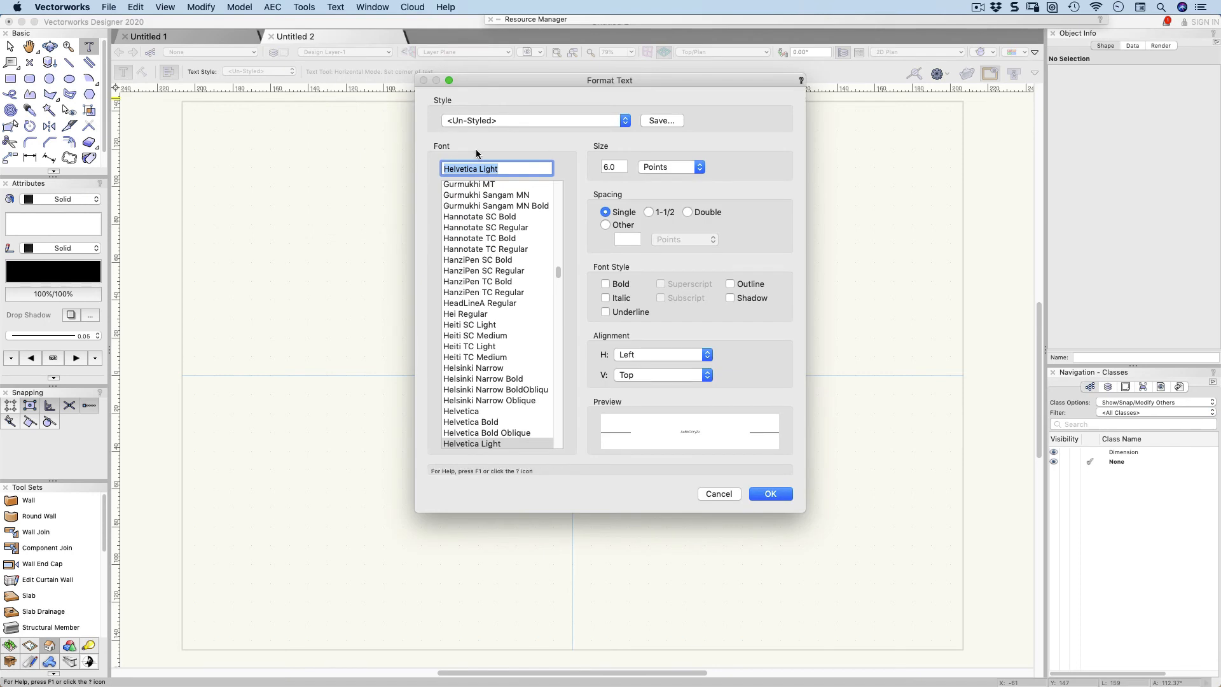
click(769, 493)
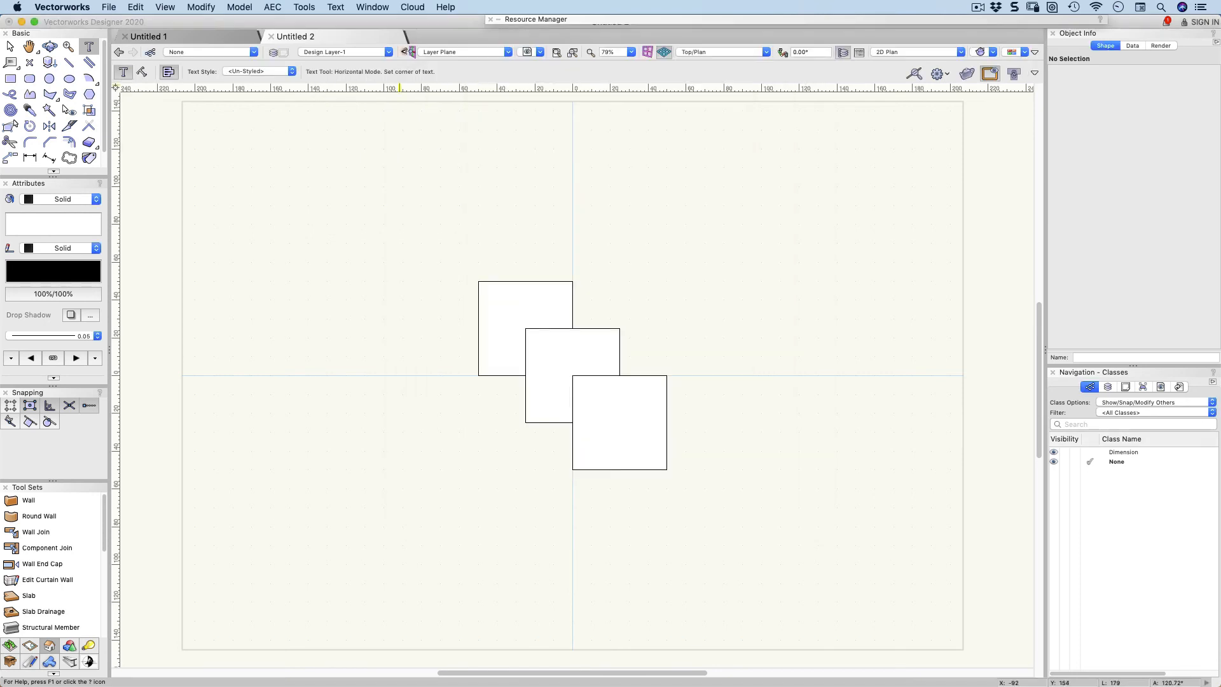
click(336, 7)
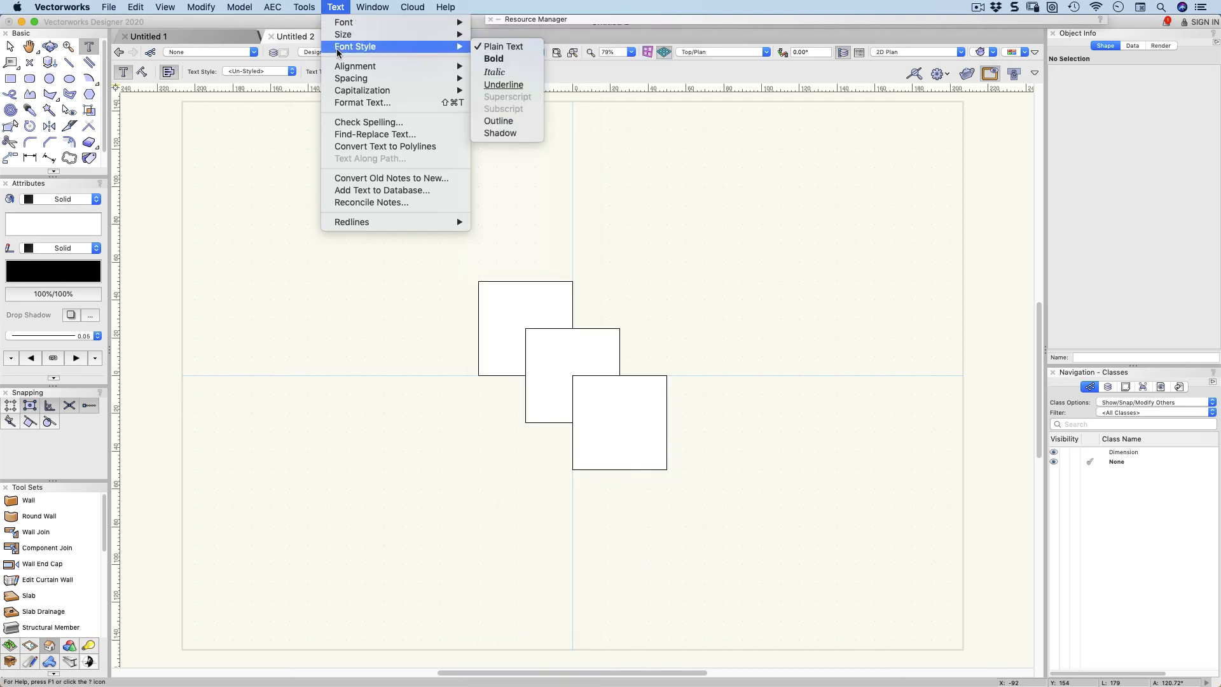
mouse_move(355, 64)
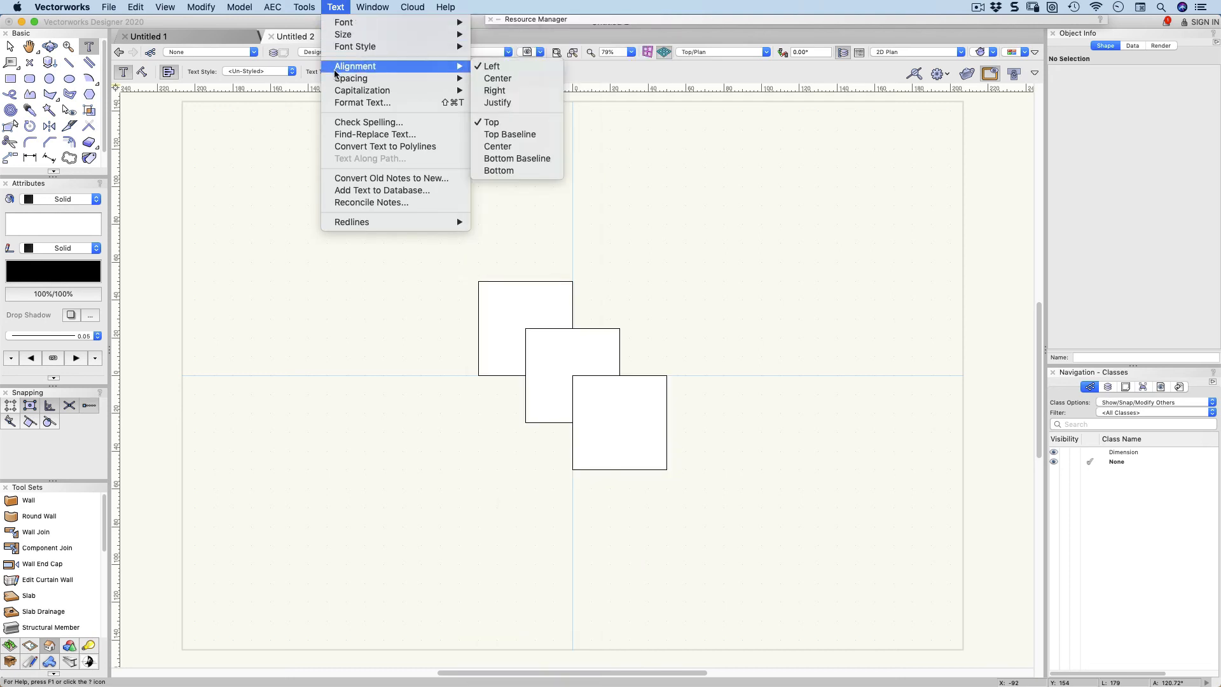
mouse_move(370, 102)
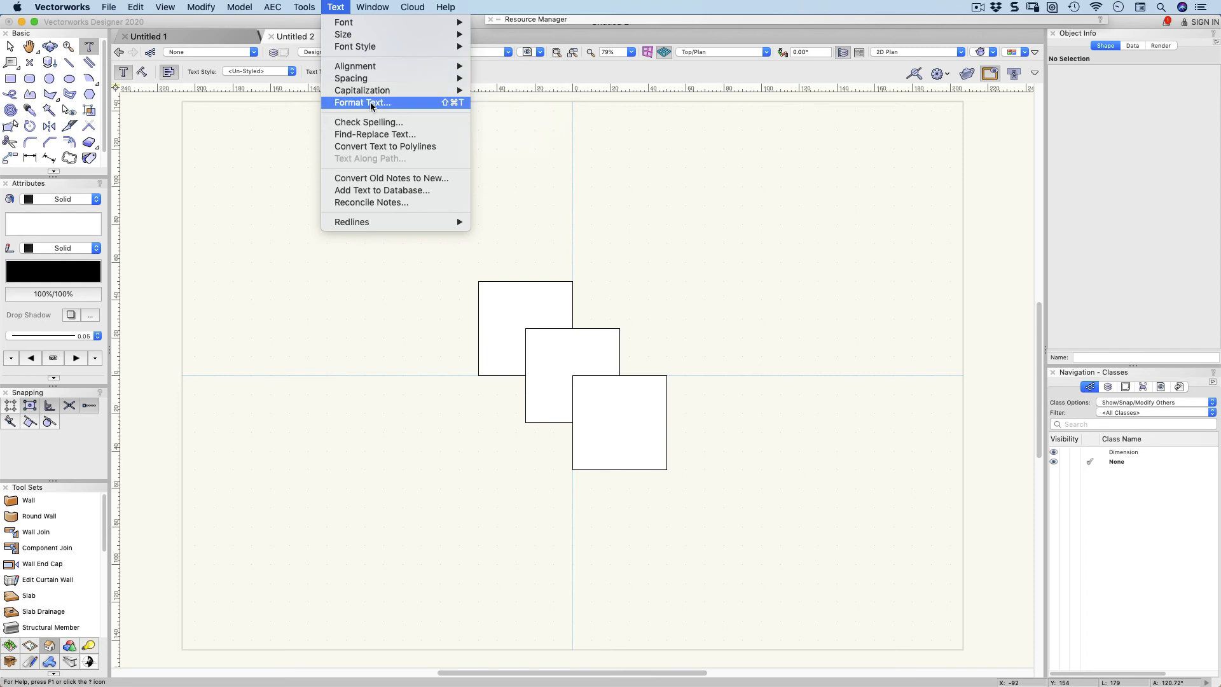
click(360, 101)
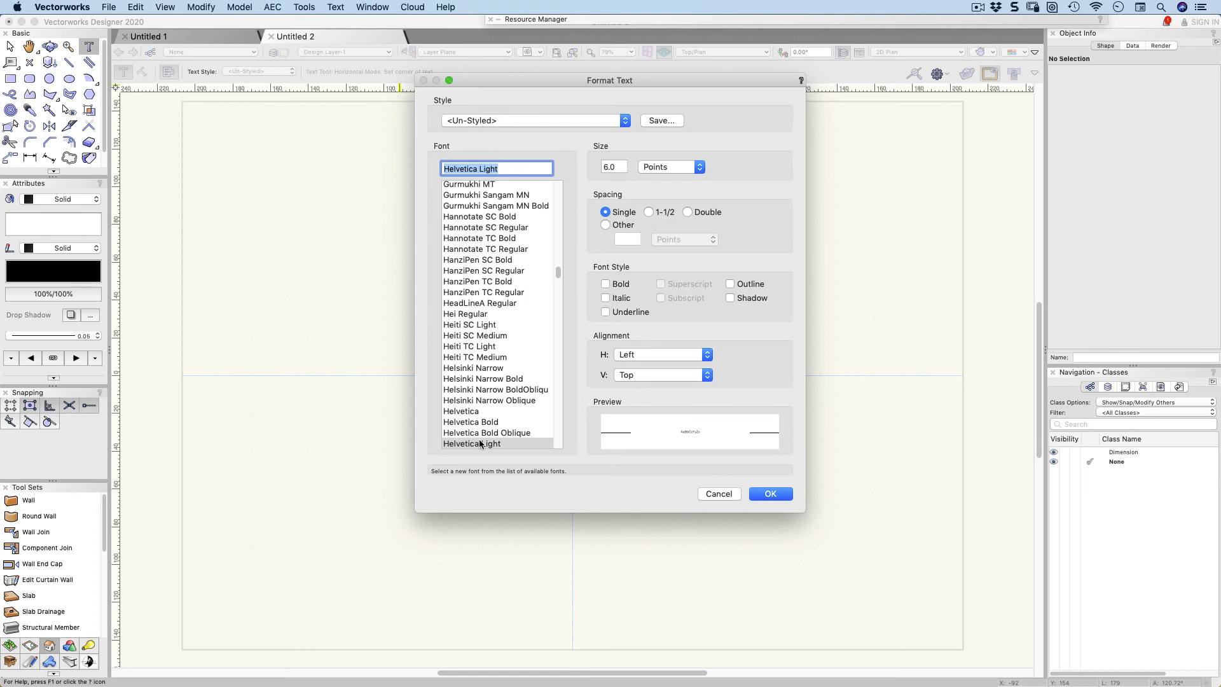
Set the font to Helvetica, size 12 points, with Bold left off, and confirm.
click(460, 410)
text(12)
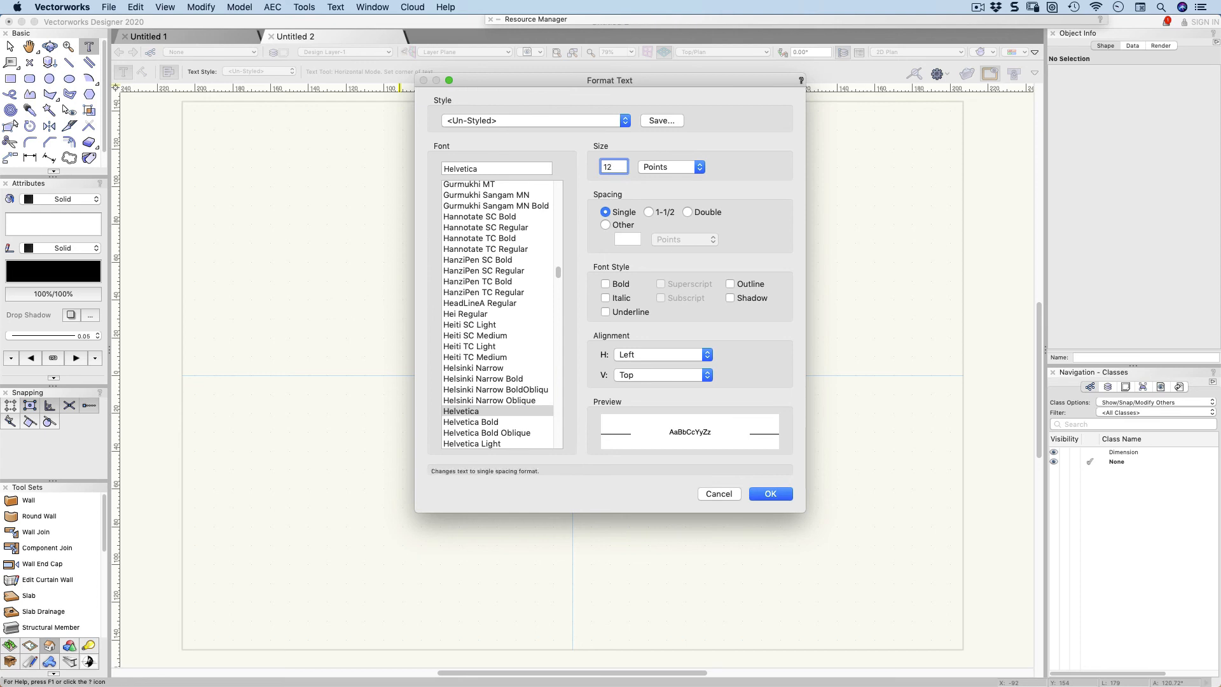
click(605, 284)
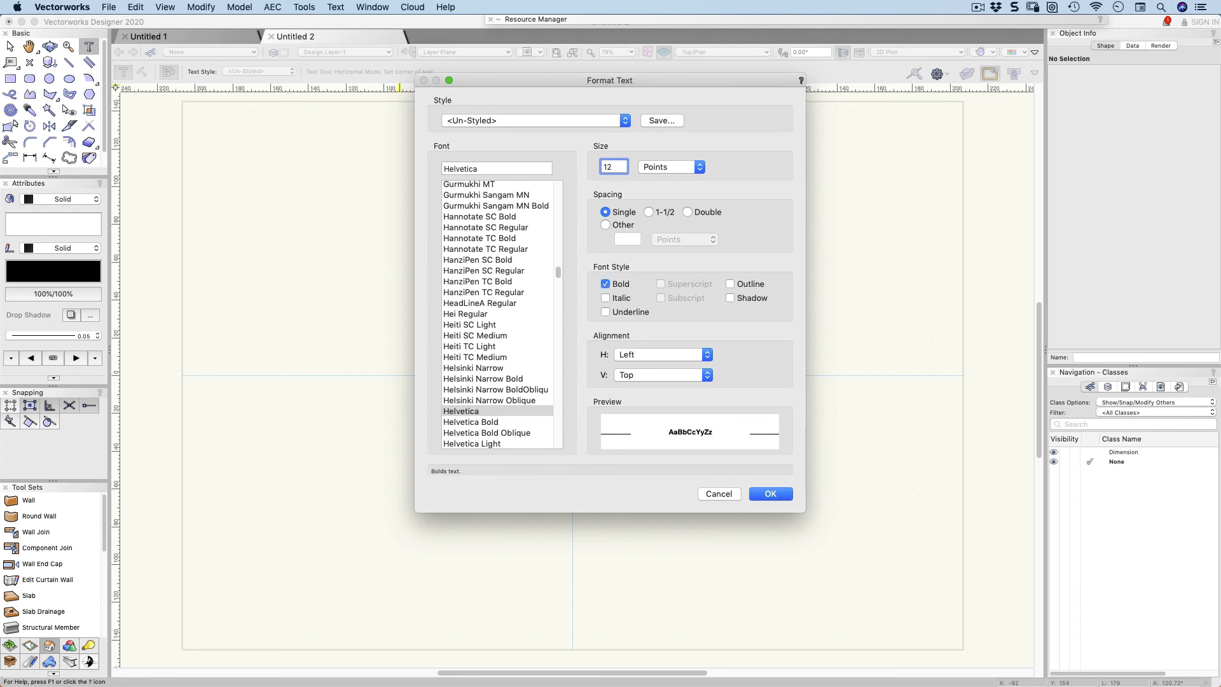
click(605, 283)
text(6)
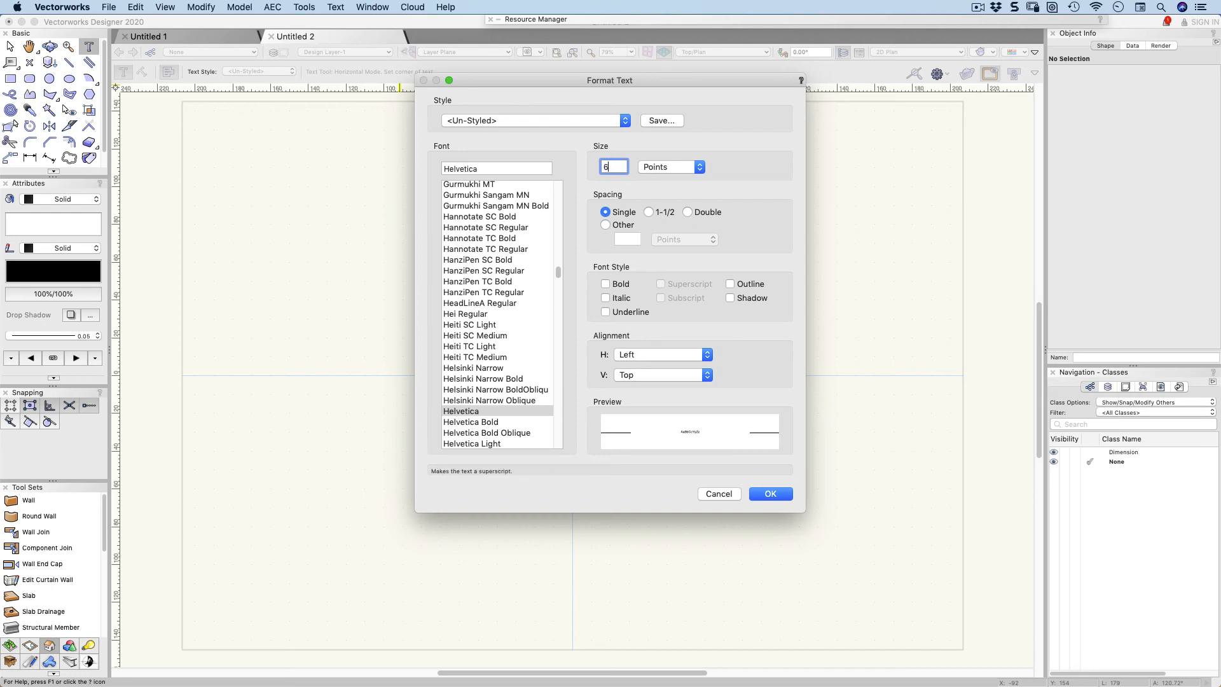
text(12)
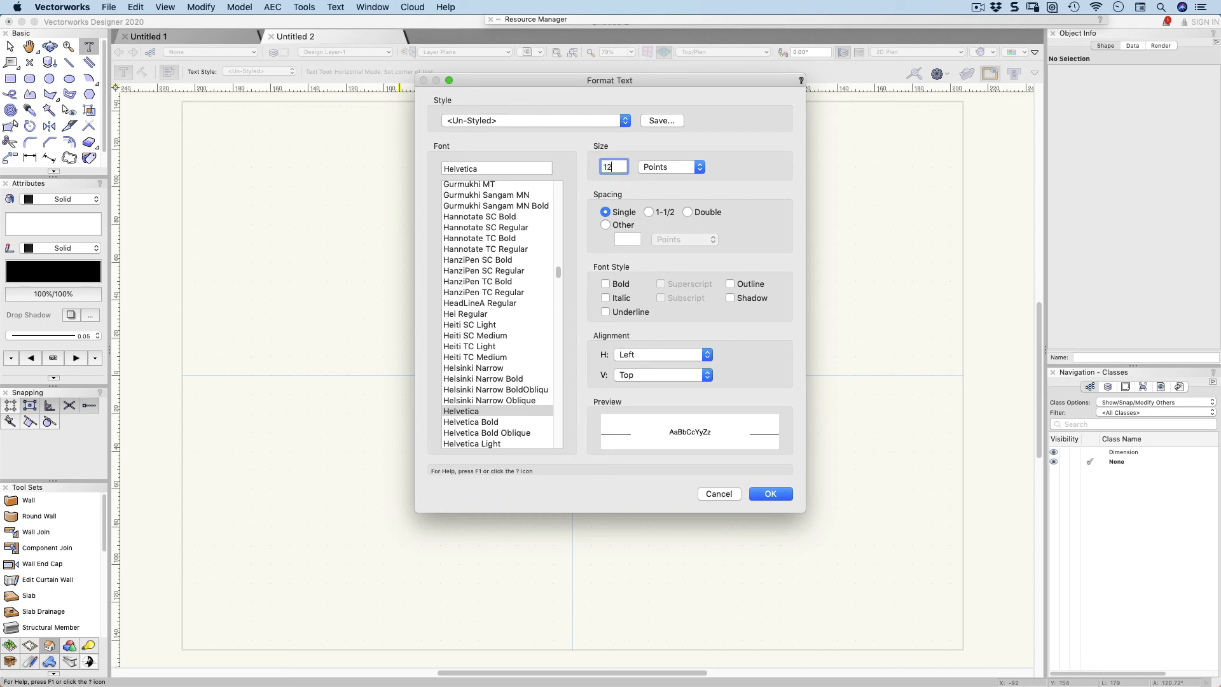
click(769, 494)
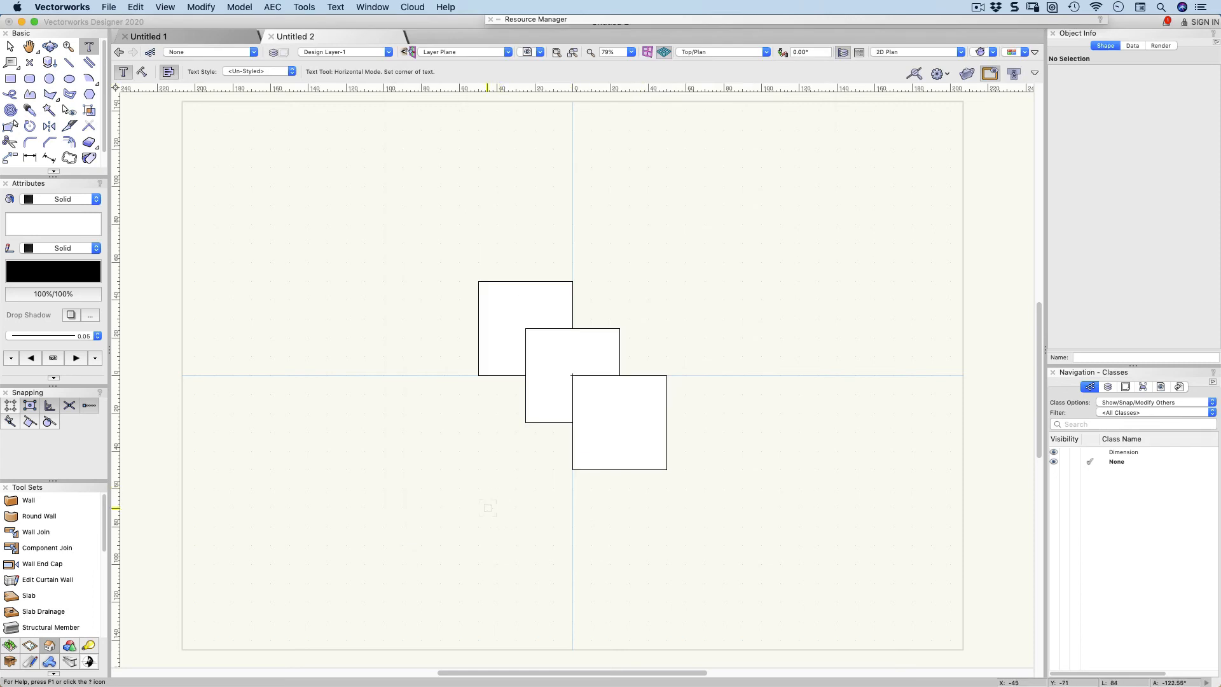
Place a sample 'this is text' label below the squares, declining the backup prompt.
click(488, 505)
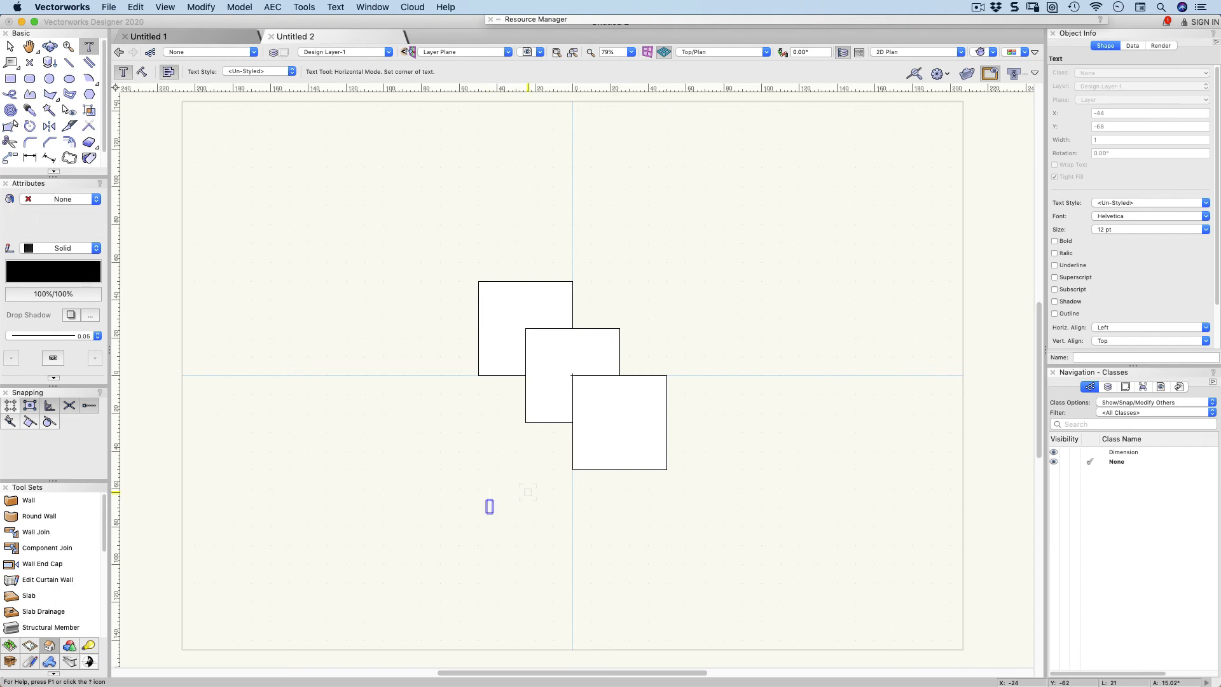
text(this is text)
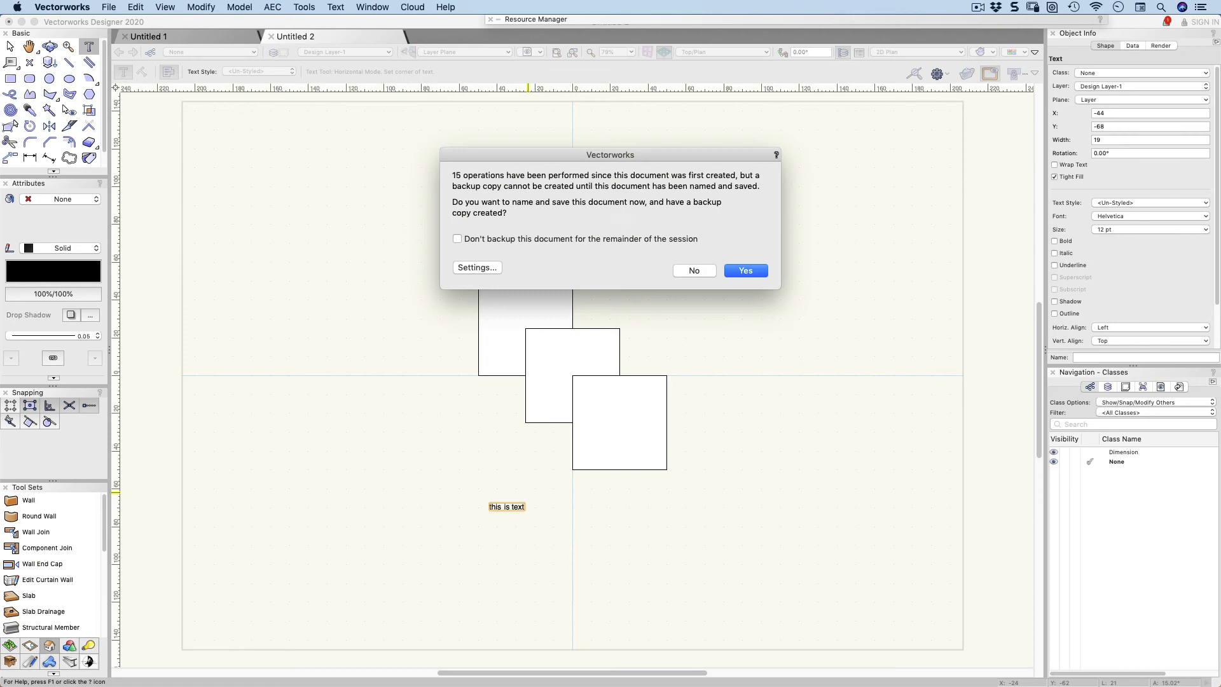
click(691, 270)
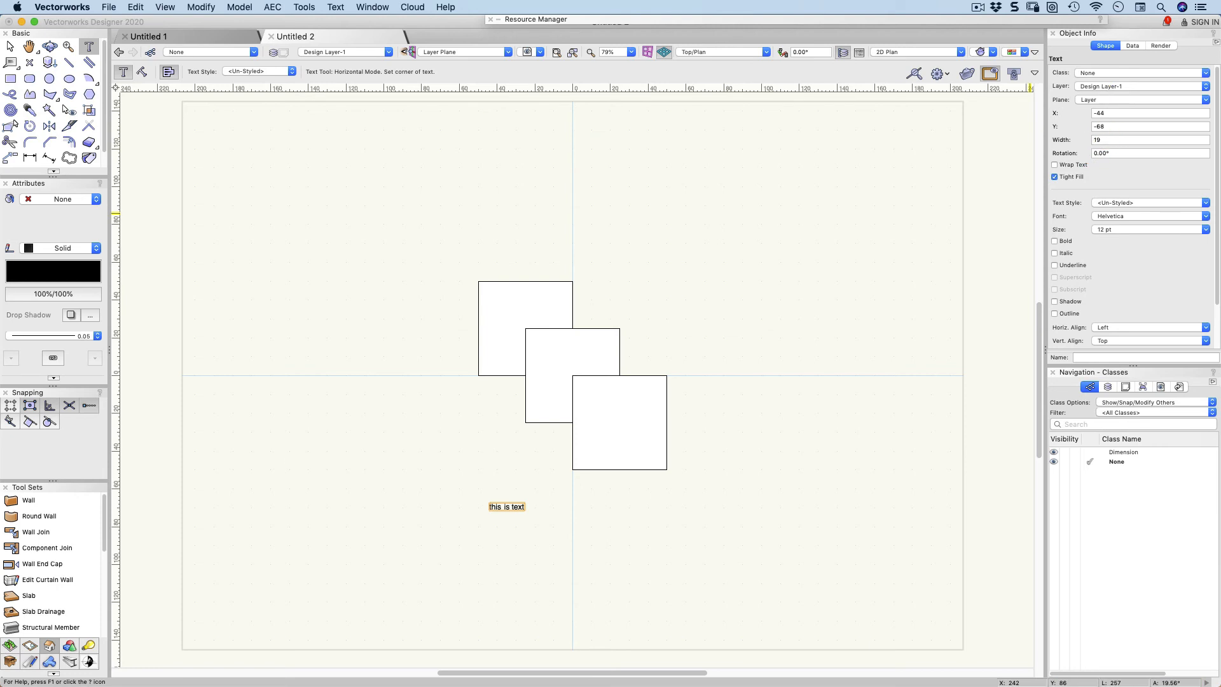
click(1148, 216)
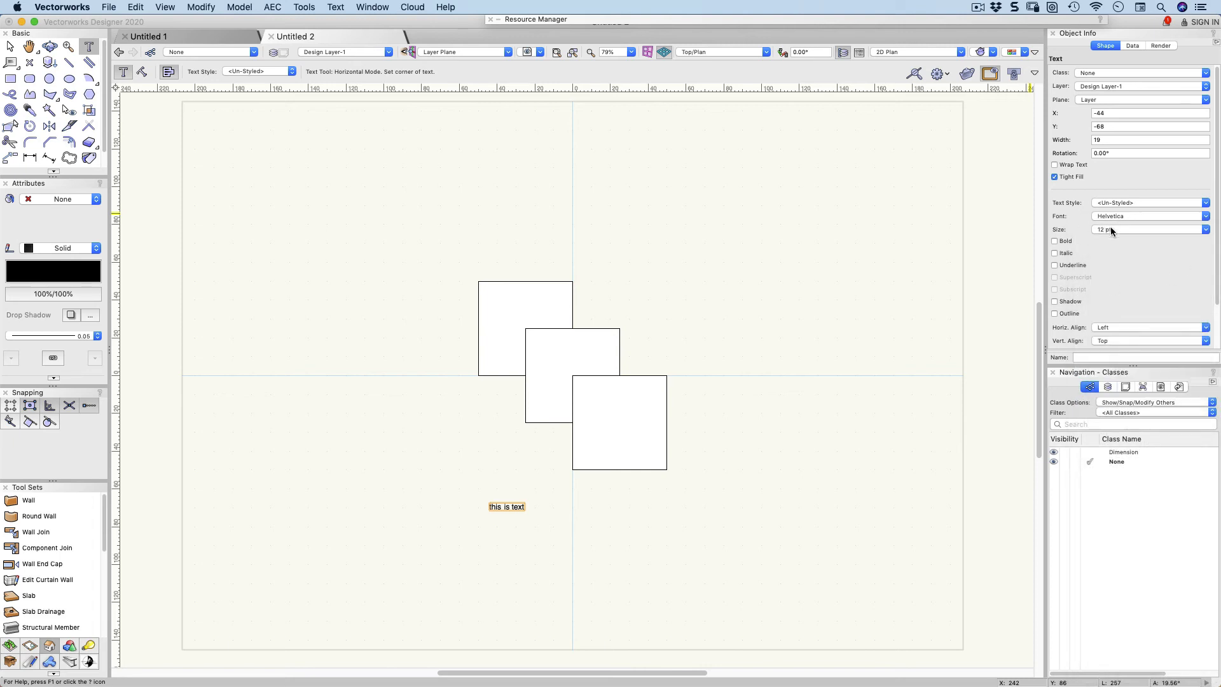
Toggle the label's bold setting, remove the sample text and return to the Selection tool.
click(1205, 229)
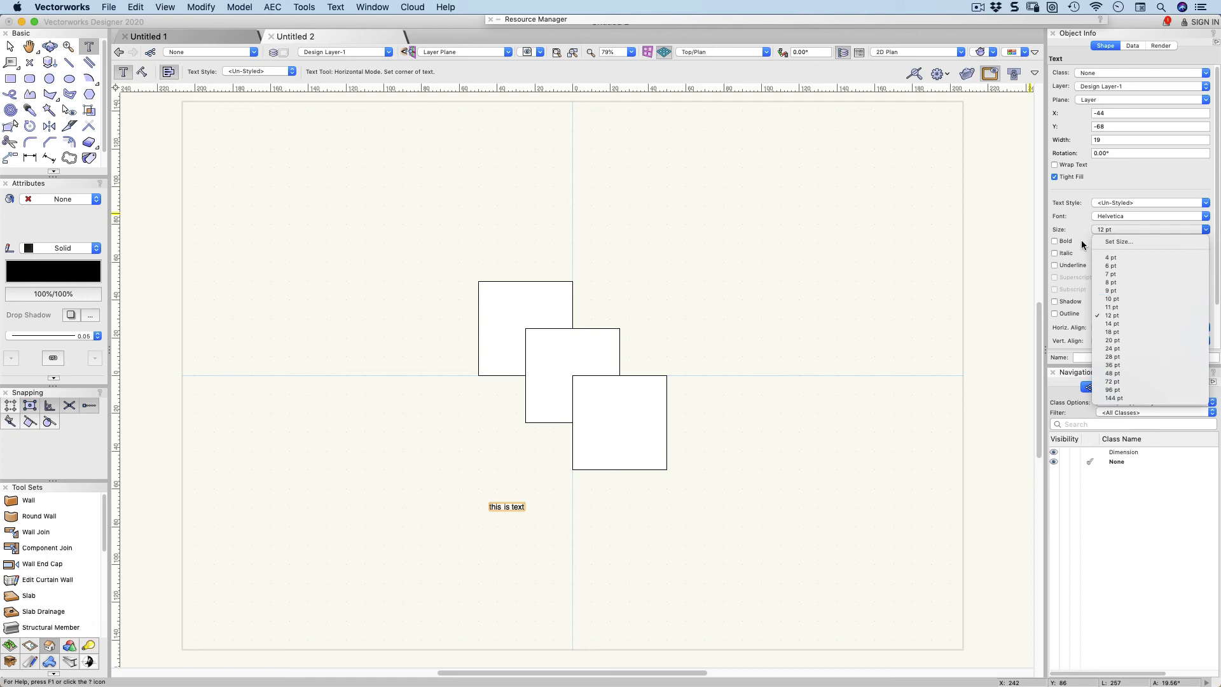
click(1056, 240)
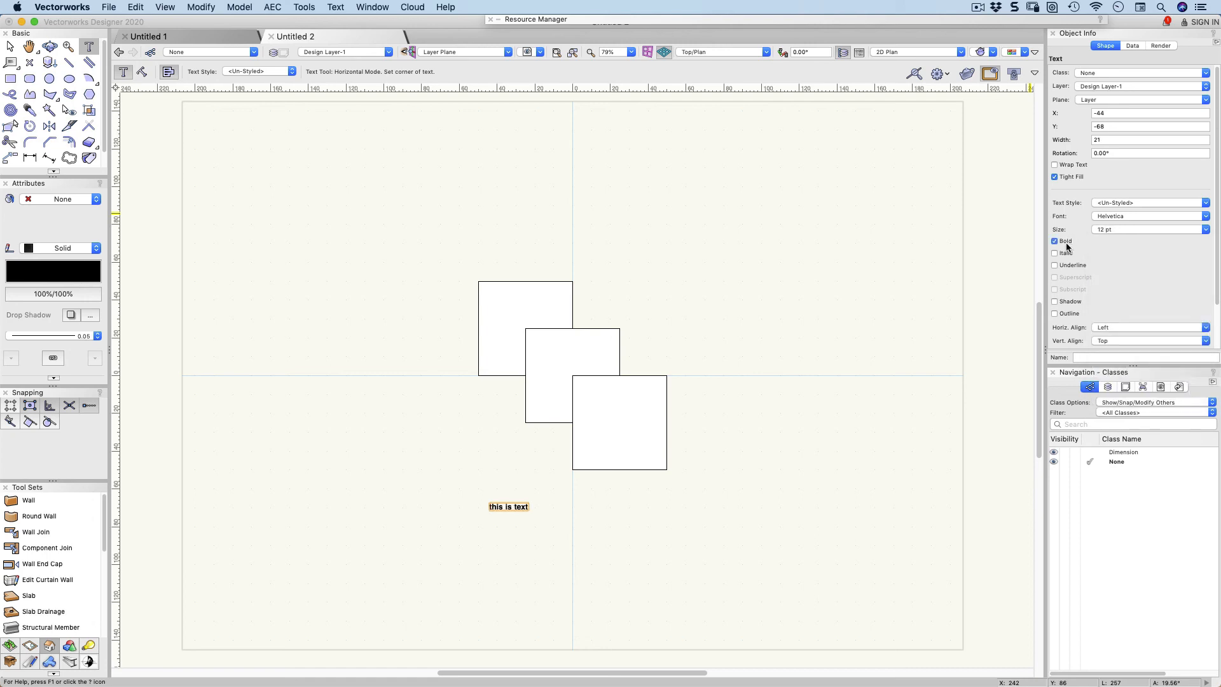
click(1055, 241)
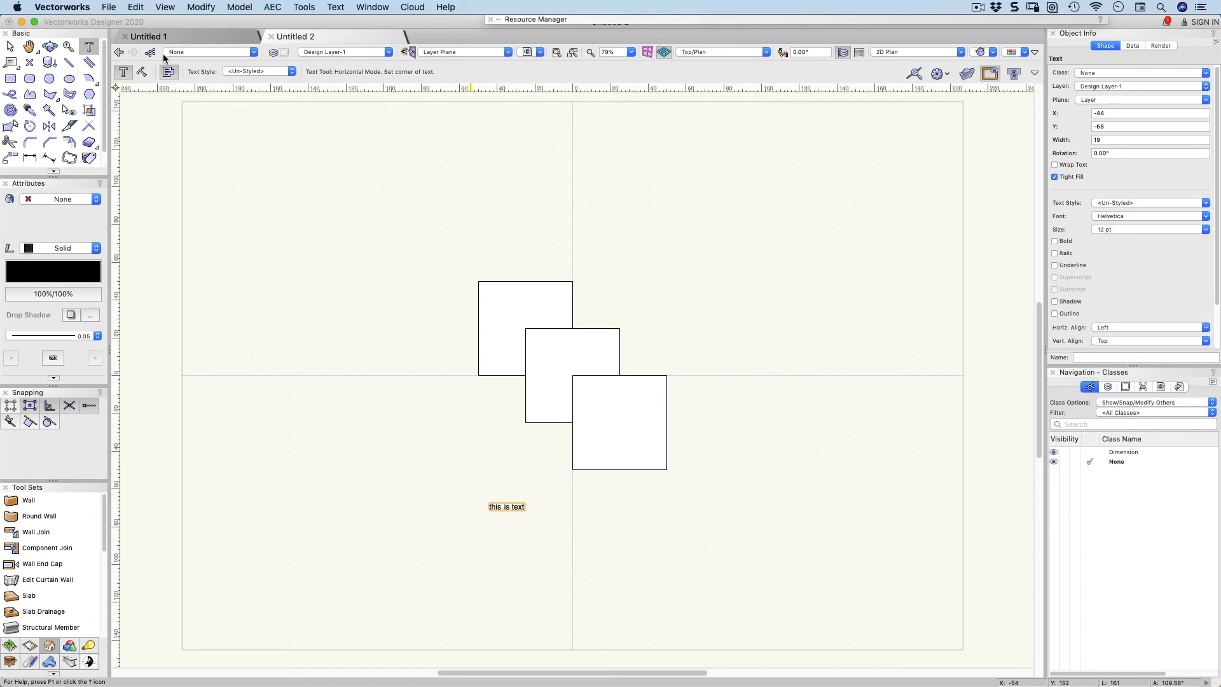
click(68, 47)
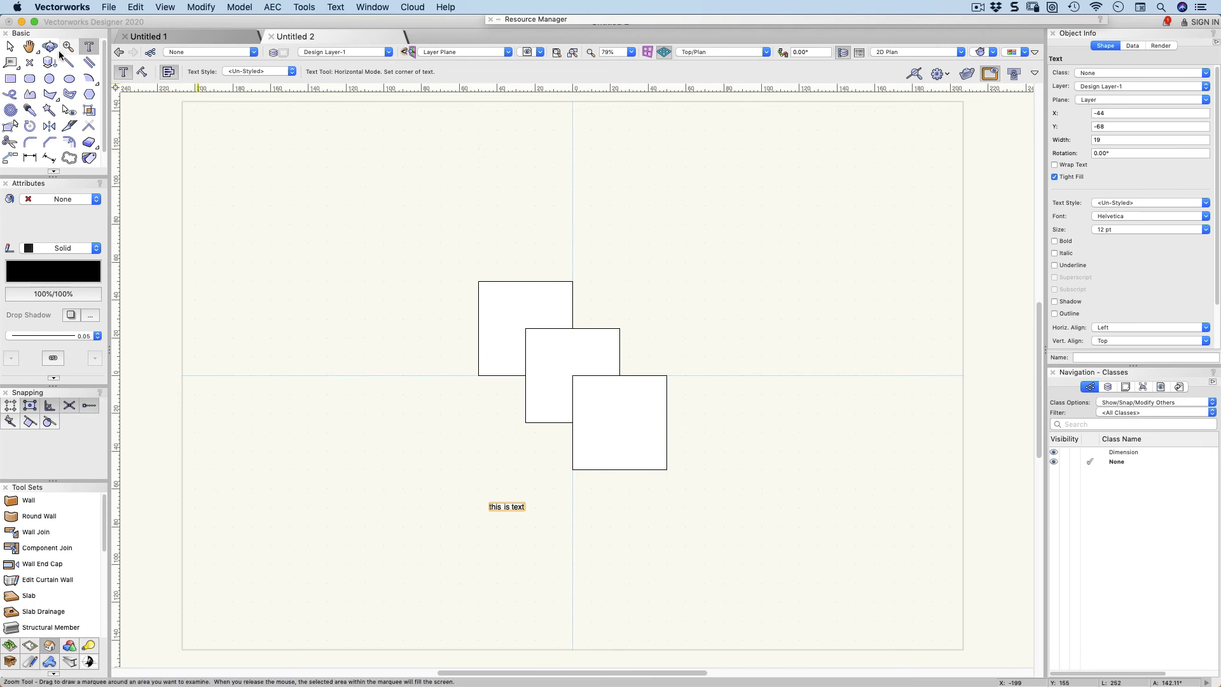
click(10, 47)
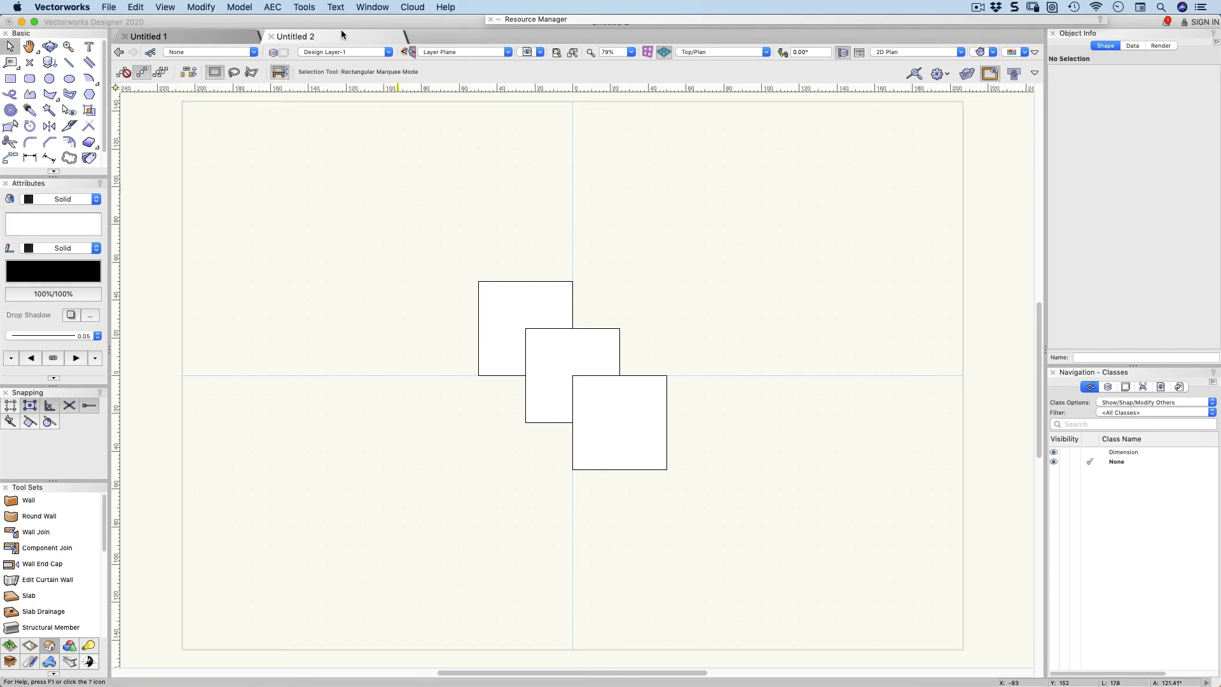
Save the current Helvetica 12-point formatting as a text style named '12pt Helvetica'.
click(335, 7)
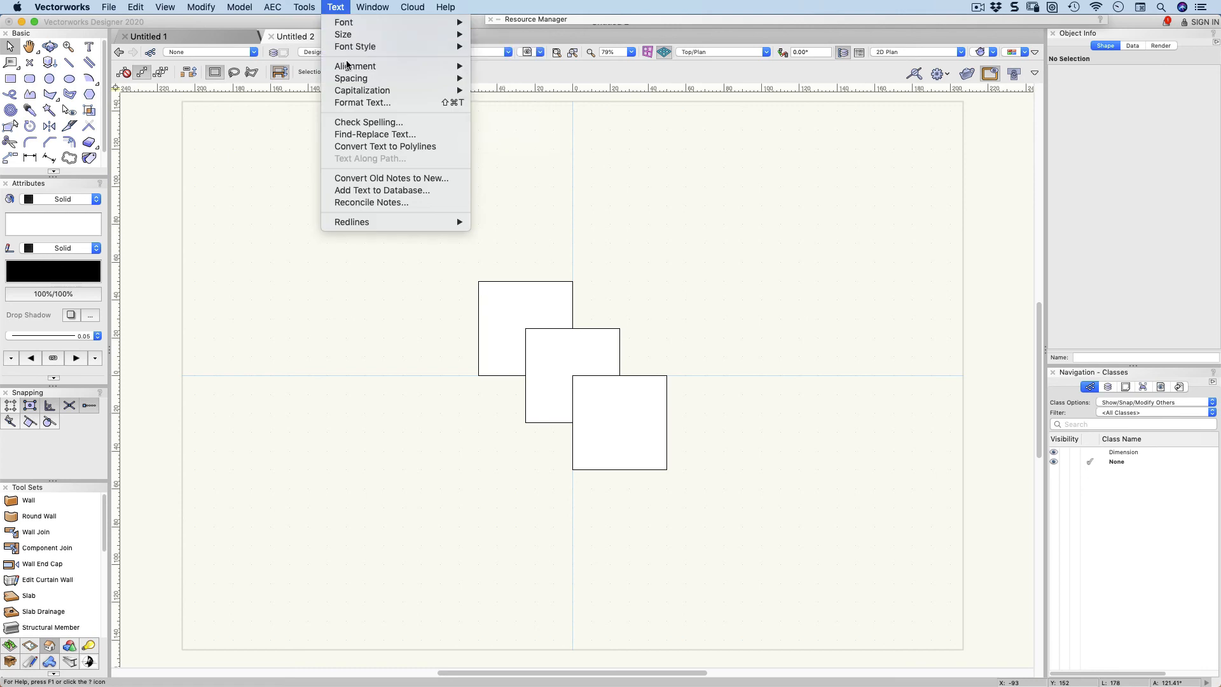
click(361, 102)
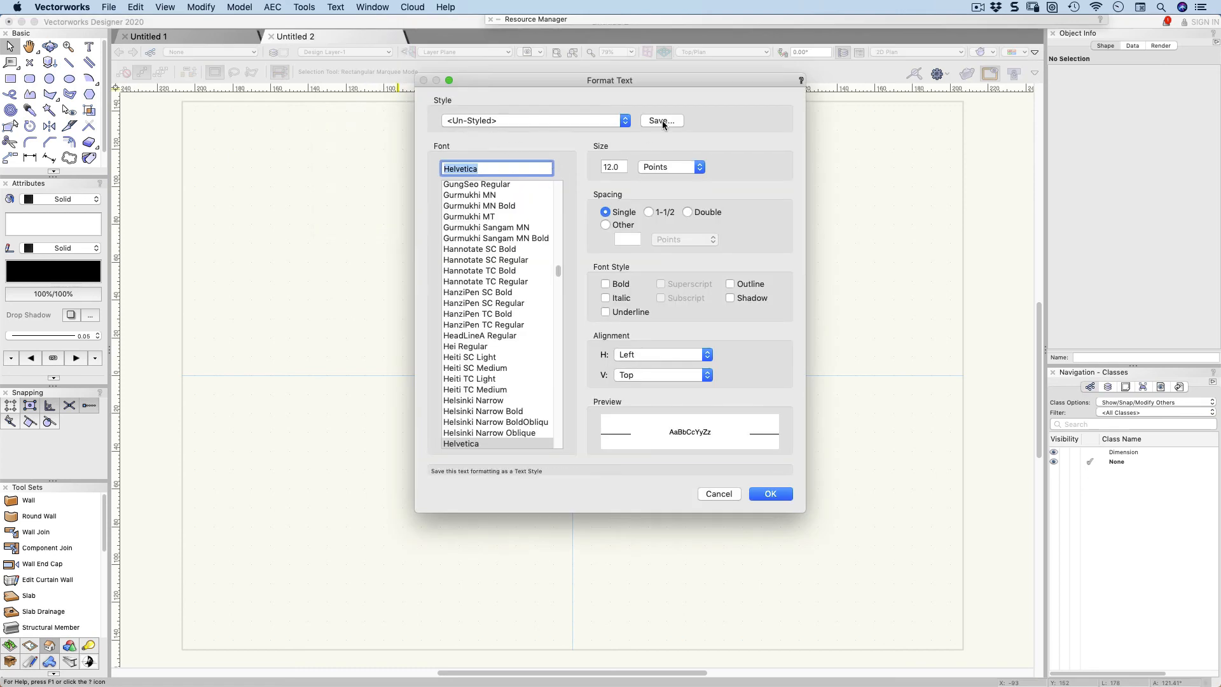
click(660, 120)
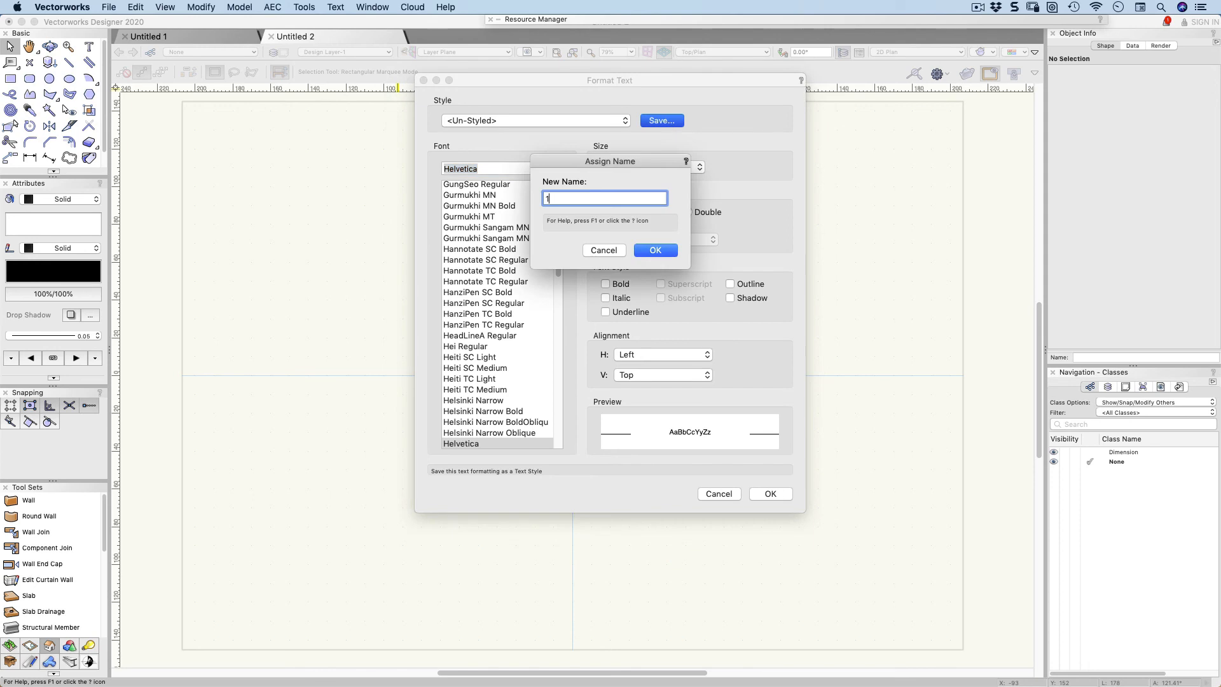
text(2pt Hel)
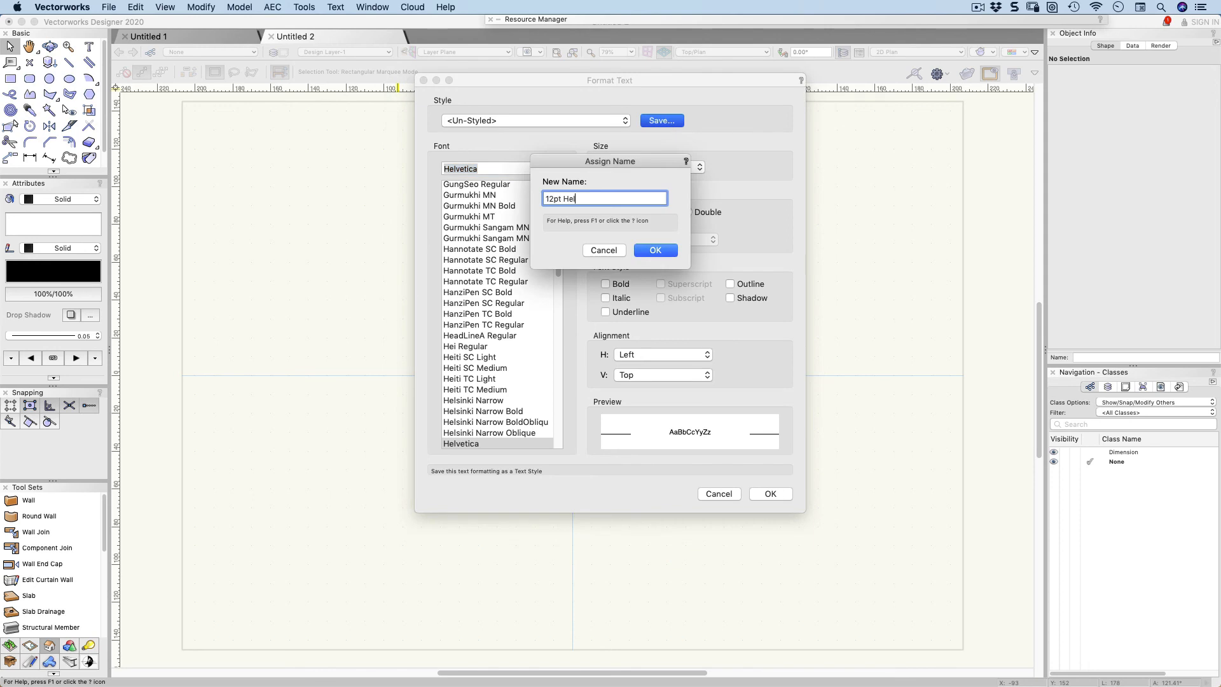
text(vetica)
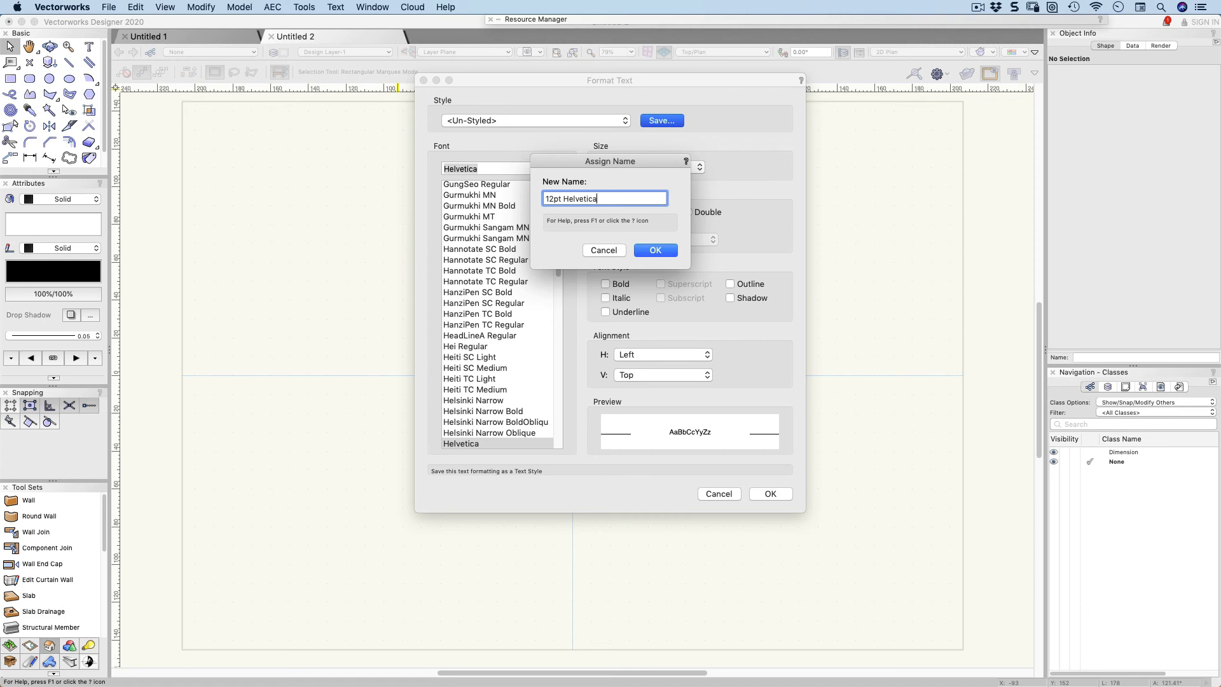
click(655, 251)
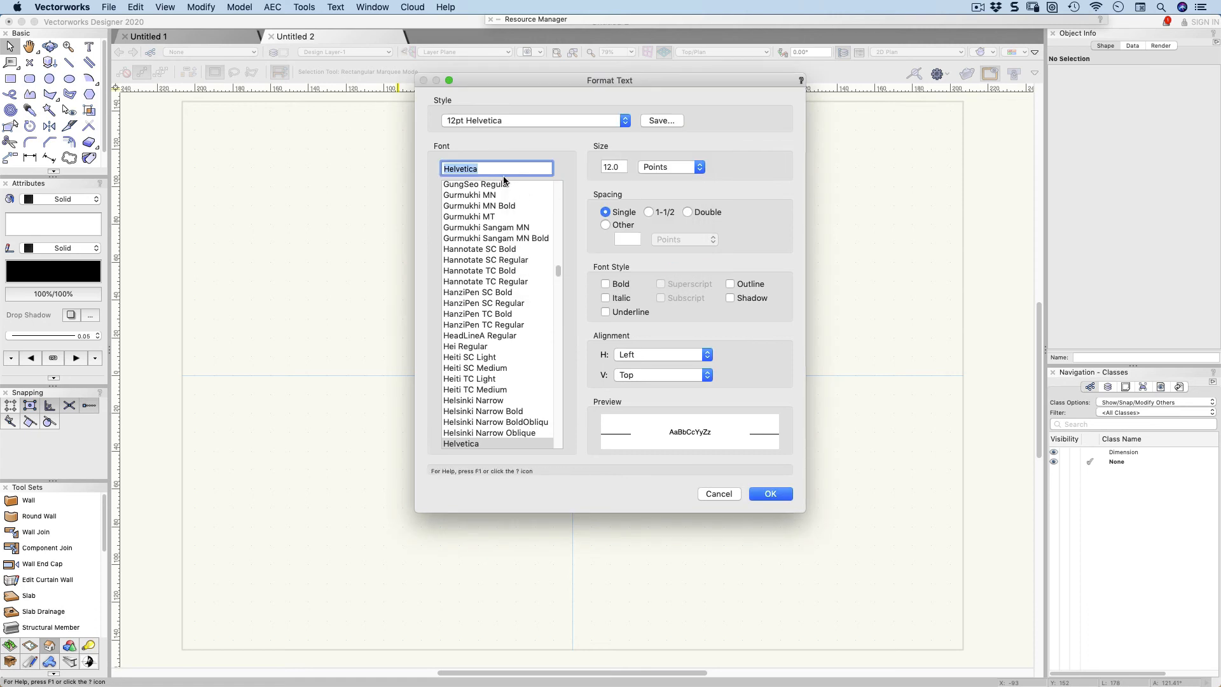
Choose Tekton Pro Bold, save it as style '12 pt Tekton' and make it the current formatting.
text(tekton)
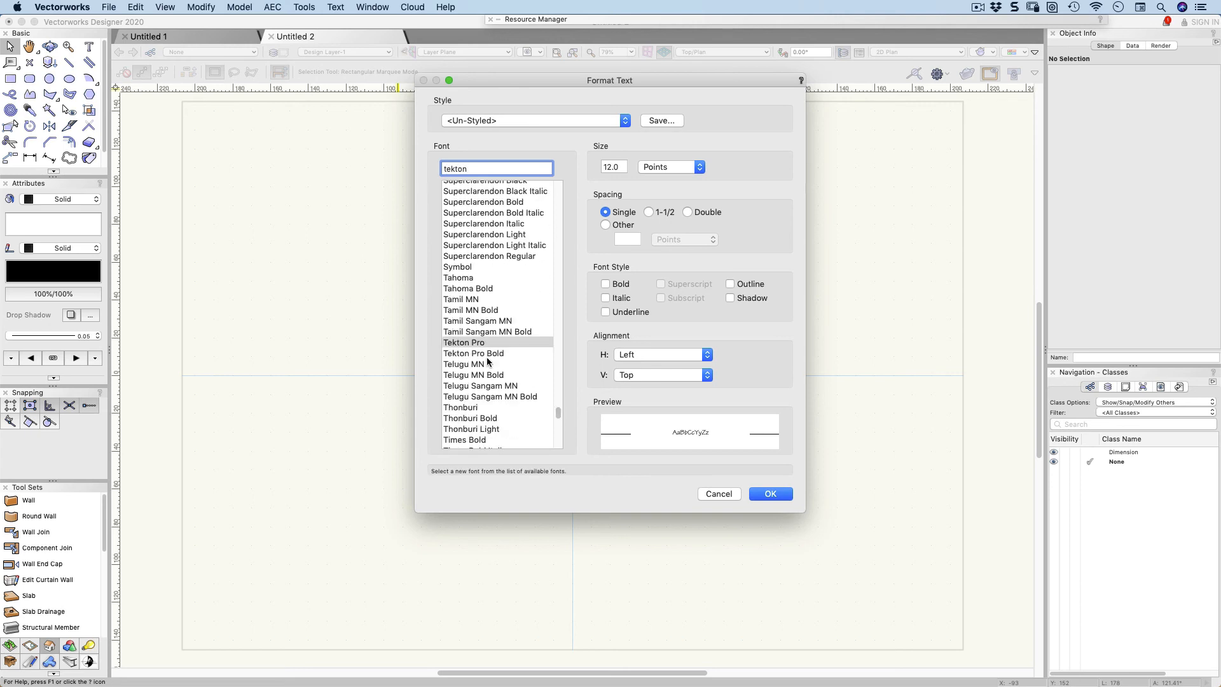
click(473, 352)
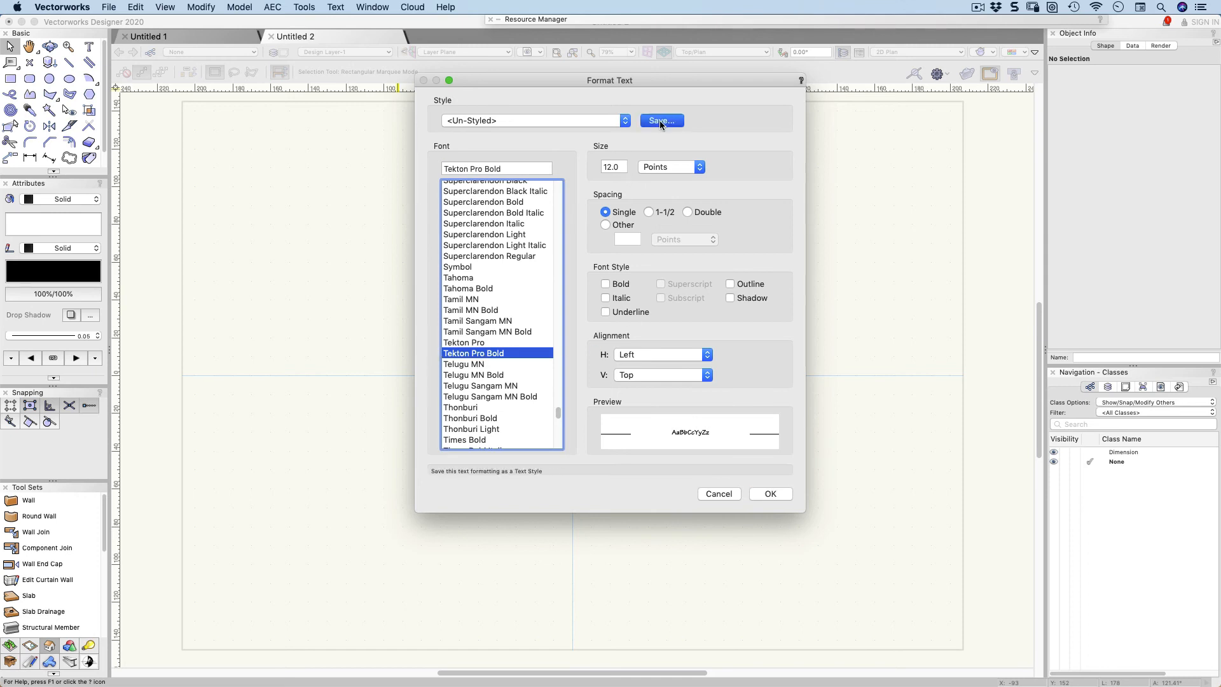
click(660, 119)
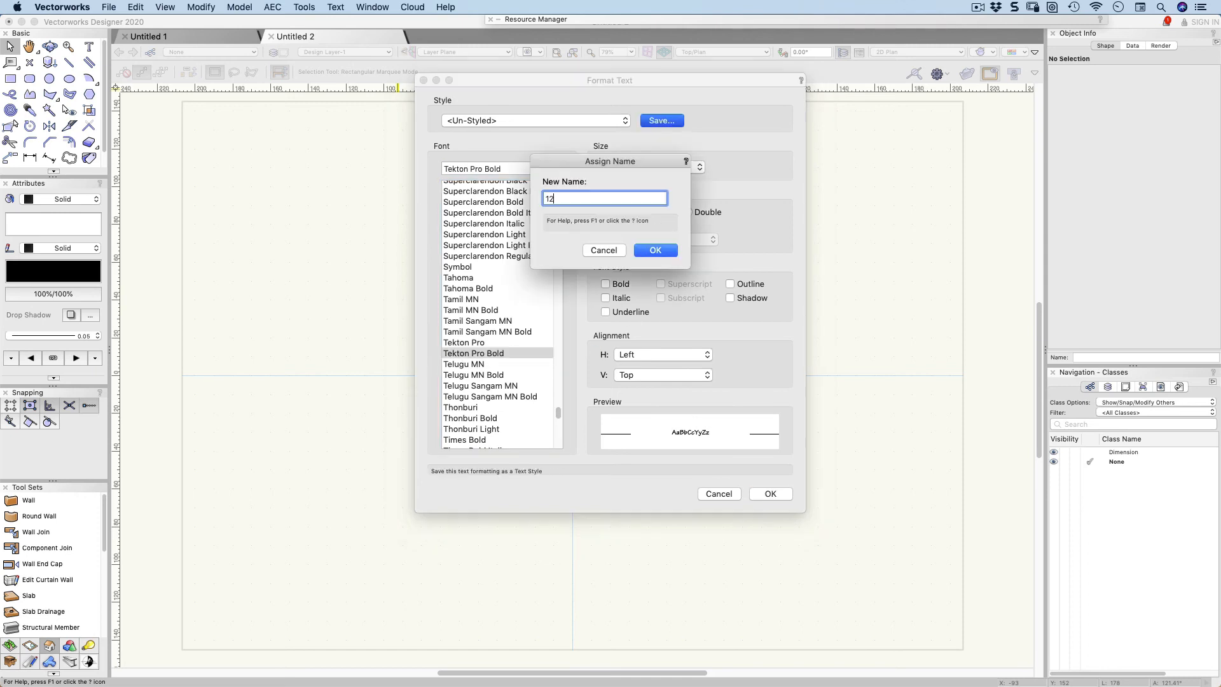
text(pt T)
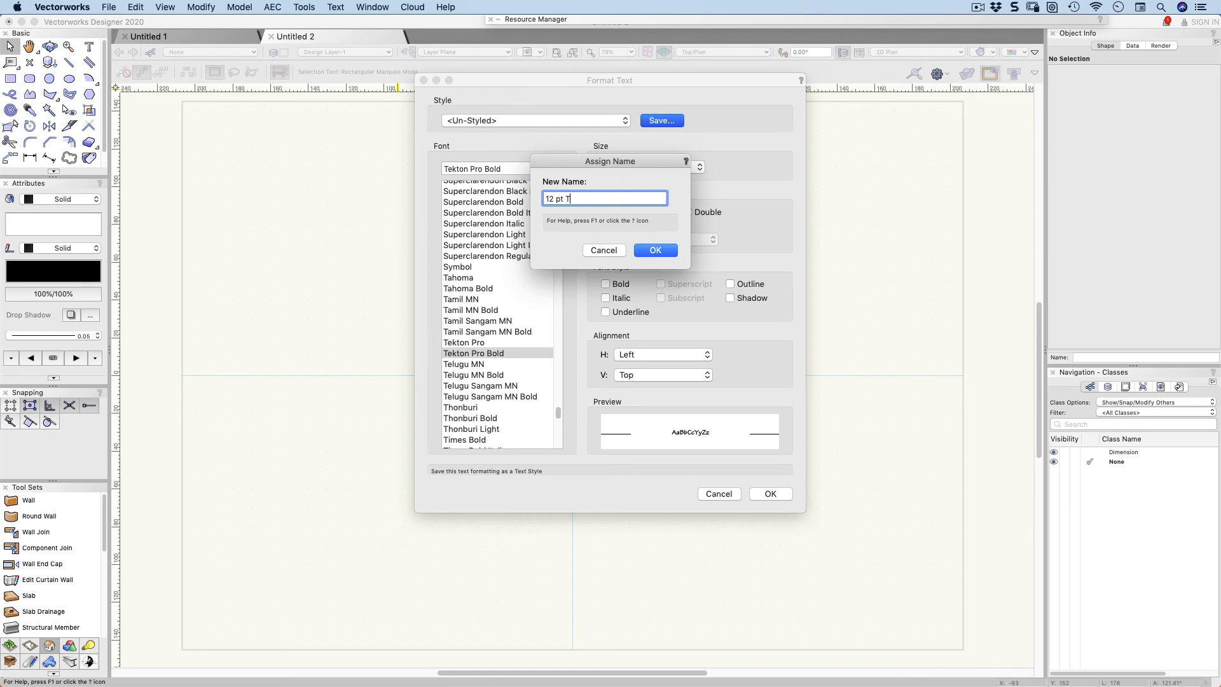
text(ekton)
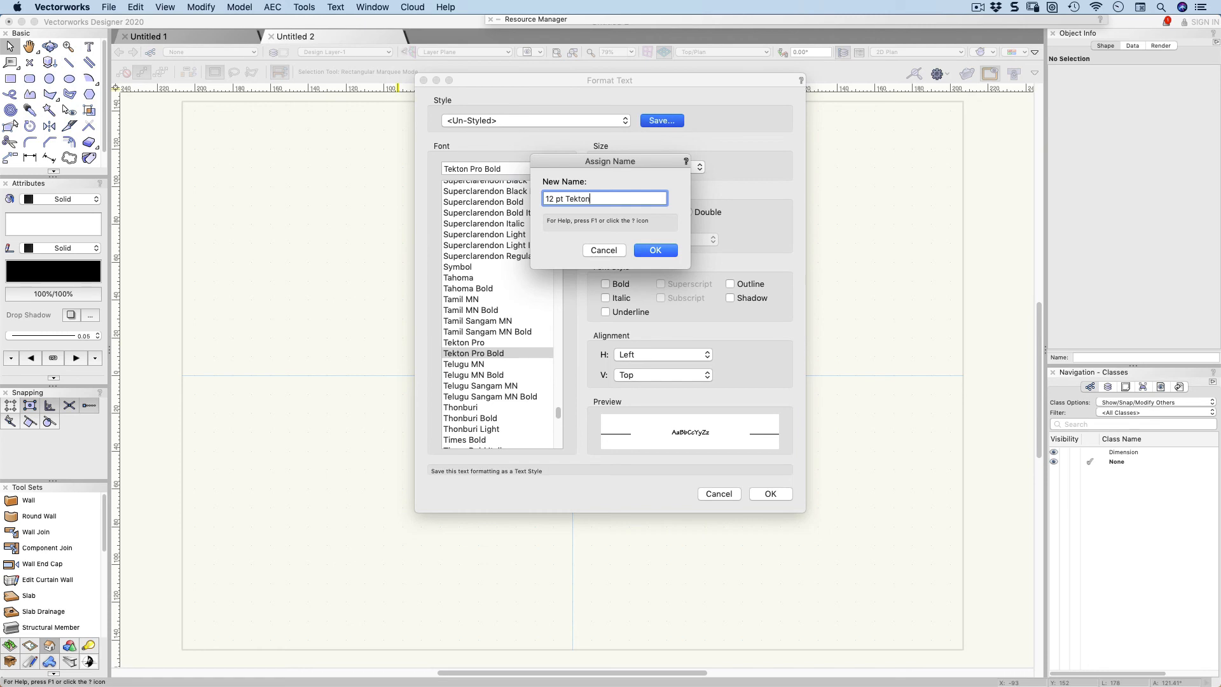
click(654, 250)
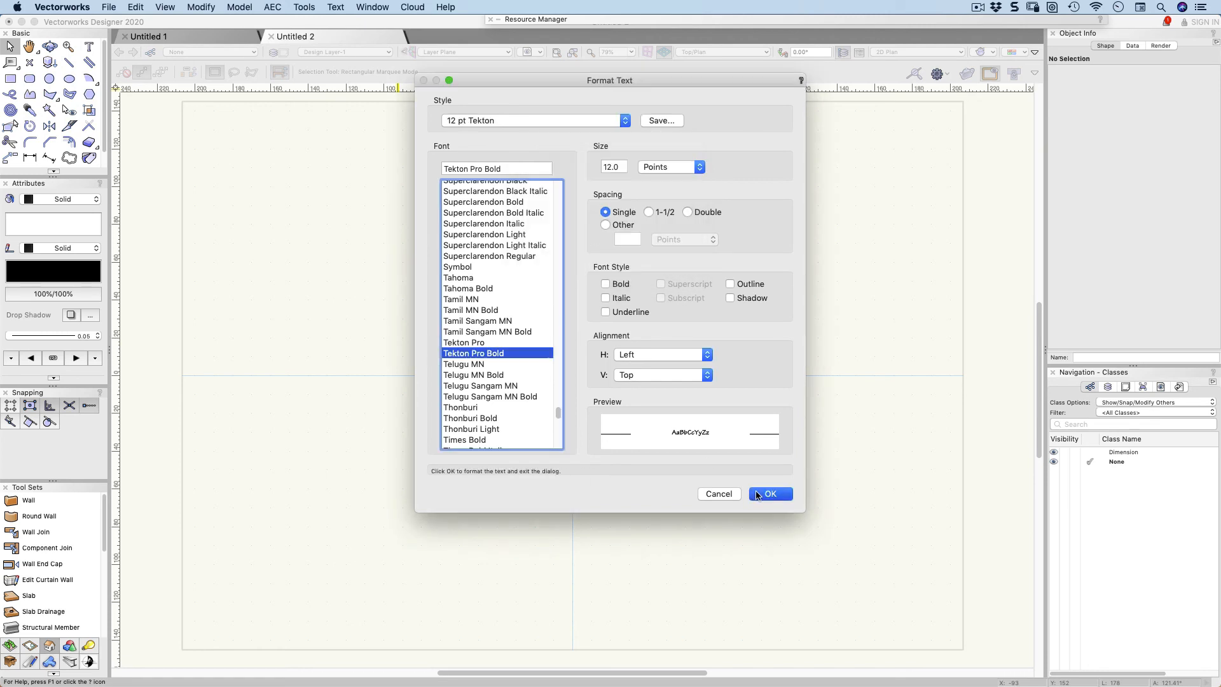
click(769, 493)
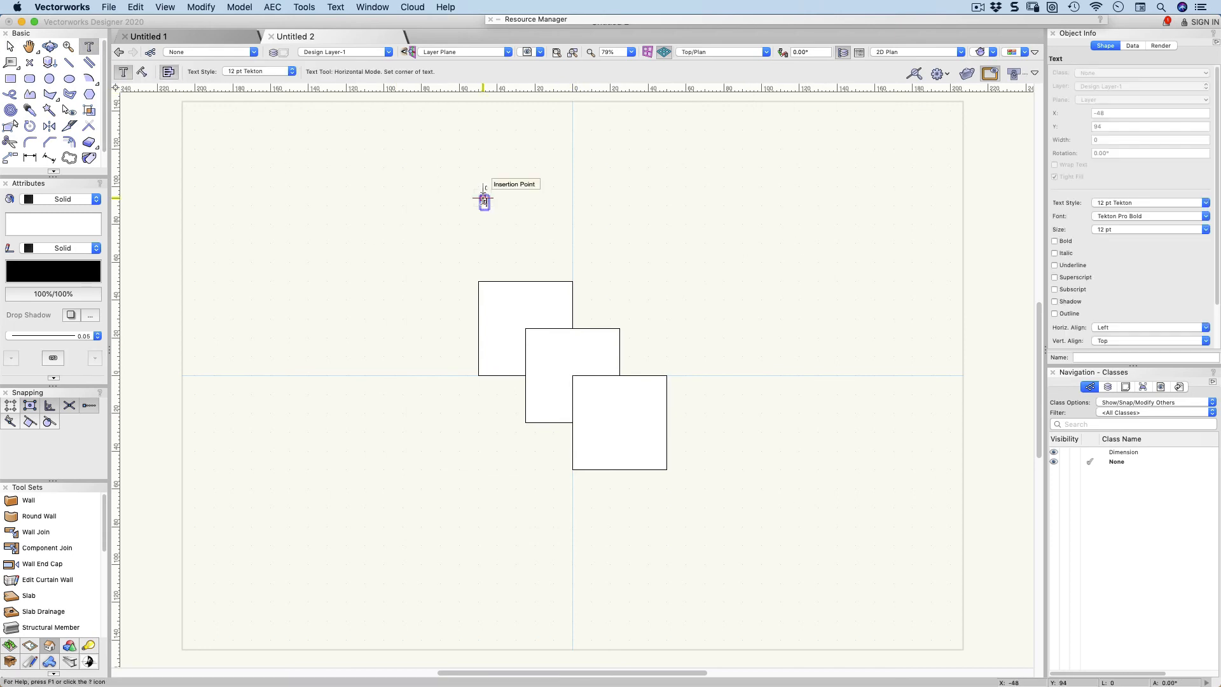
Type the note above the squares and set its Text Style to 12 pt Tekton after trying 12pt Helvetica.
text(this is text)
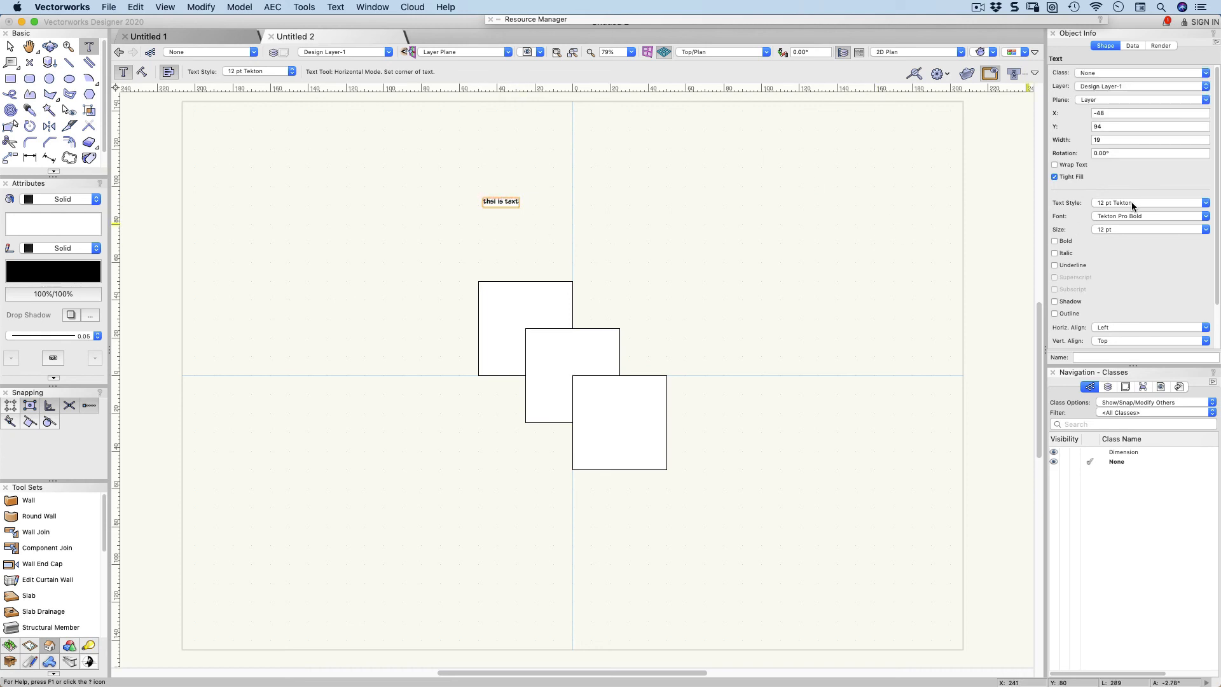
click(1206, 202)
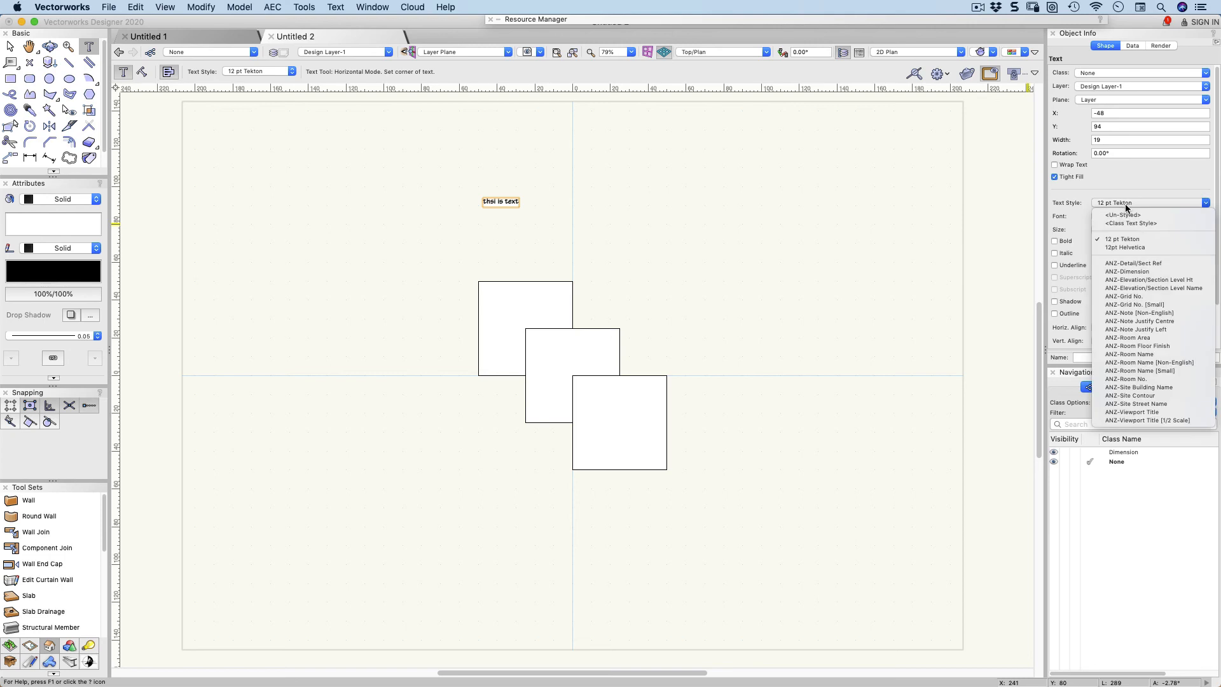
click(1122, 246)
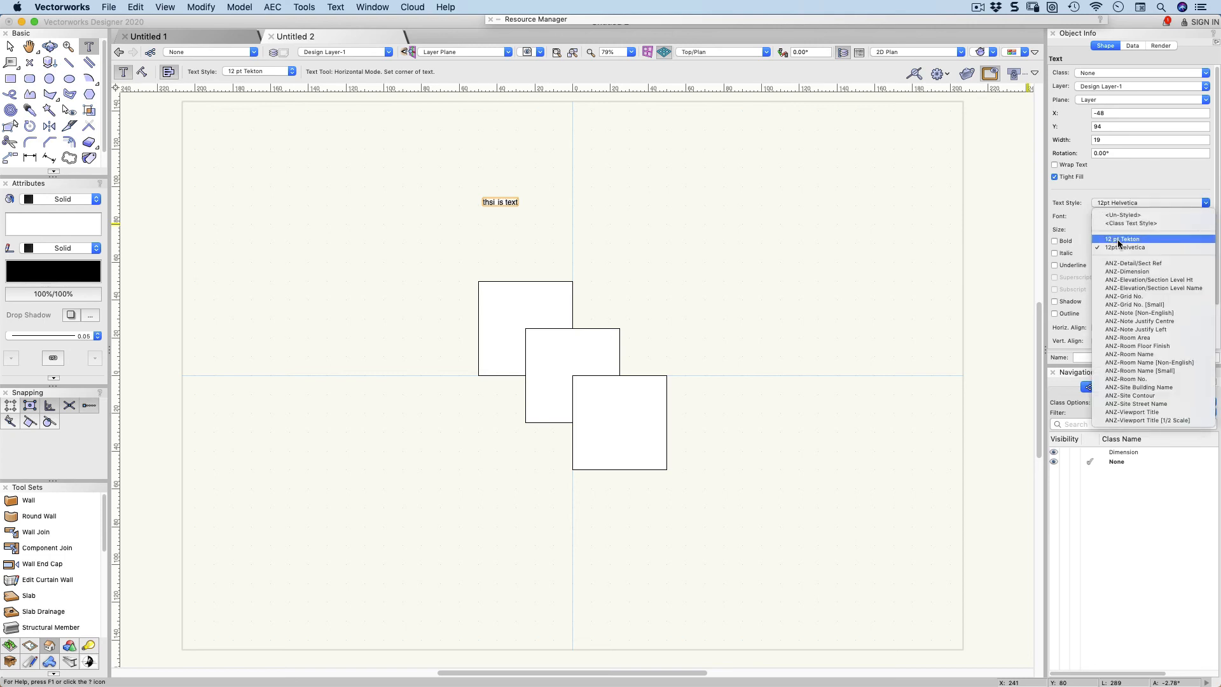
click(1123, 238)
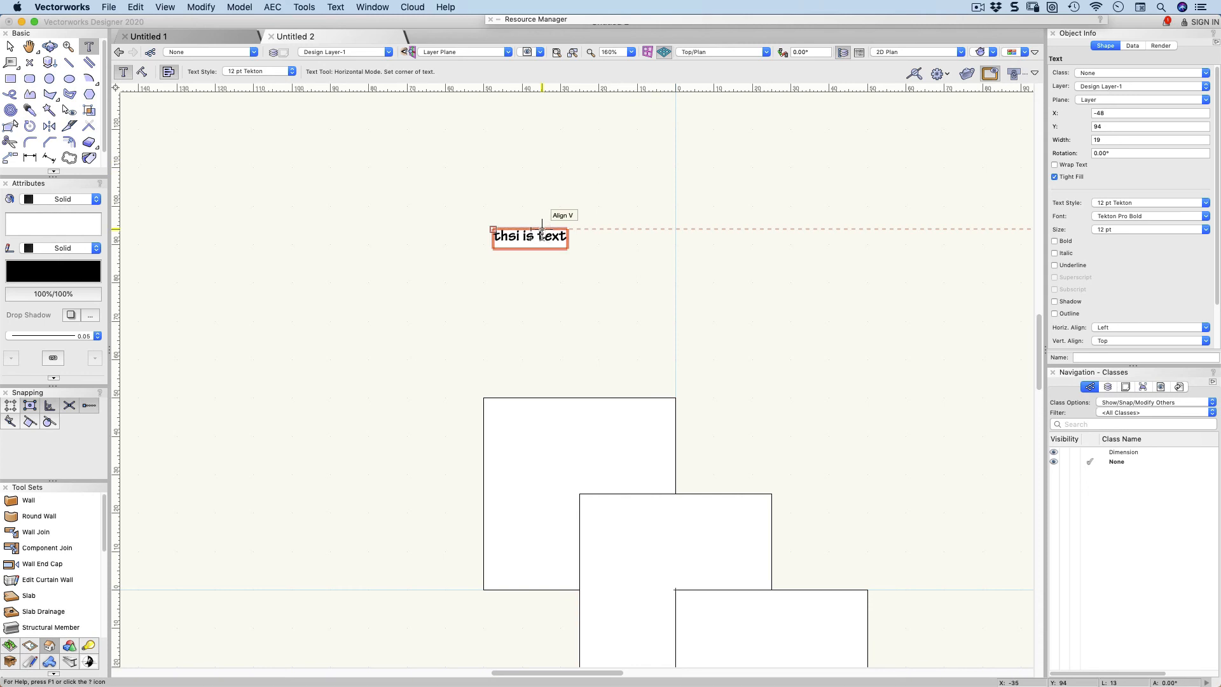
Run Check Spelling on the misspelled word so the note reads 'this is text'.
right_click(545, 238)
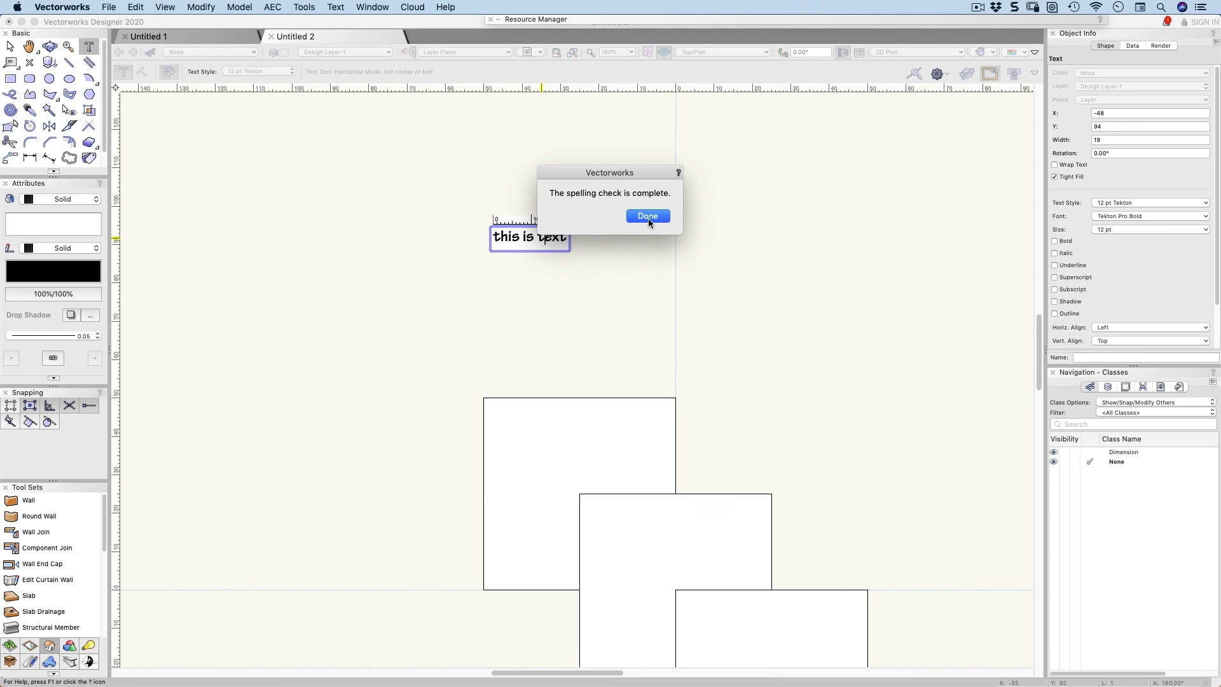
click(647, 216)
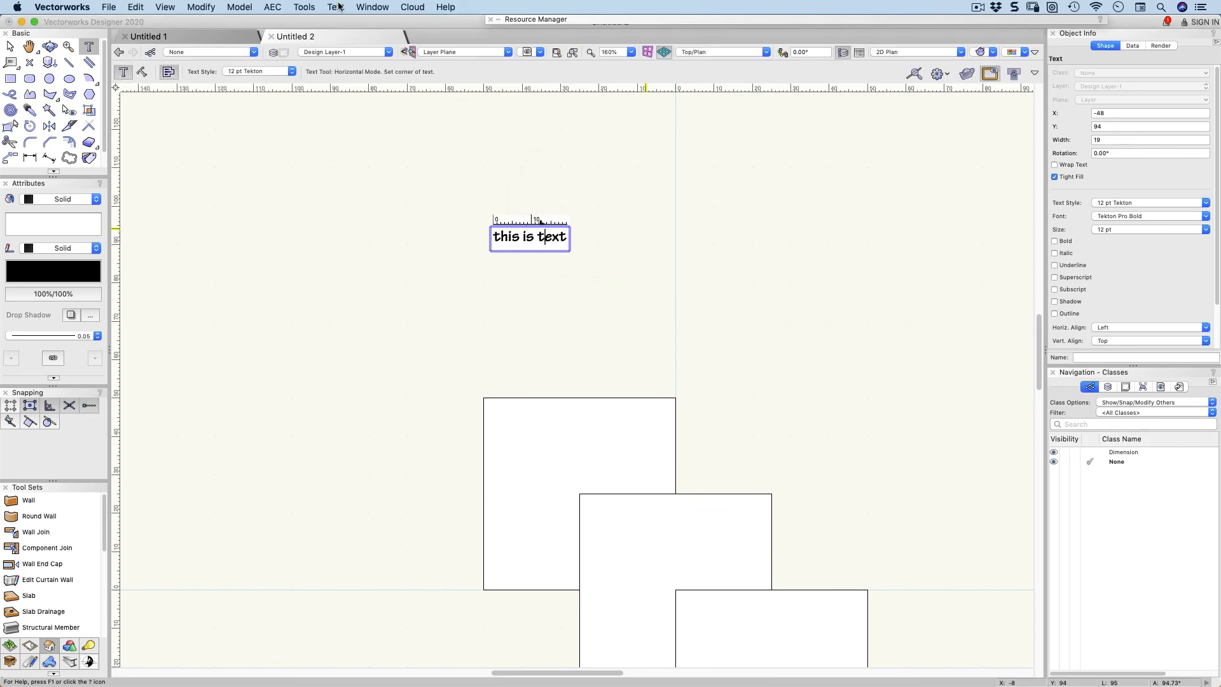
click(335, 8)
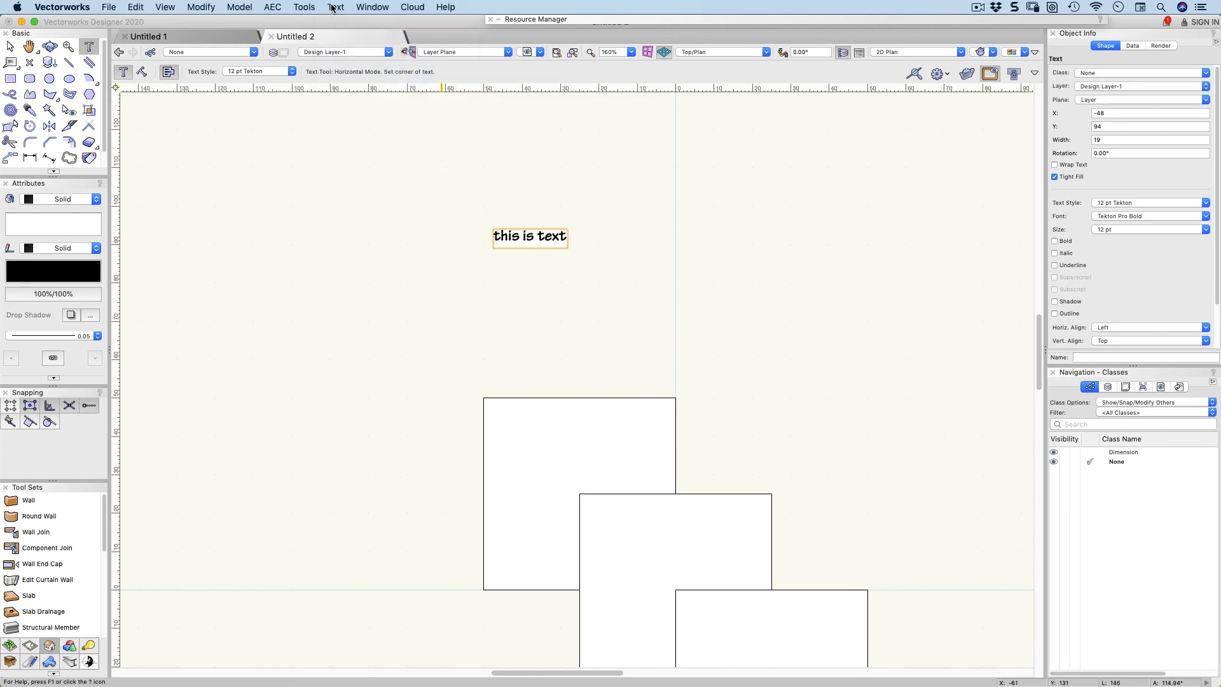
click(334, 8)
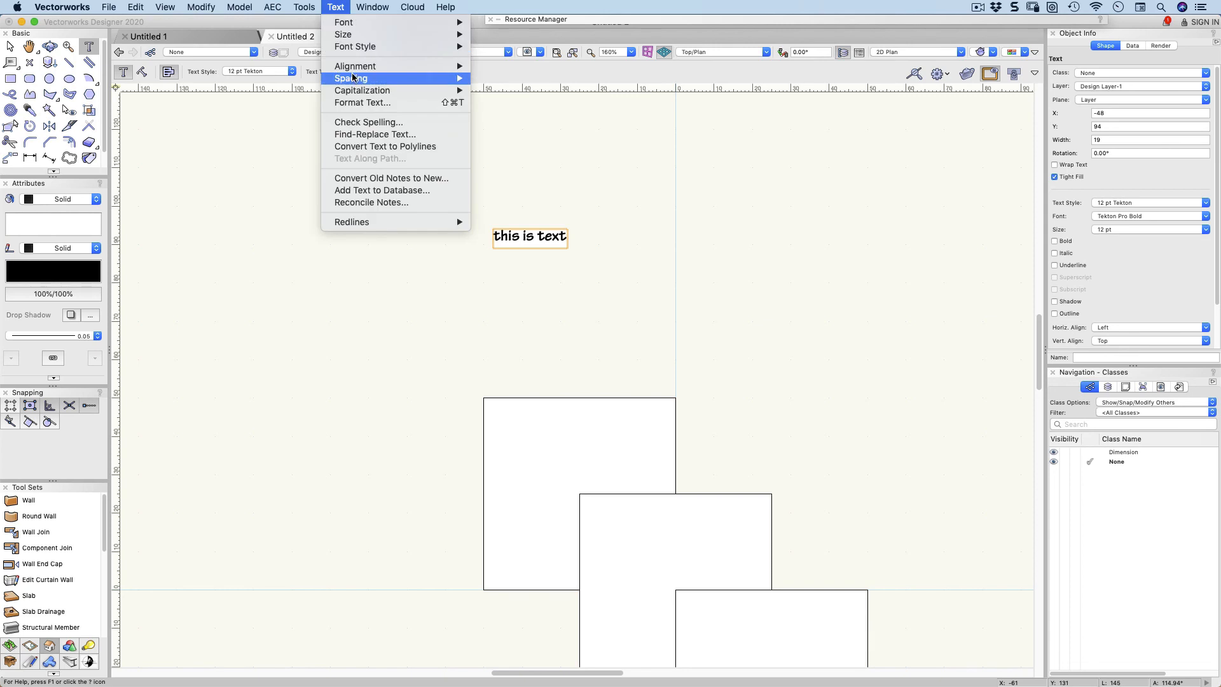
mouse_move(363, 91)
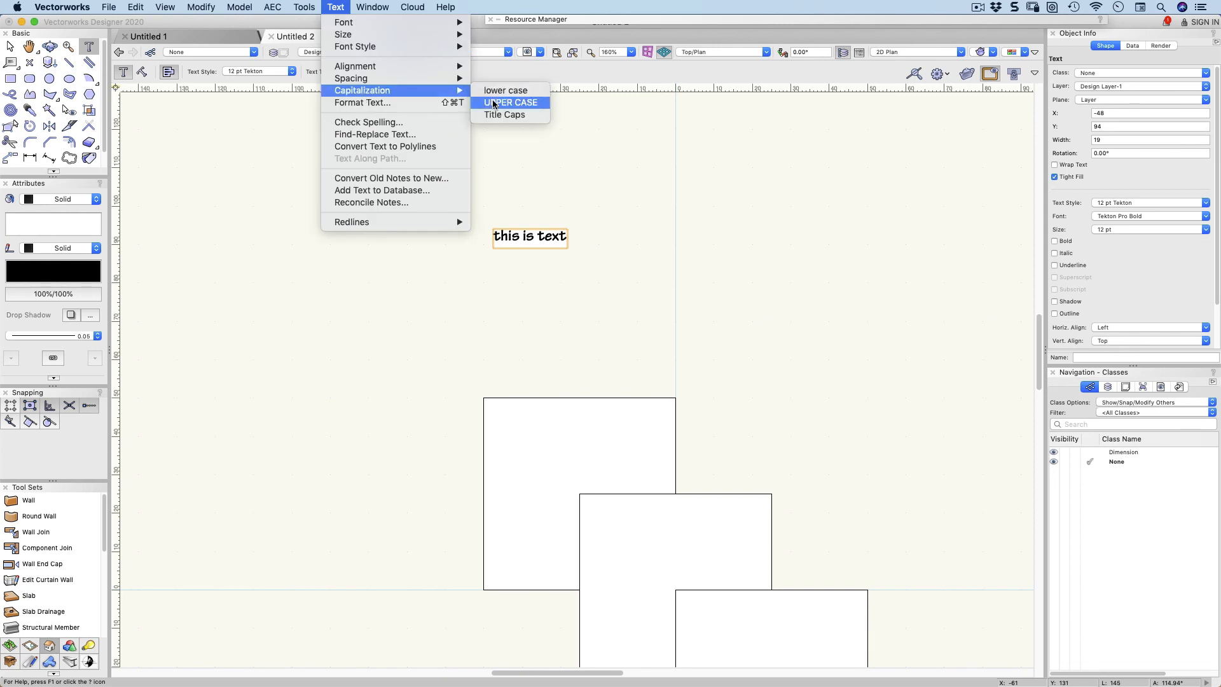
click(510, 102)
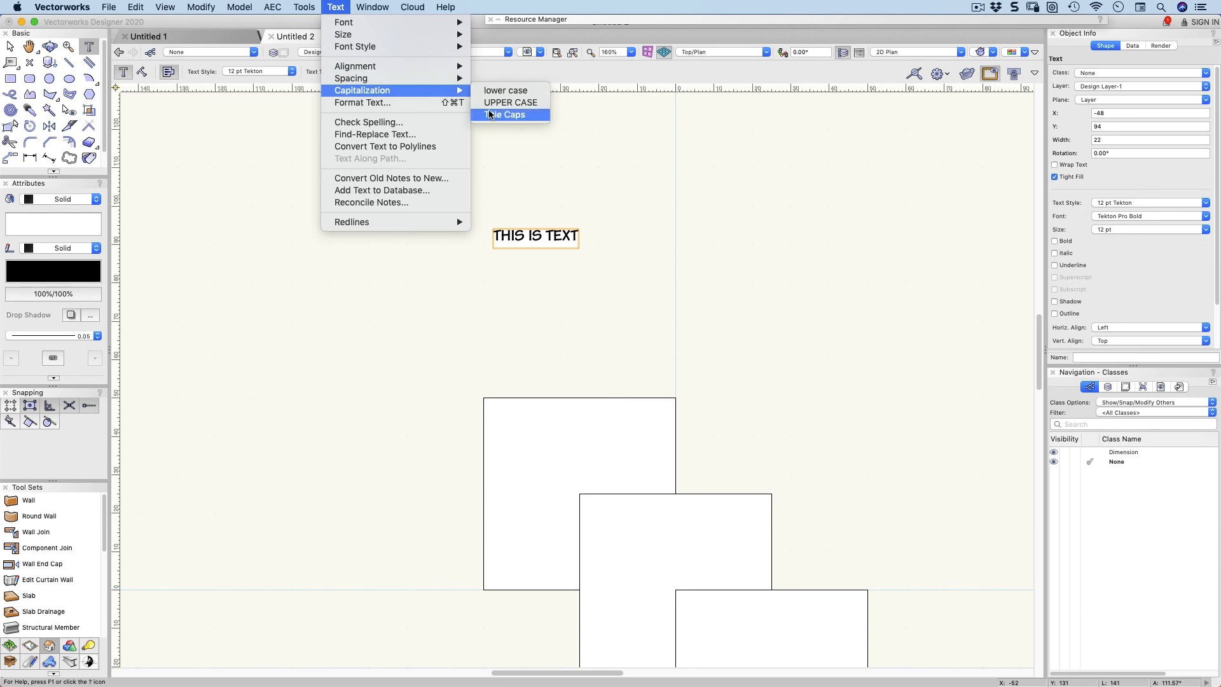
click(508, 114)
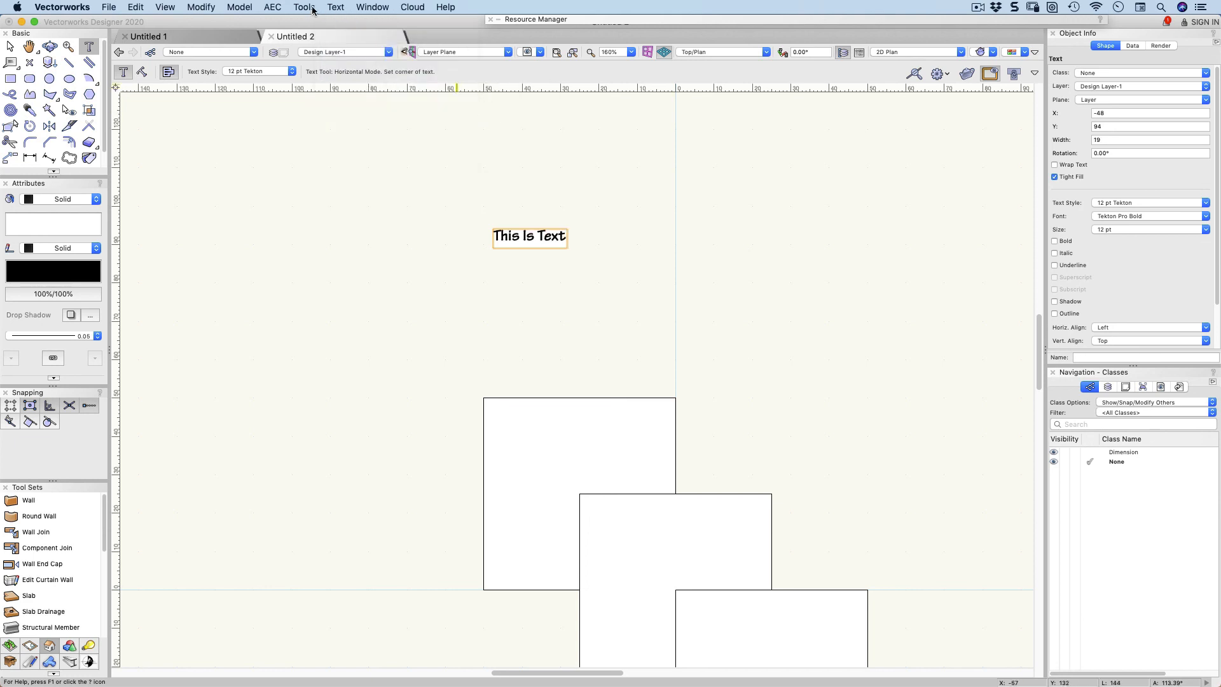
click(304, 7)
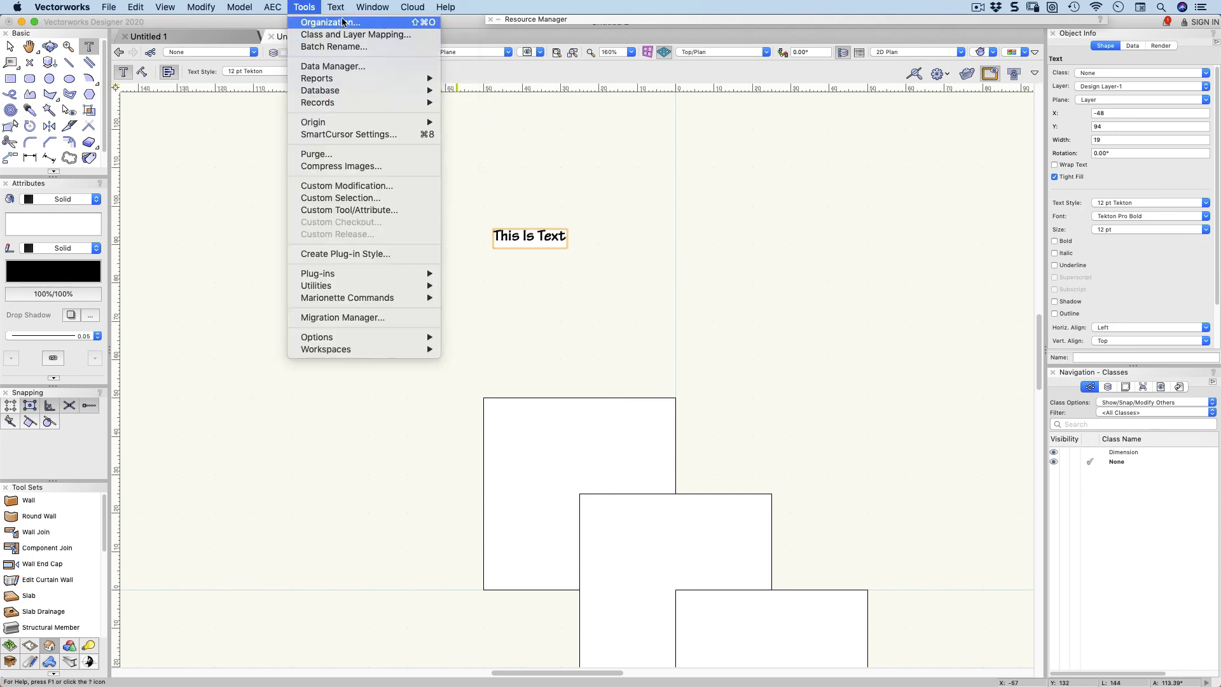
click(336, 7)
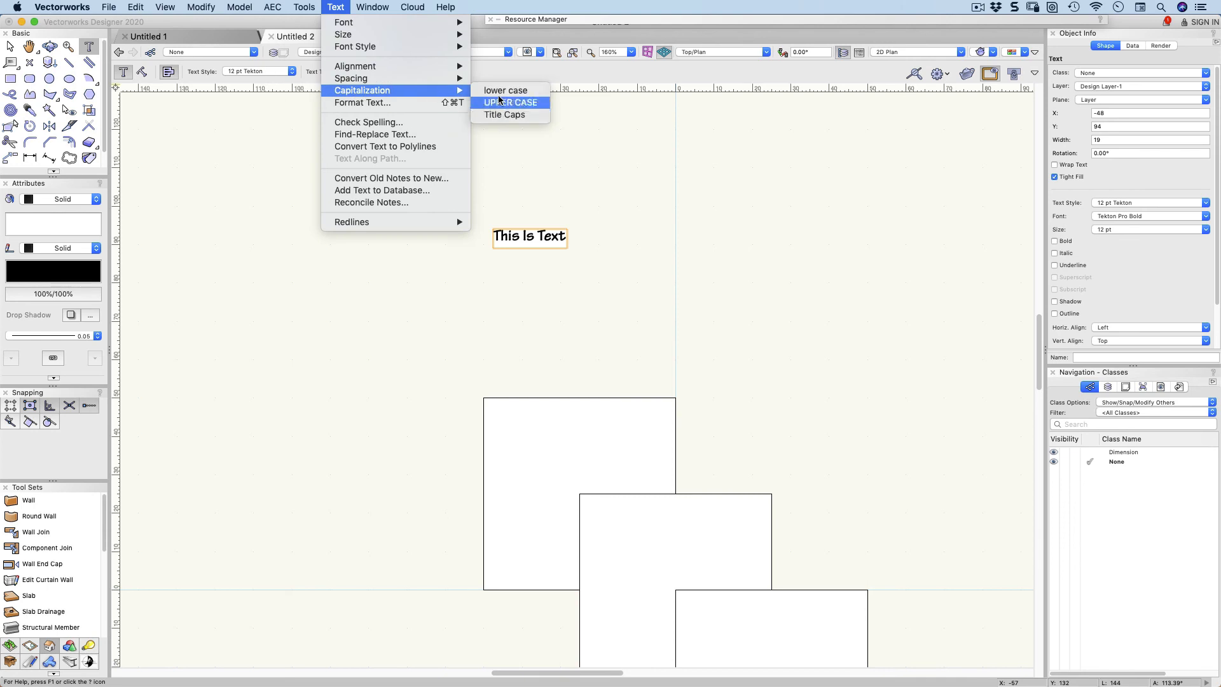
click(505, 89)
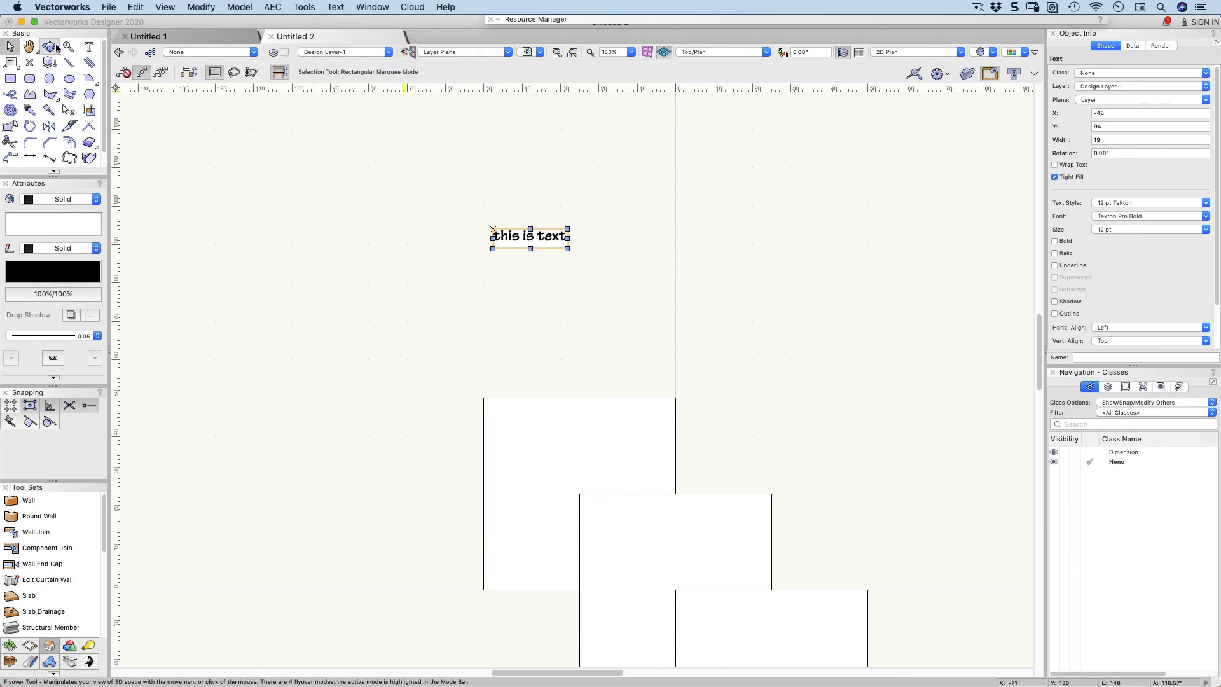
mouse_move(50, 47)
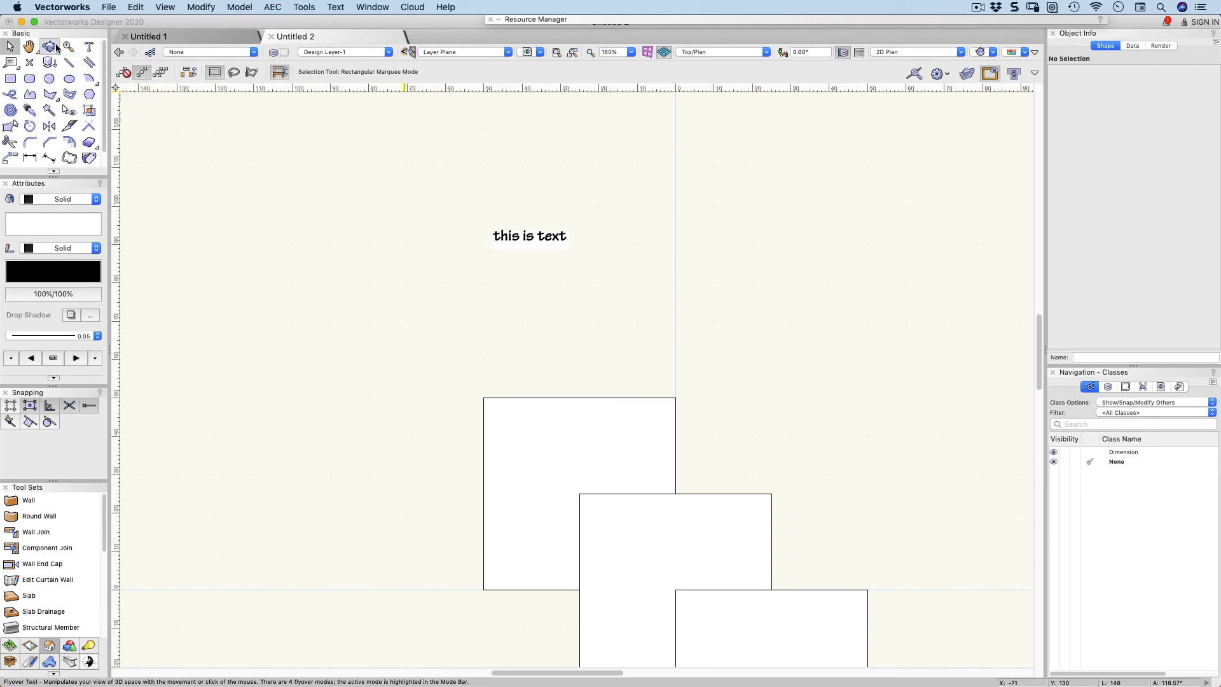
click(529, 236)
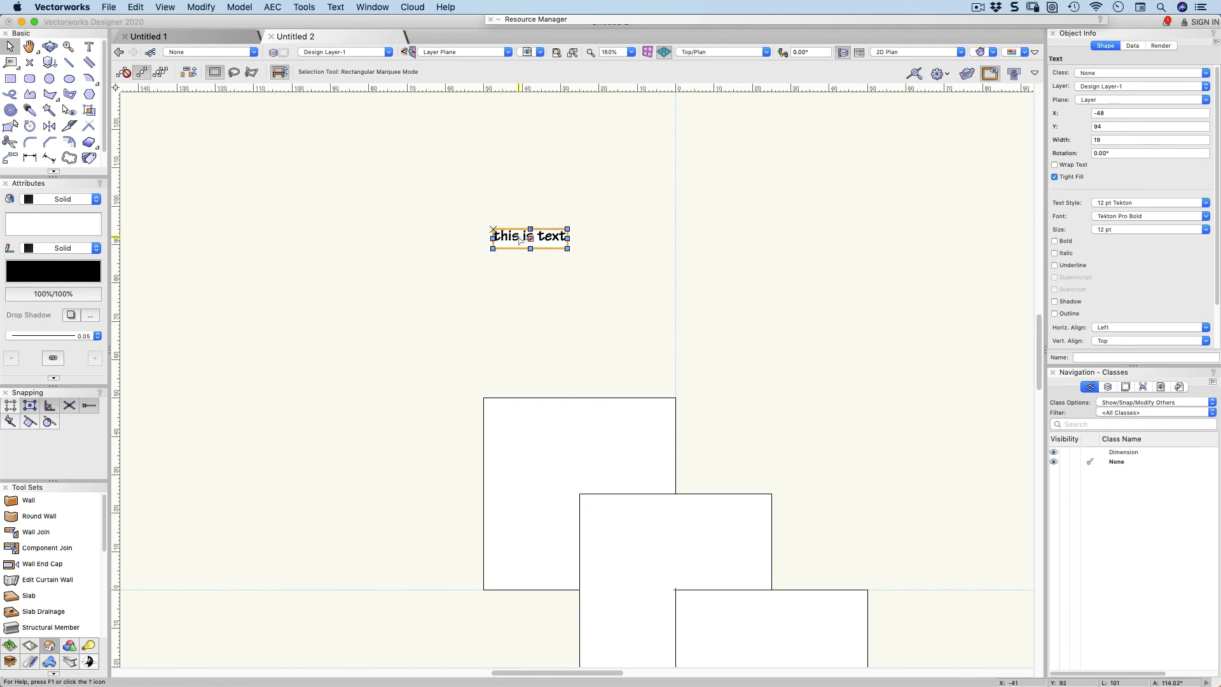
Bring up the note's context commands to locate its text style in the Resource Manager.
right_click(529, 237)
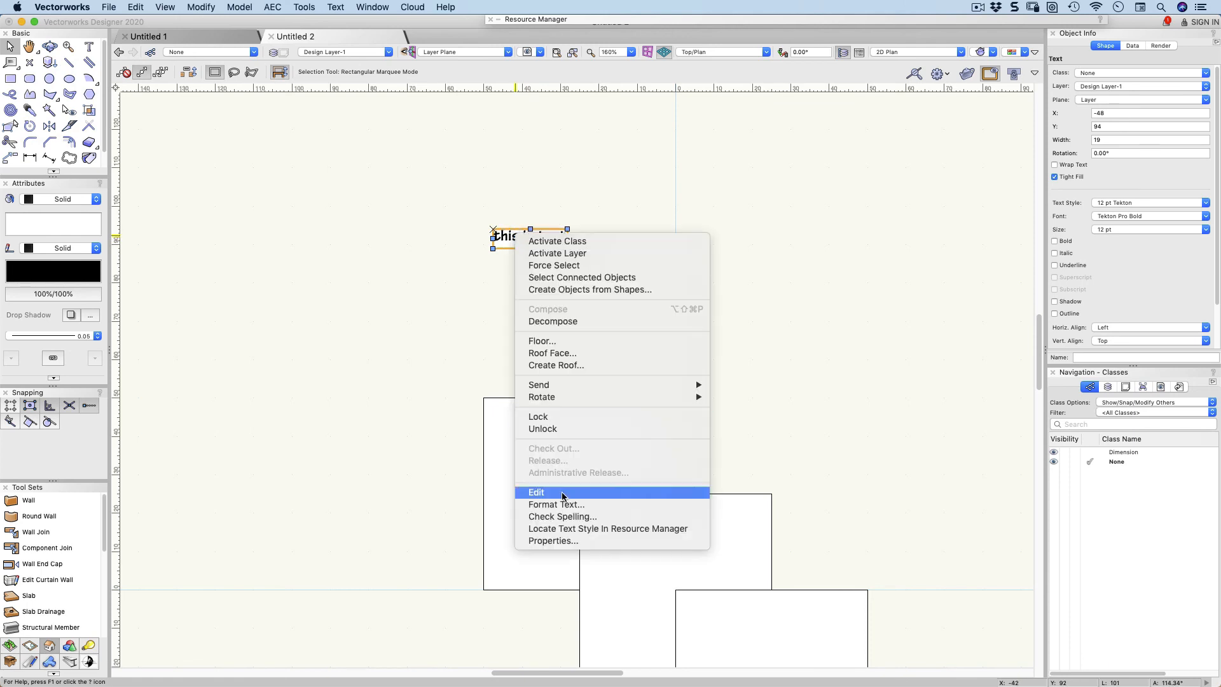
mouse_move(555, 504)
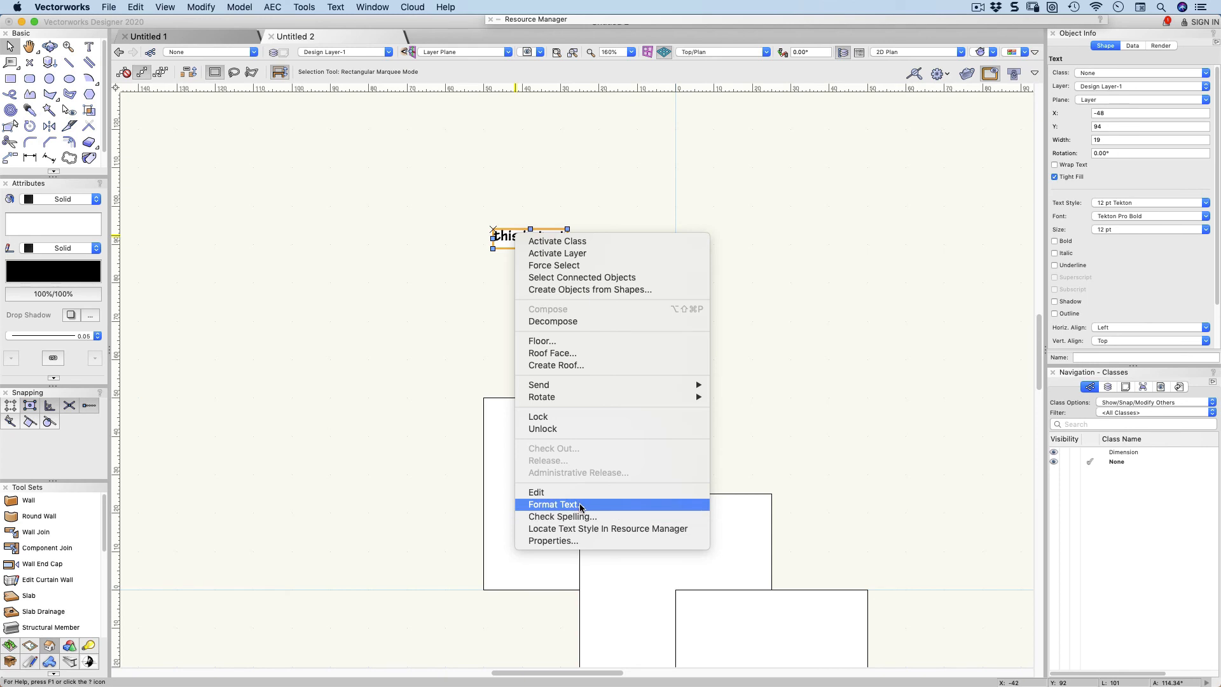
mouse_move(571, 516)
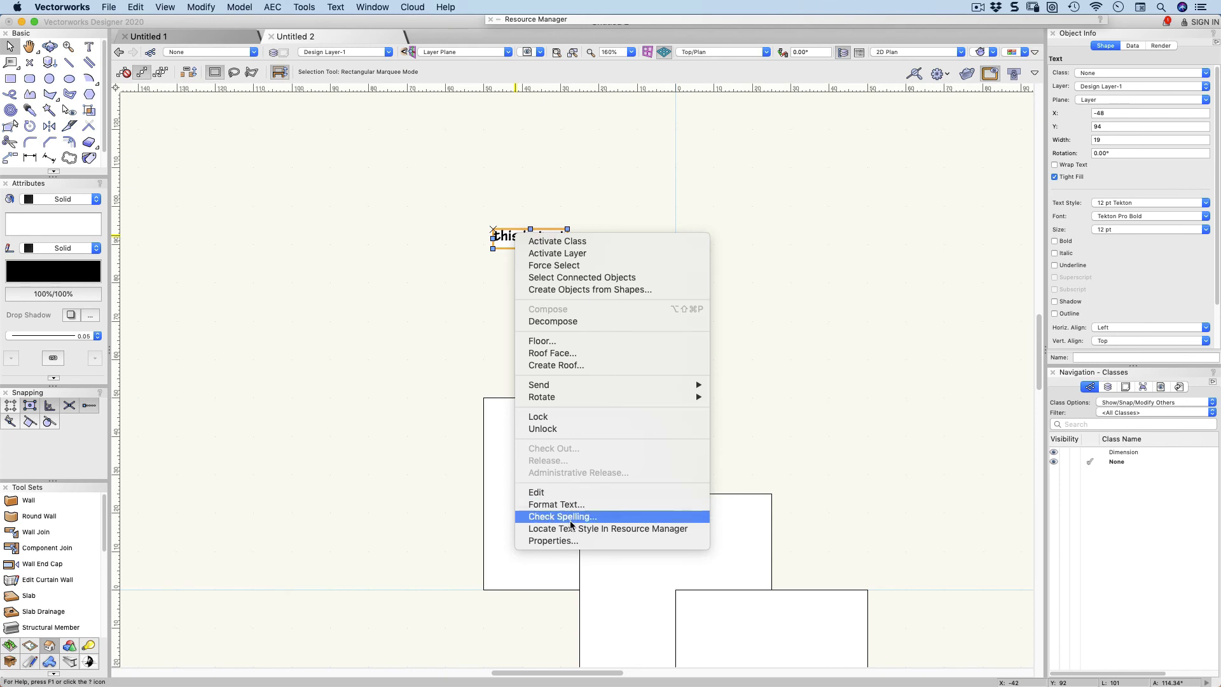
mouse_move(575, 535)
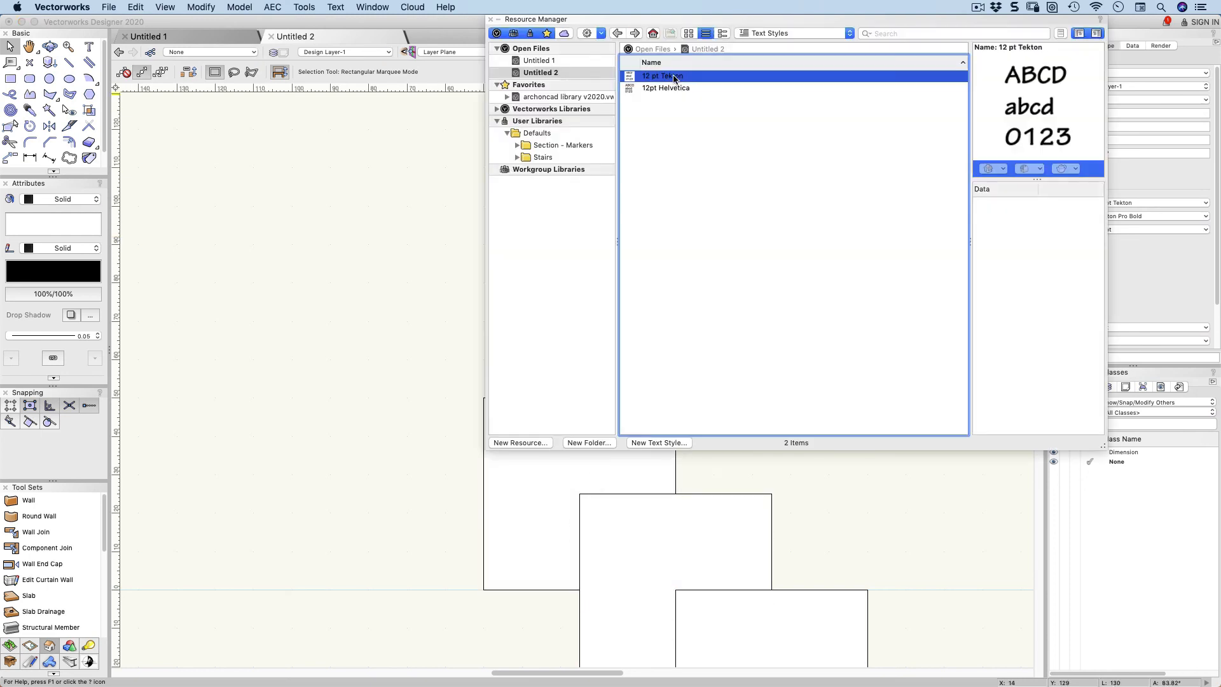
Edit the 12 pt Tekton style into bold Helvetica and confirm the changes.
right_click(661, 75)
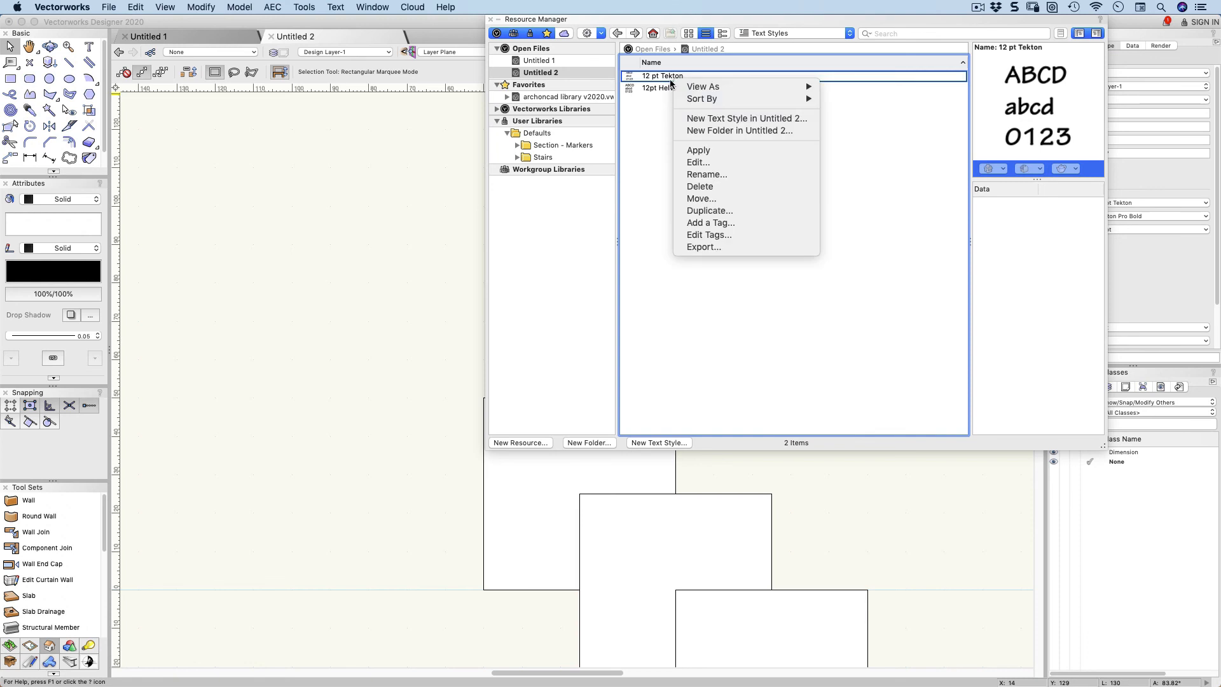
click(697, 161)
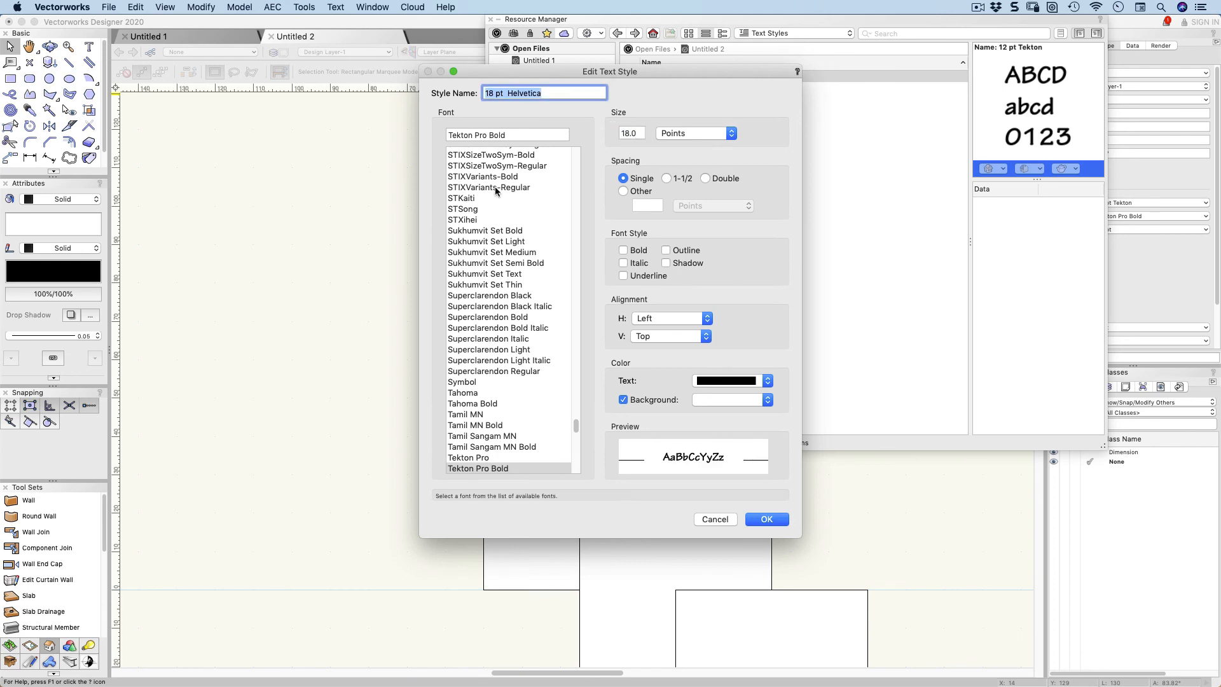
click(506, 134)
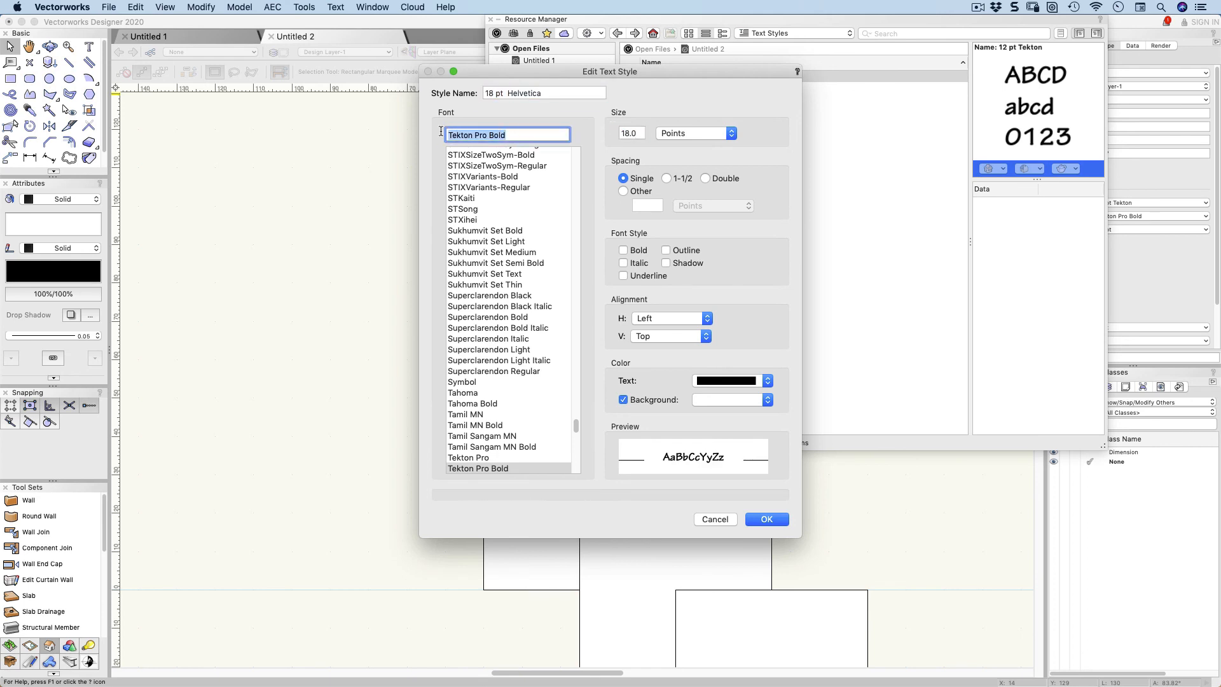
text(hel)
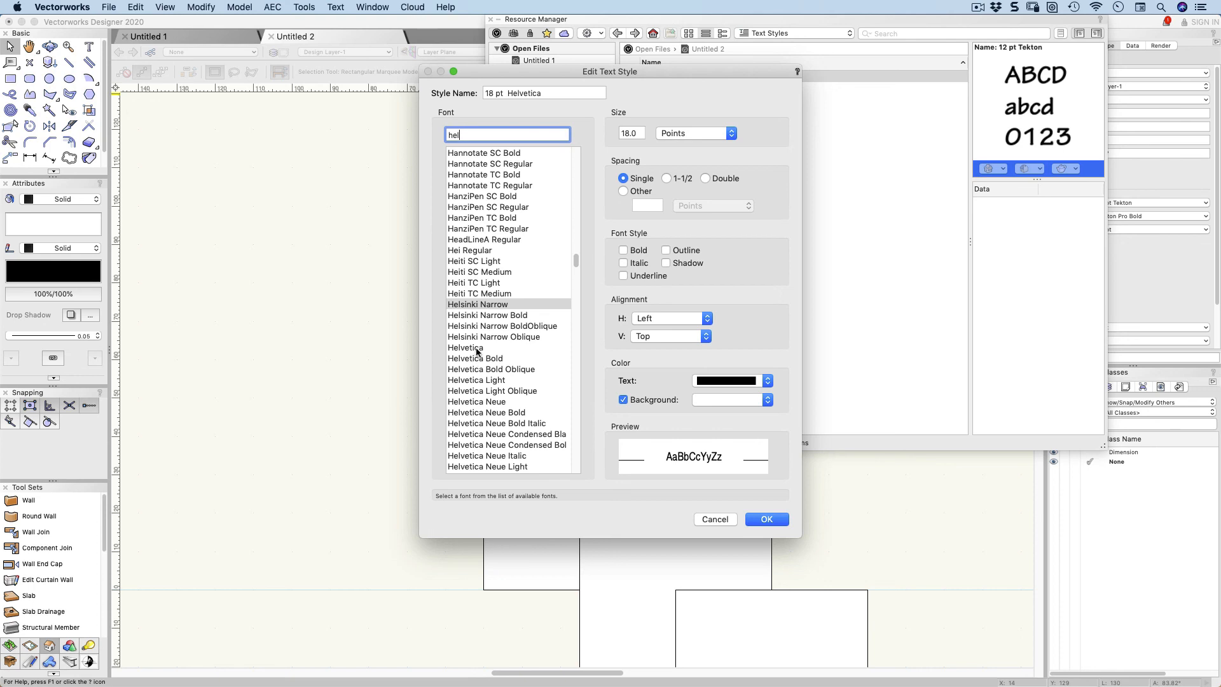
click(466, 347)
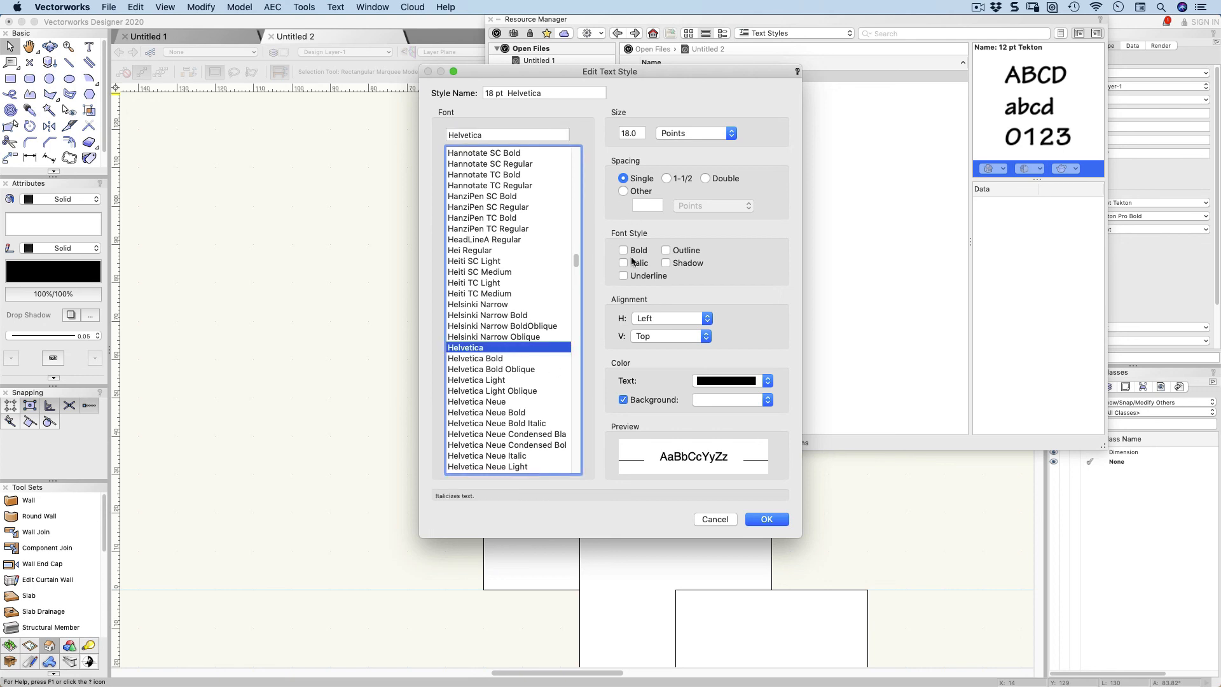
click(623, 250)
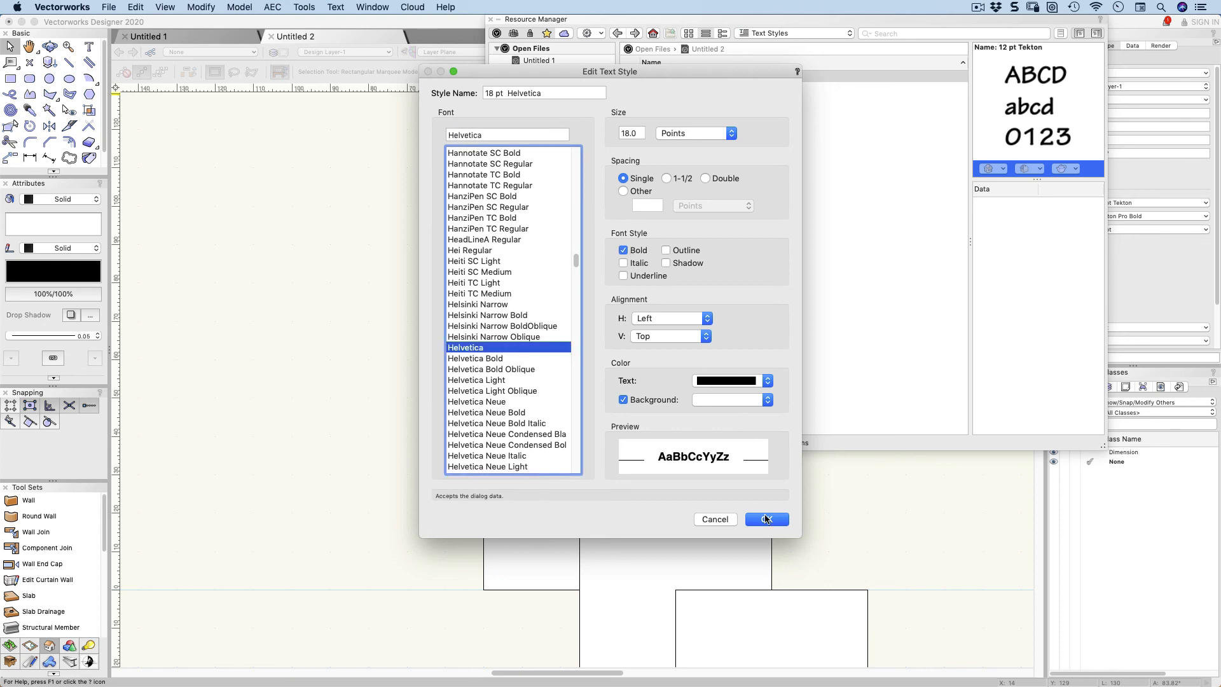
click(765, 519)
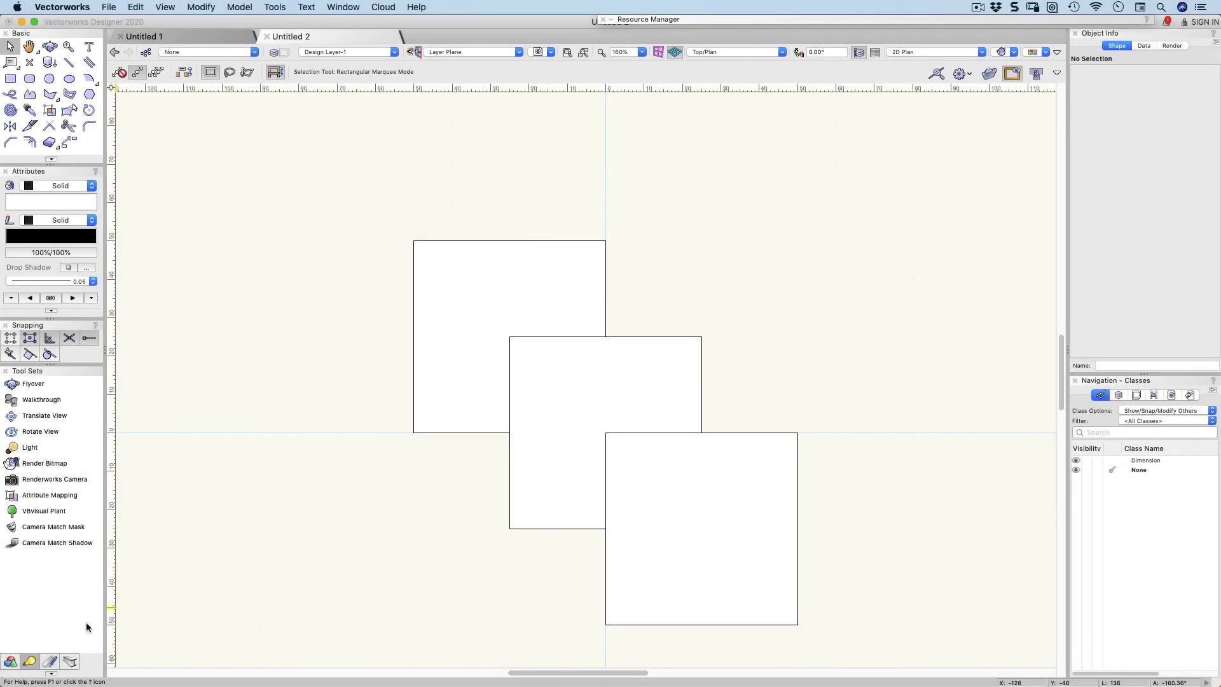
Switch to the Dims/Notes tool set and settle on the constrained linear dimension tool after trying the others.
click(48, 446)
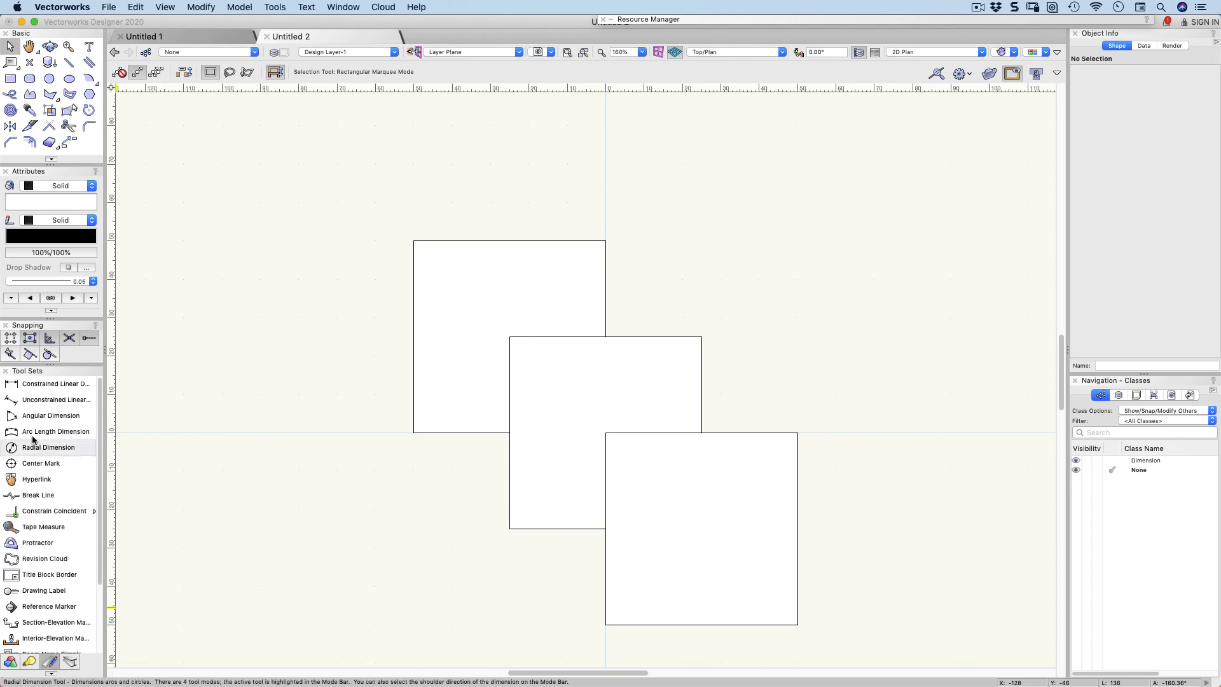
click(55, 382)
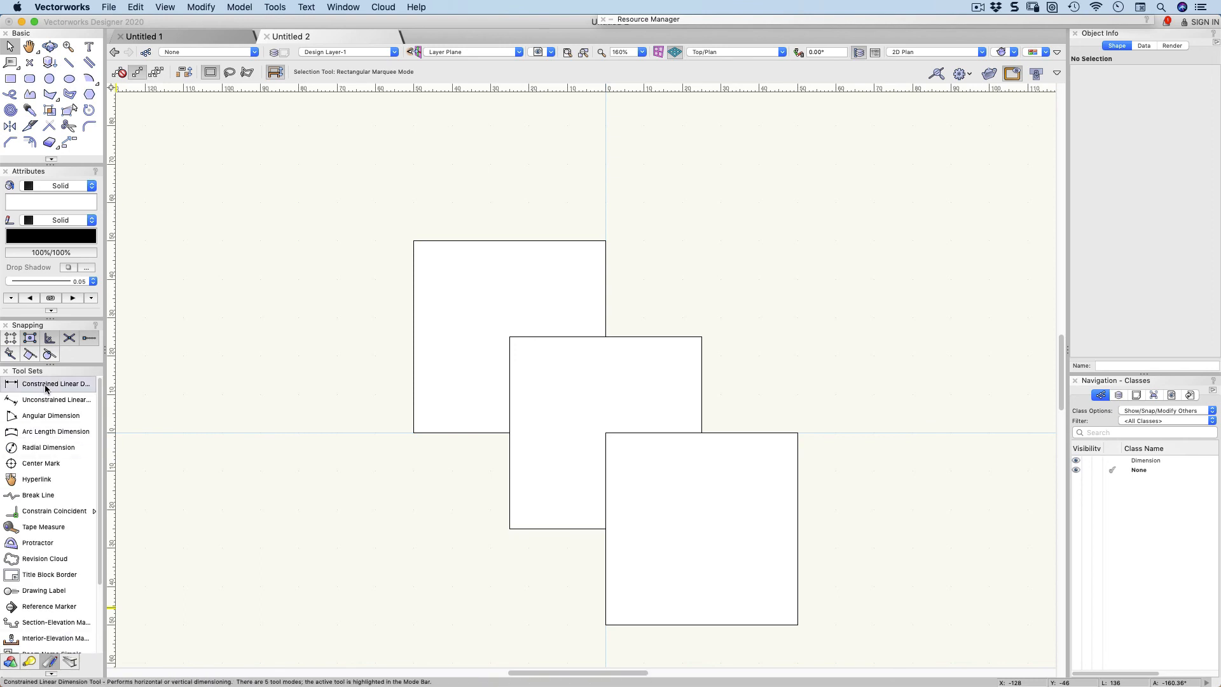
click(56, 399)
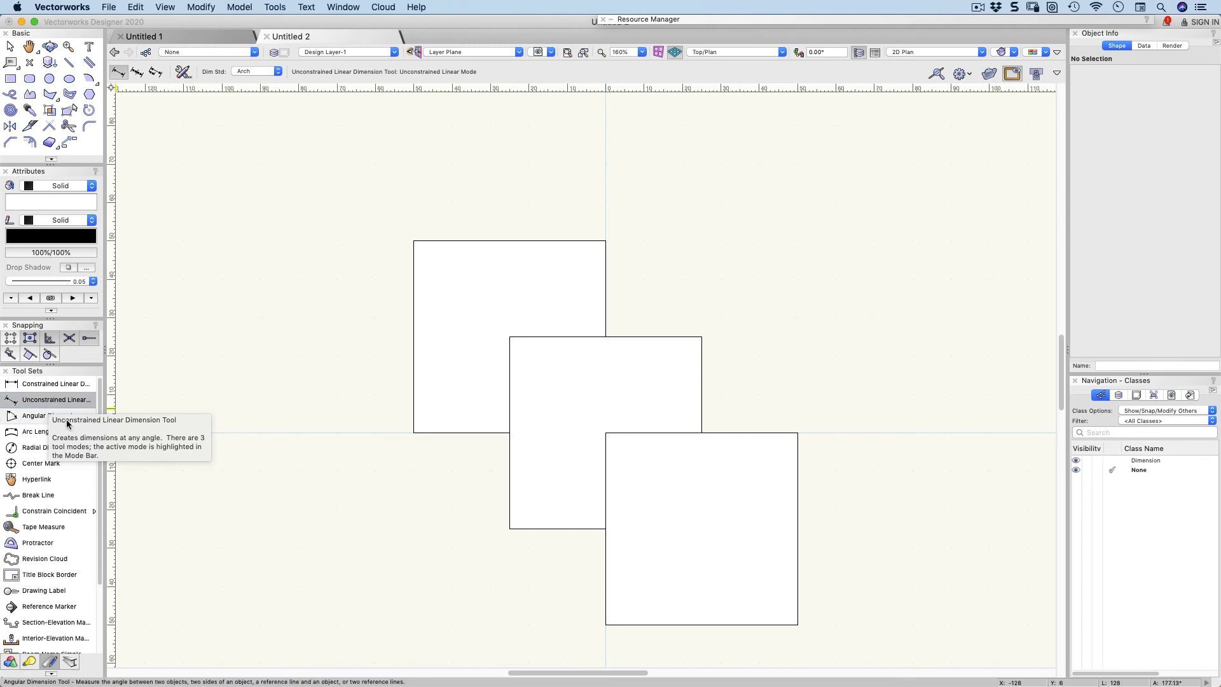
click(51, 431)
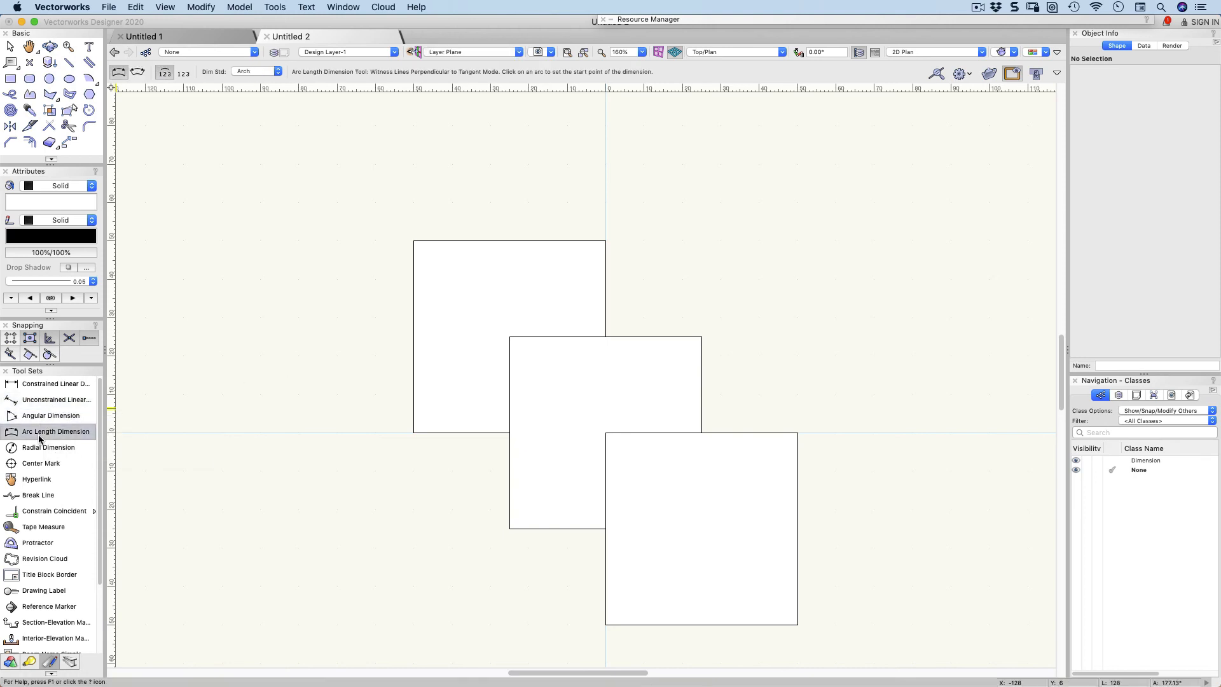
click(48, 446)
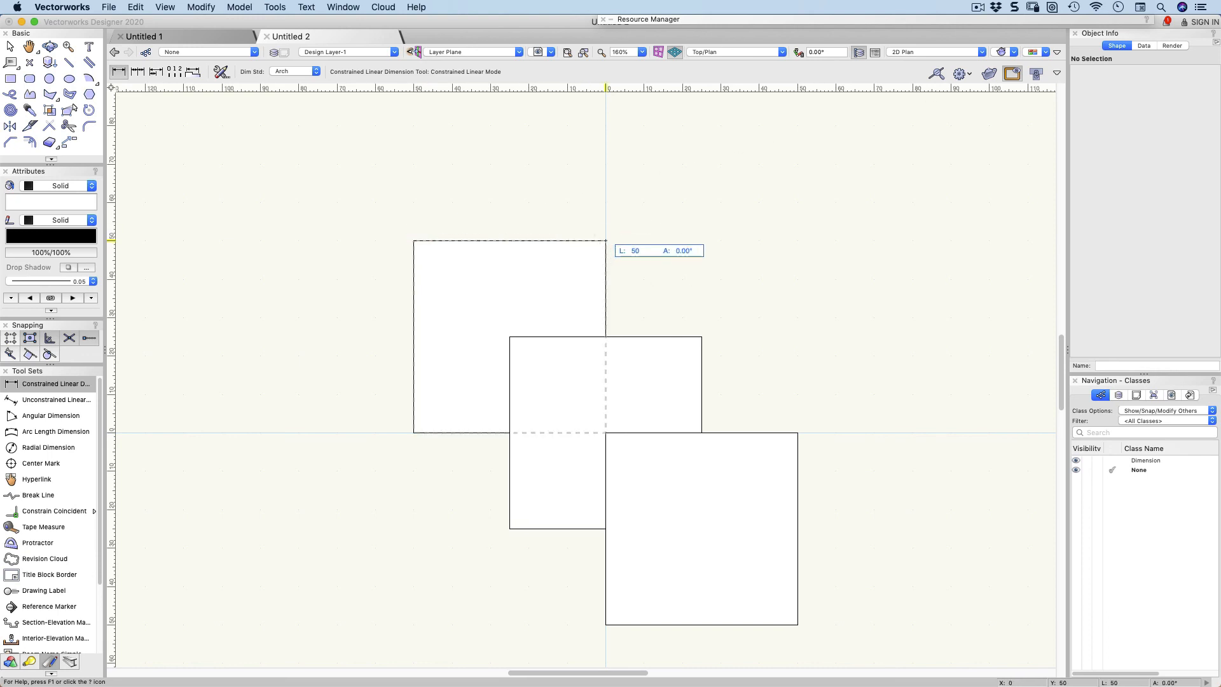
Place a 50 dimension on the square's top edge, then stretch the square left so it reads 68.
click(605, 161)
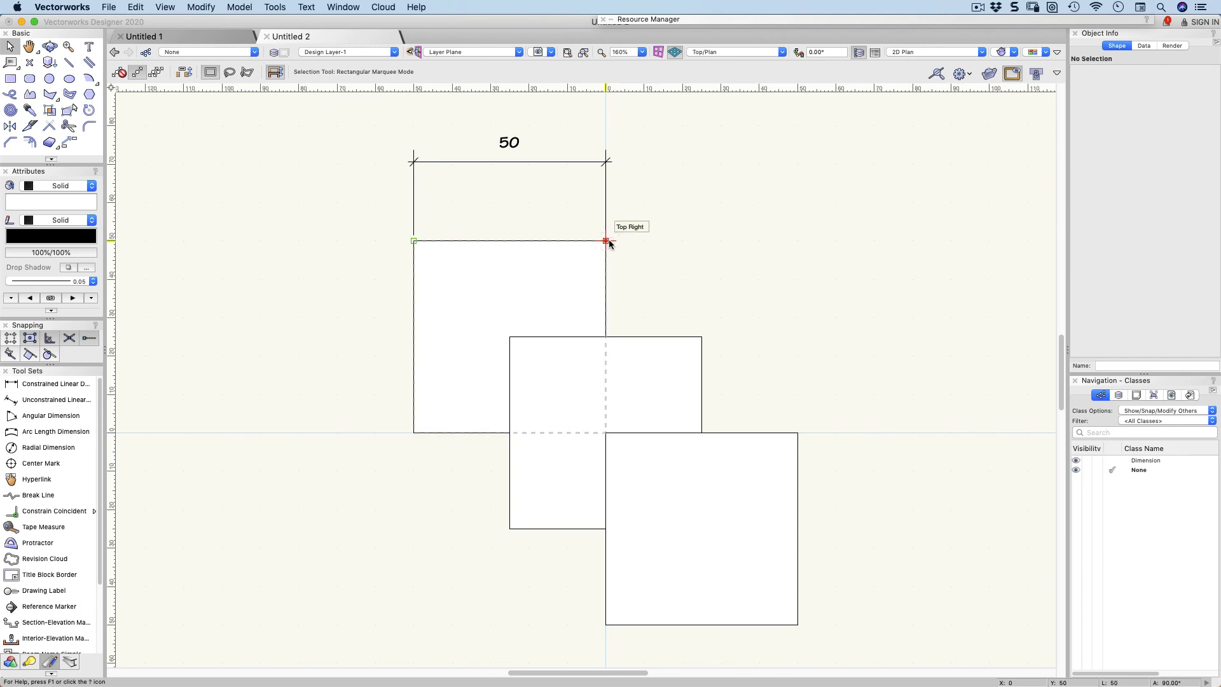
mouse_move(635, 268)
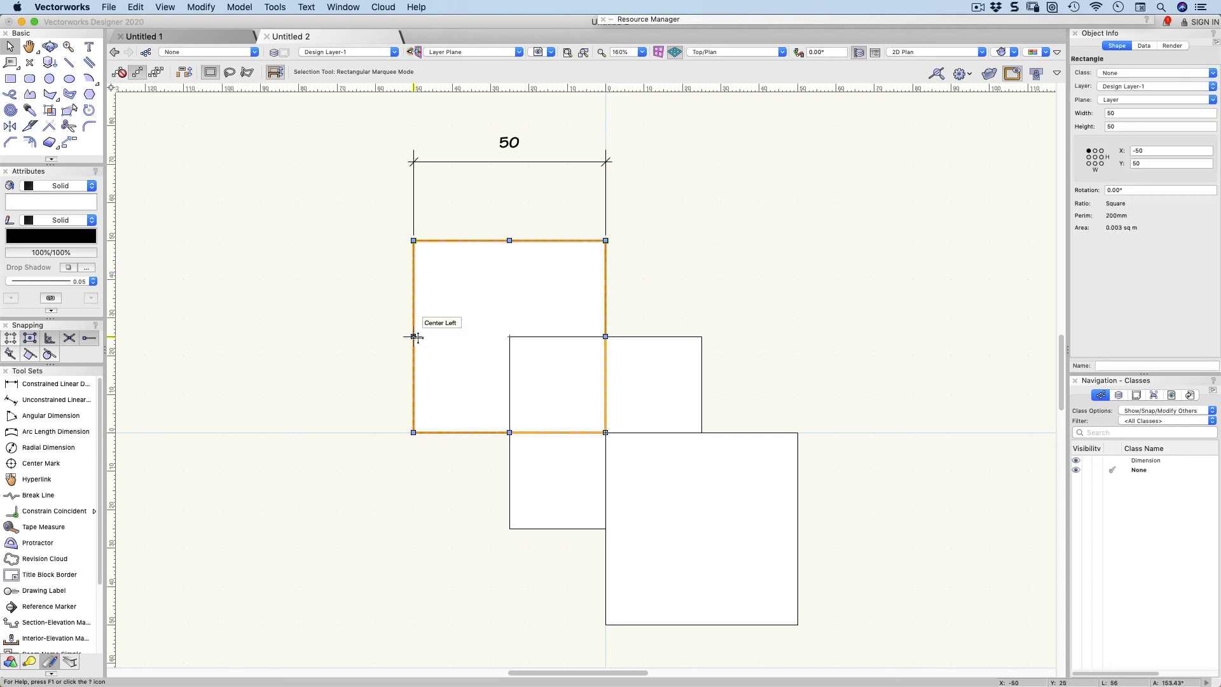
drag(412, 335, 342, 335)
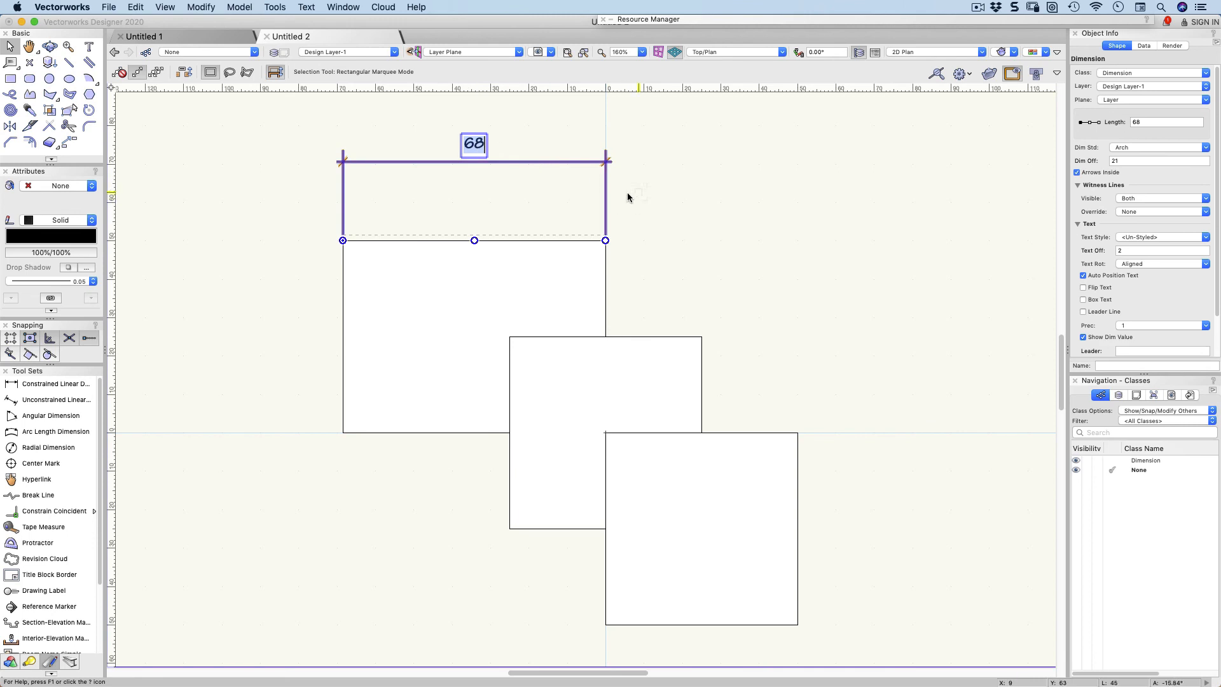
mouse_move(522, 181)
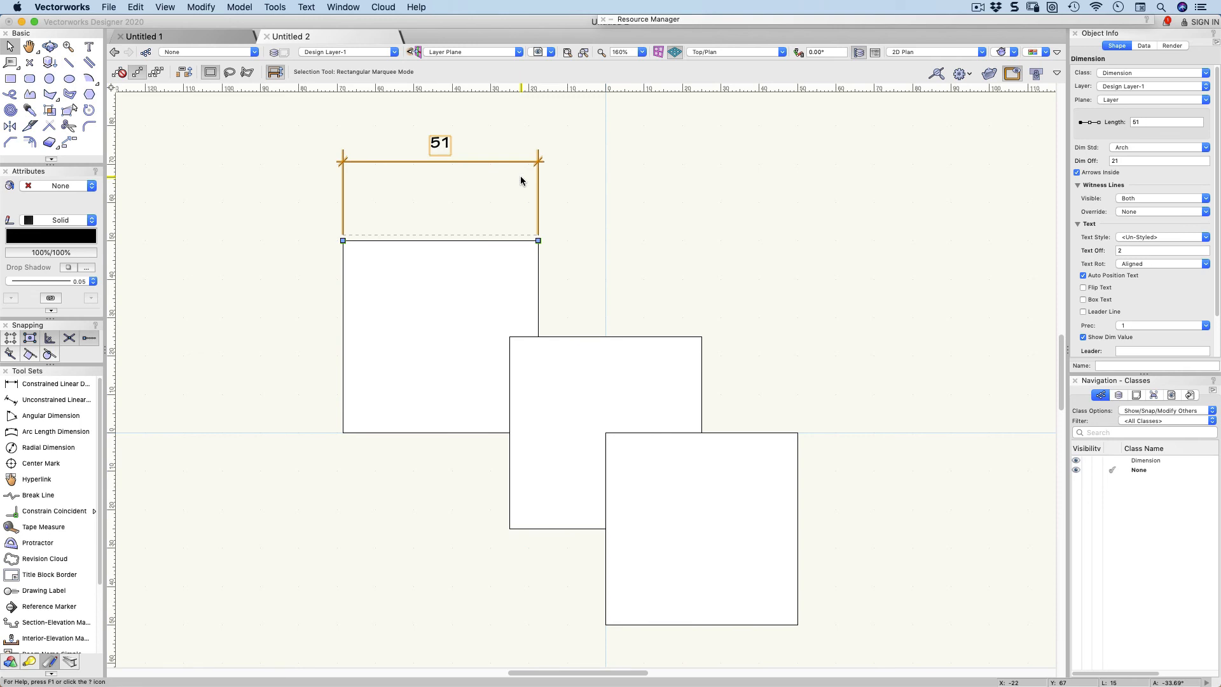
Pull the square's left side back inward so the associative dimension updates to 51.
drag(536, 161, 605, 162)
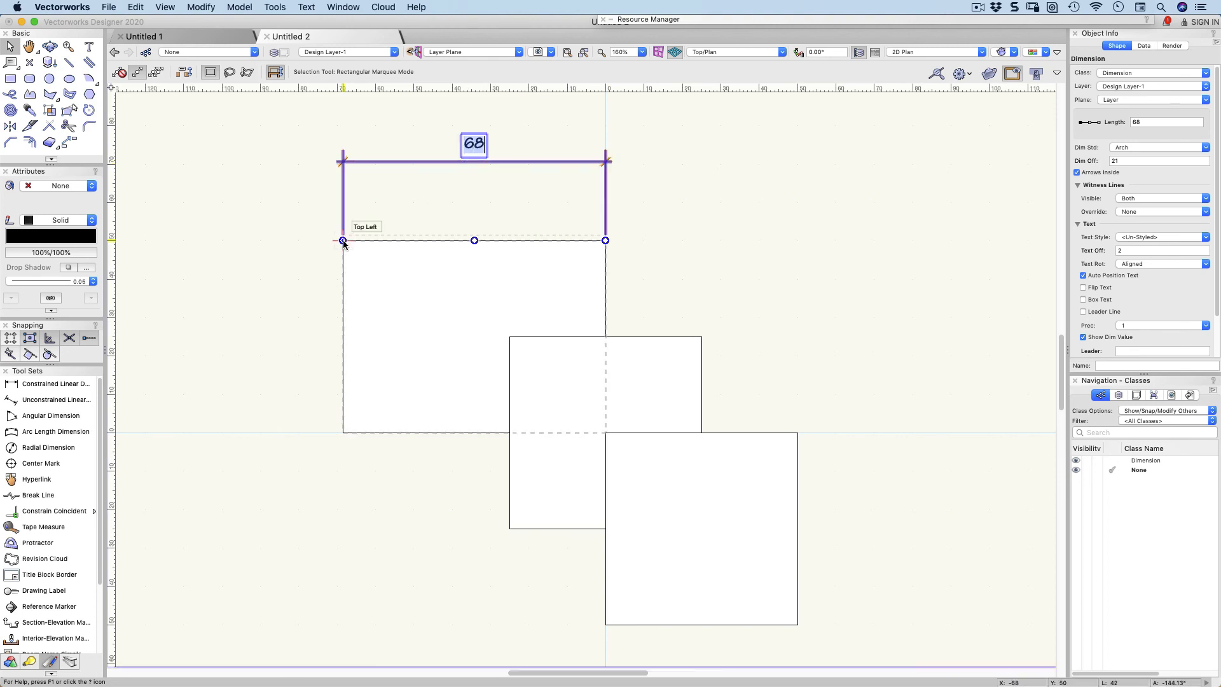
mouse_move(502, 242)
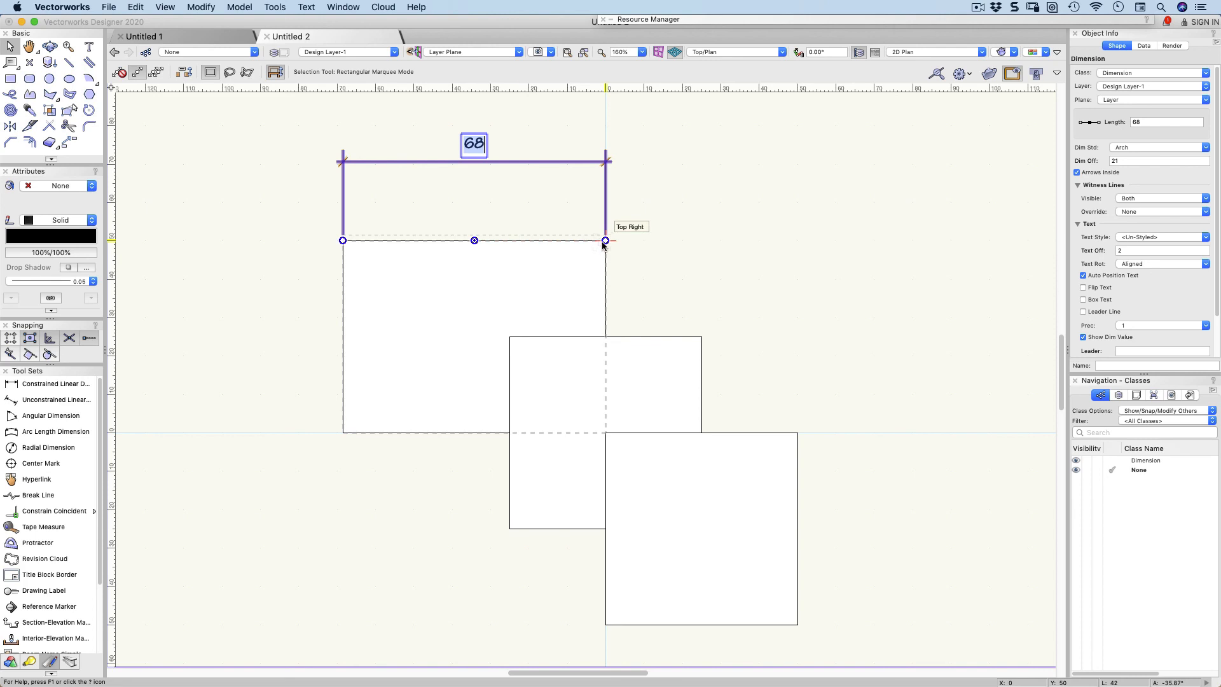
click(474, 334)
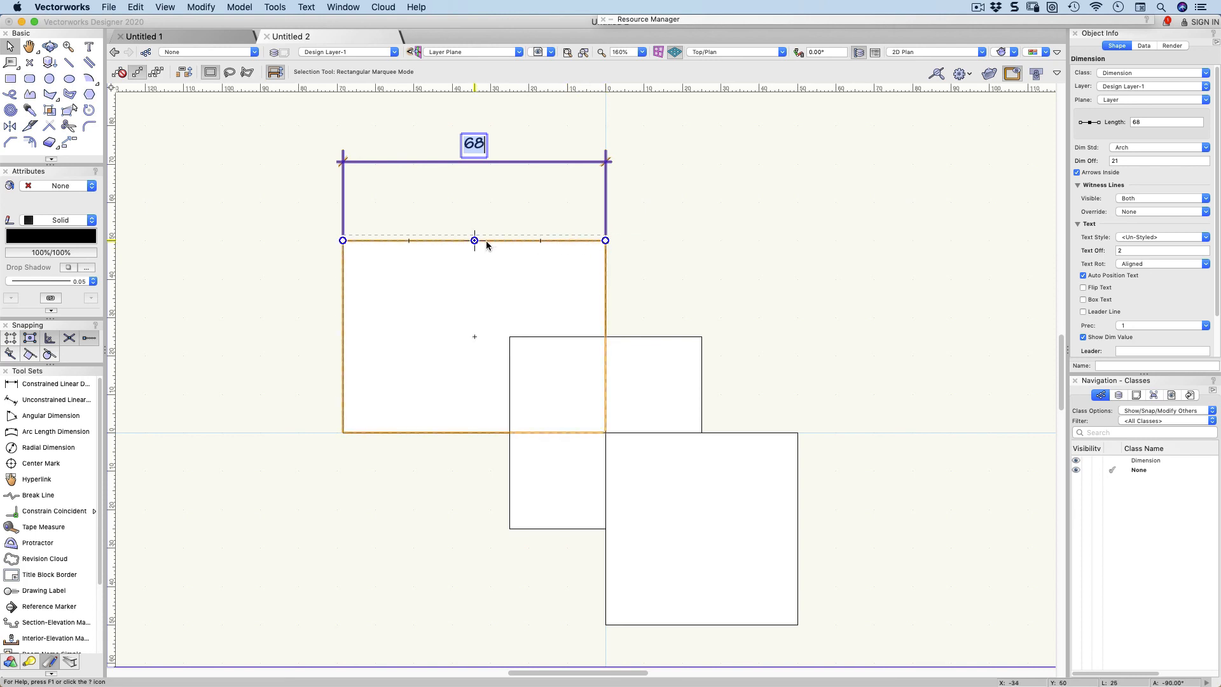
mouse_move(606, 240)
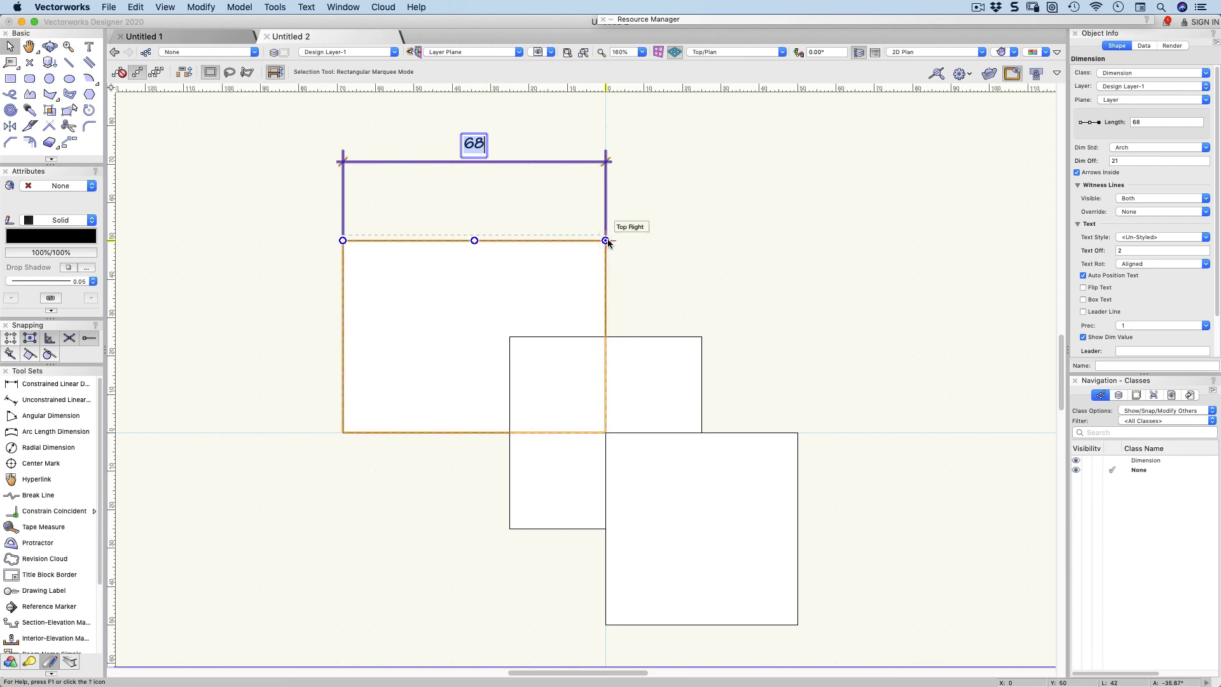
text(2)
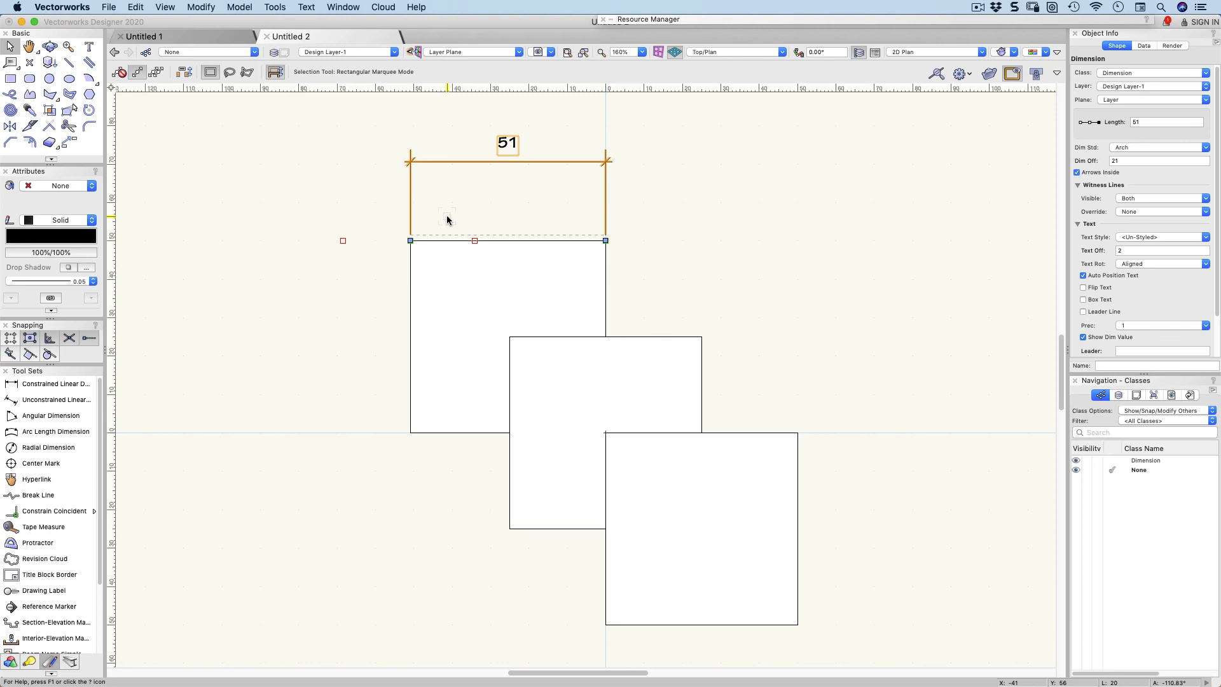
mouse_move(455, 238)
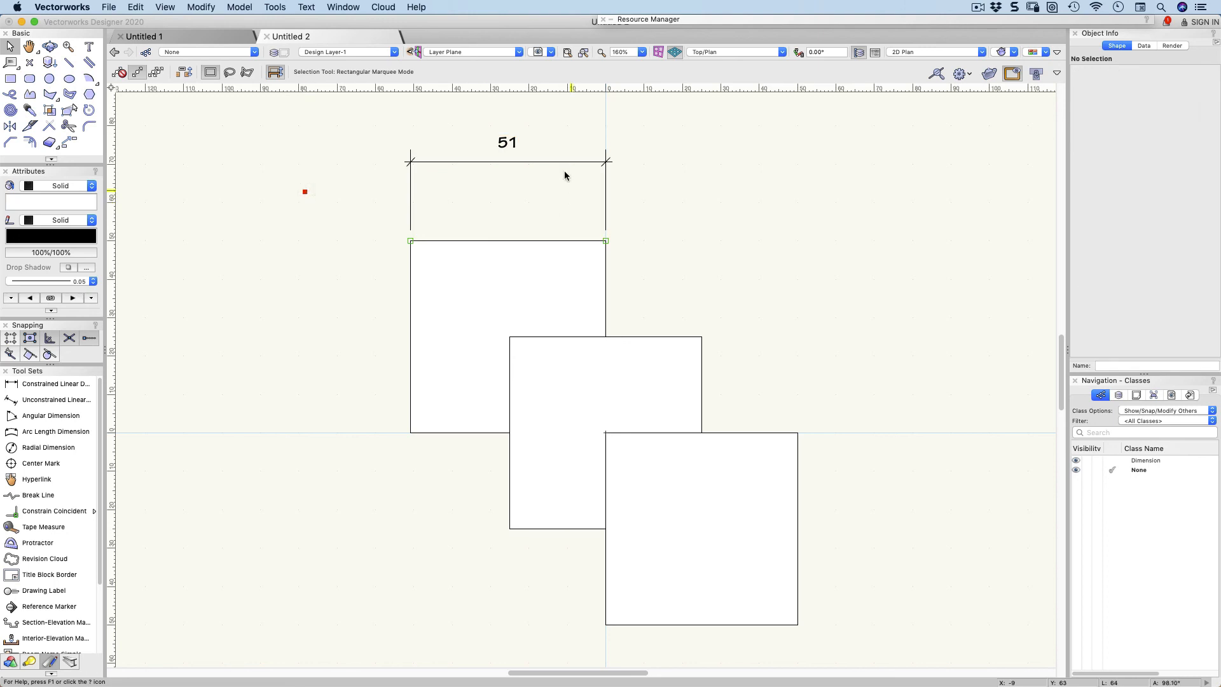
Cycle the 51 dimension through ASME and BSI standards, ending back on Arch with witness offset 10.
click(508, 162)
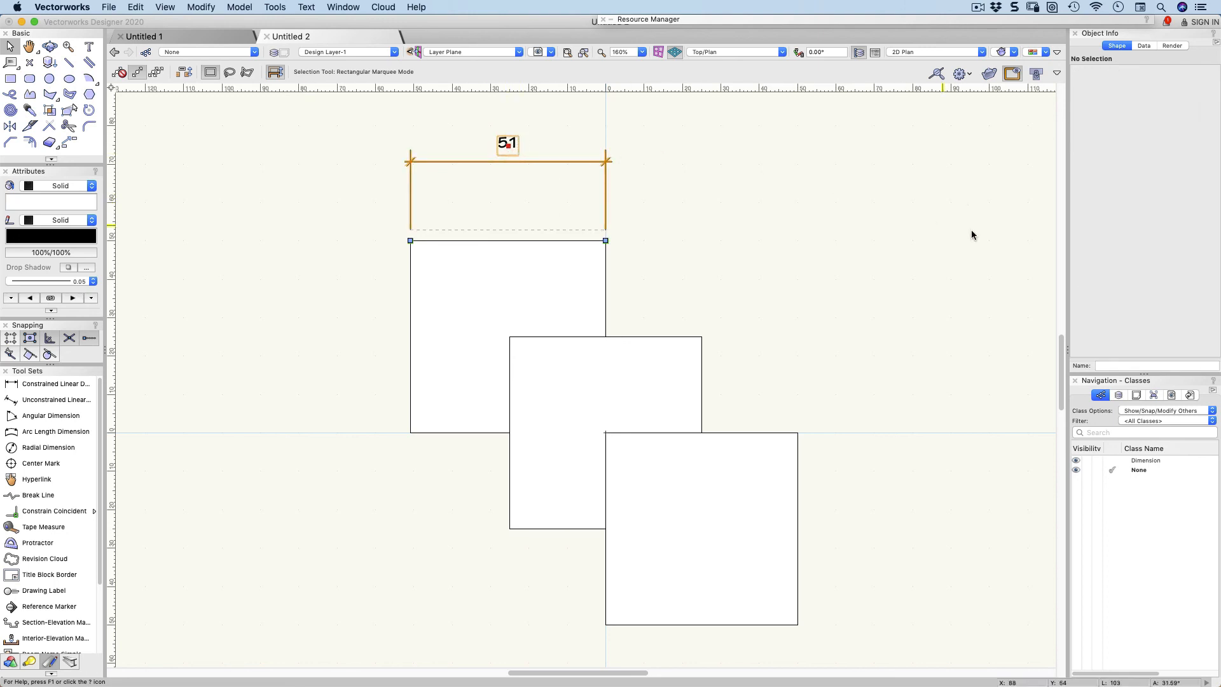
click(507, 144)
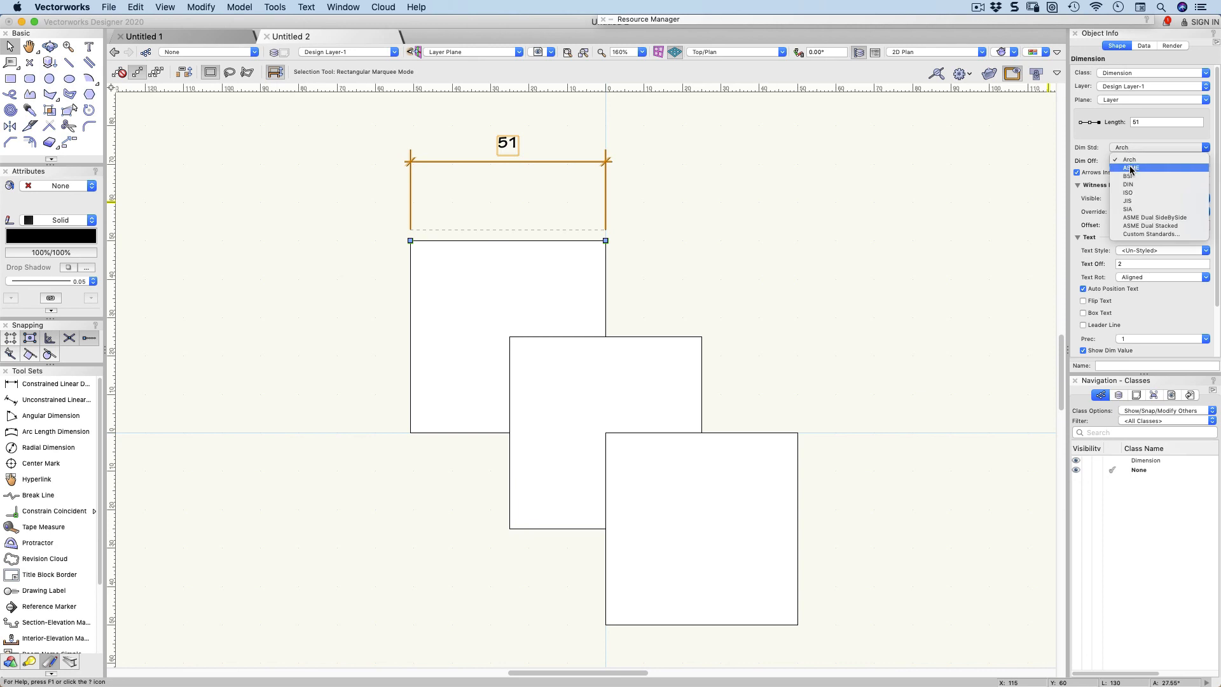
click(1132, 168)
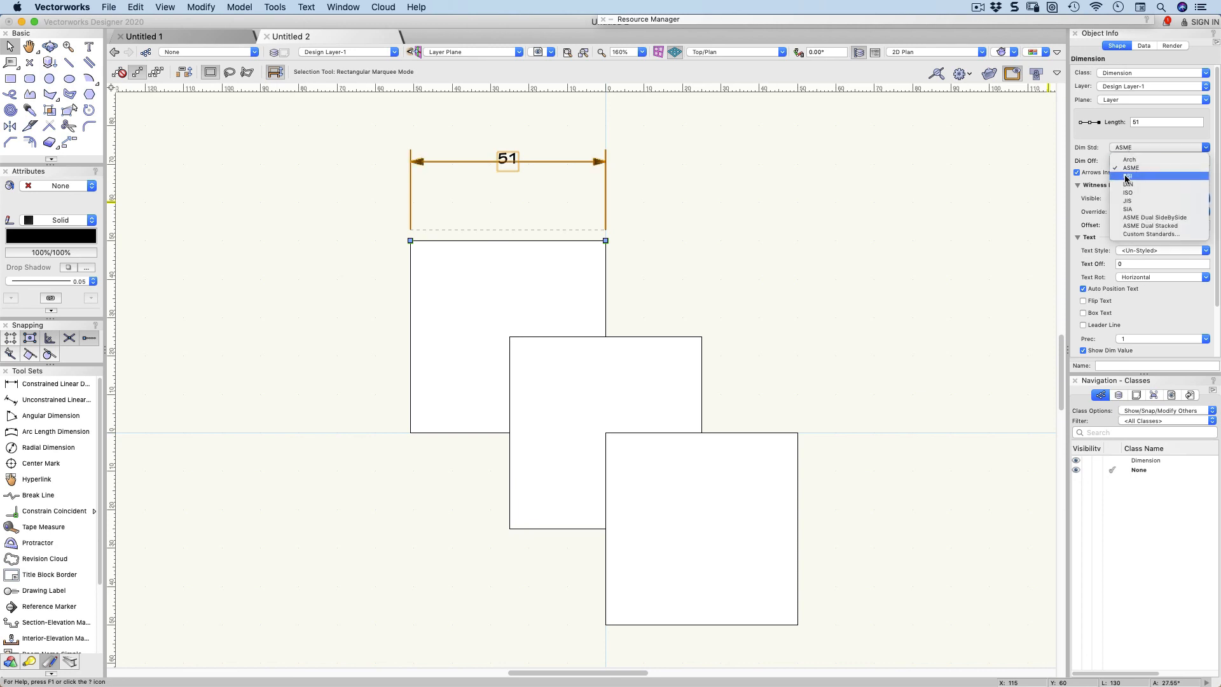
click(1130, 175)
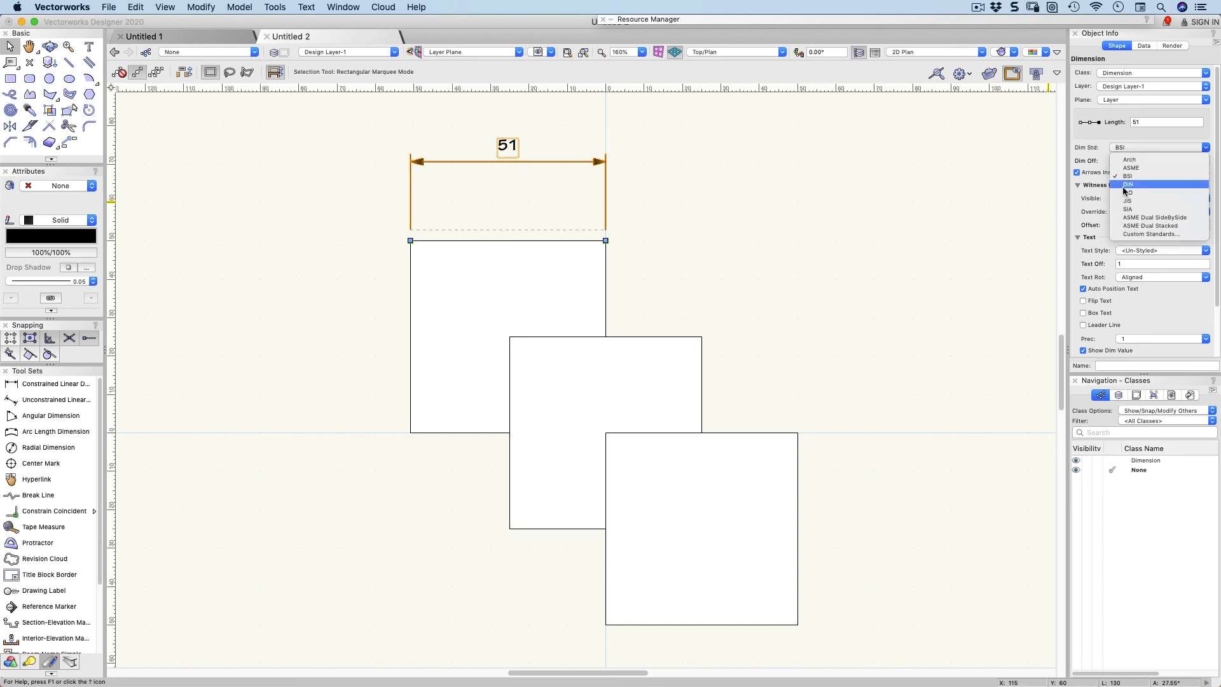
click(1127, 185)
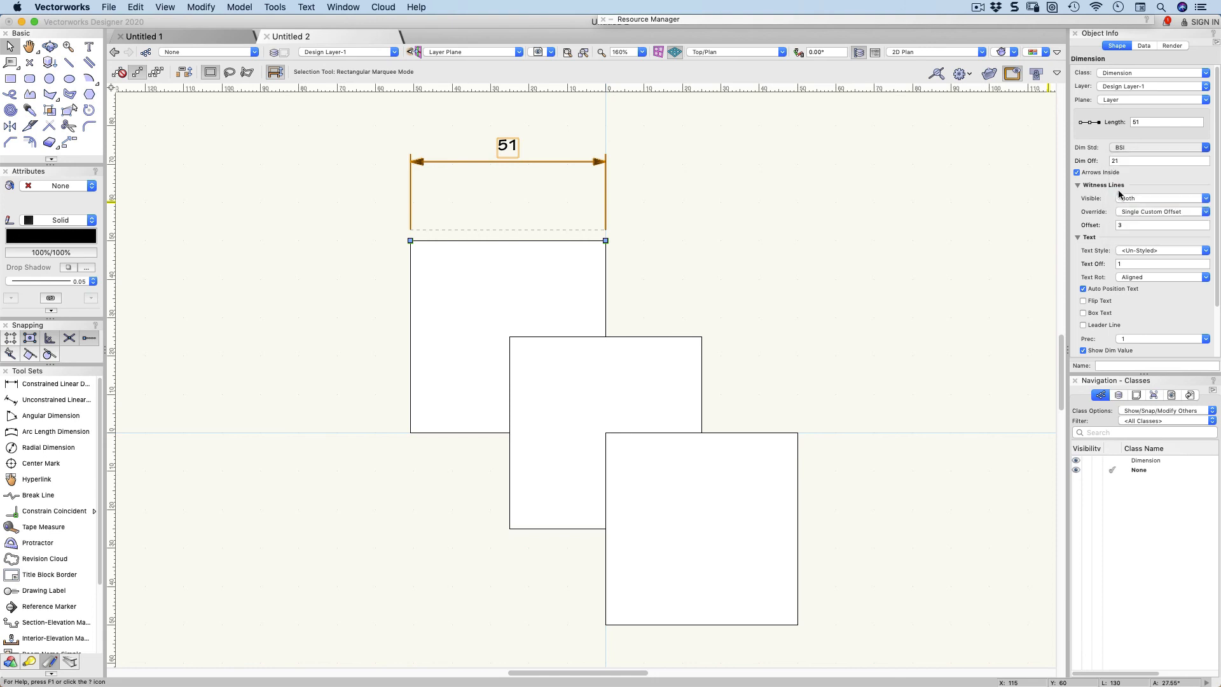
click(1159, 147)
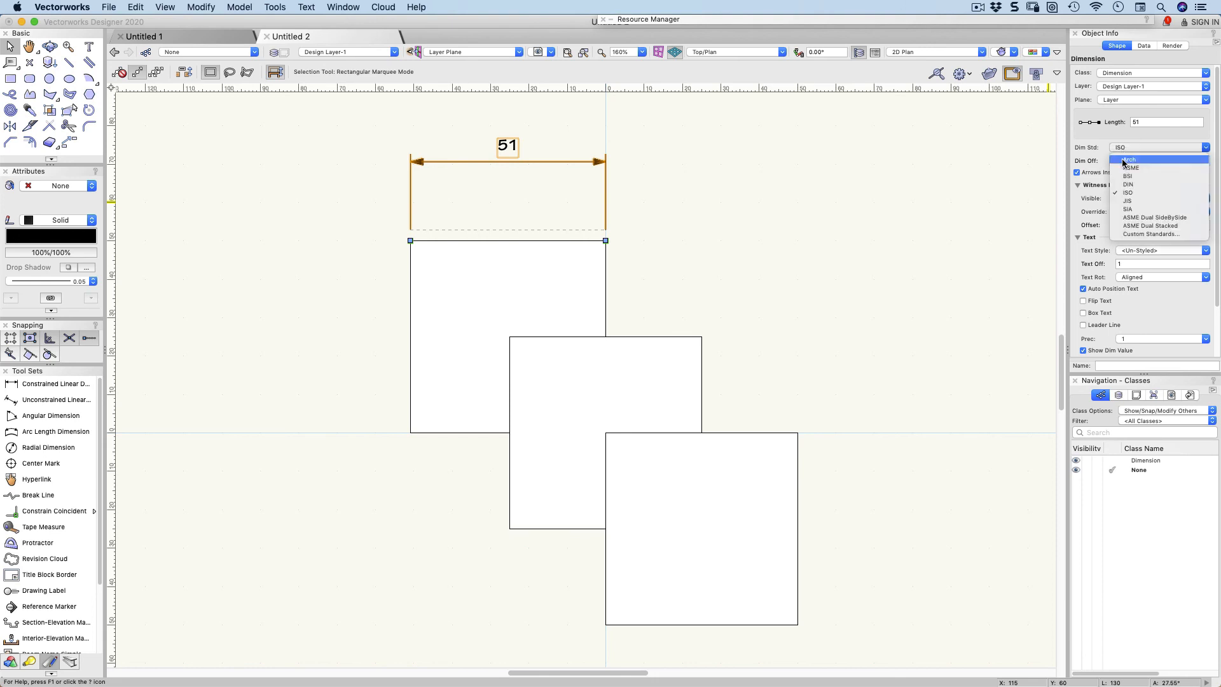
click(1128, 159)
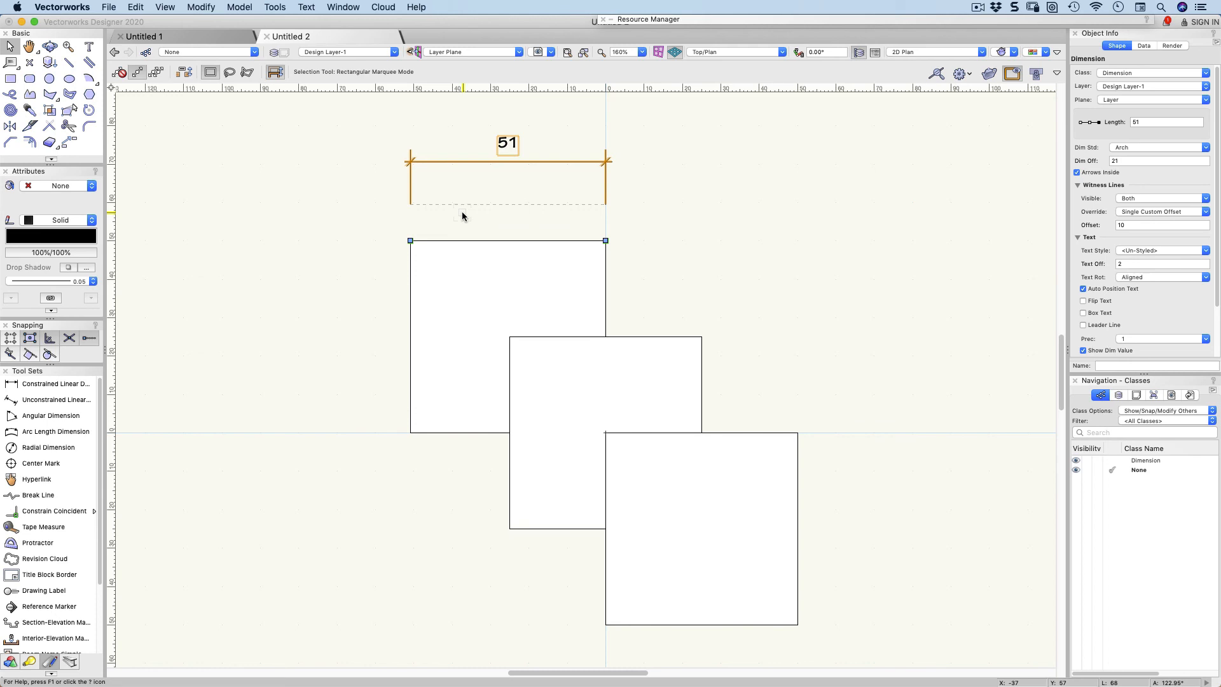
mouse_move(258, 212)
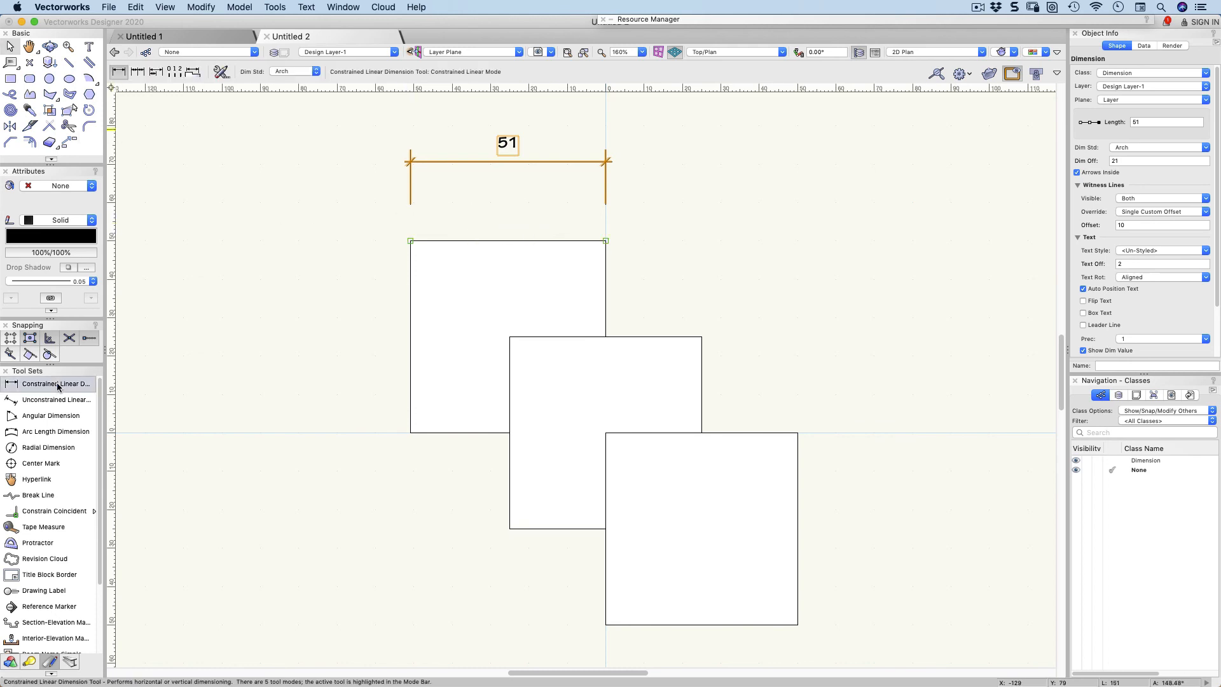
Chain 25, 25 dimensions after the 51 across the top, then 50, 25, 25 down the left side.
click(137, 71)
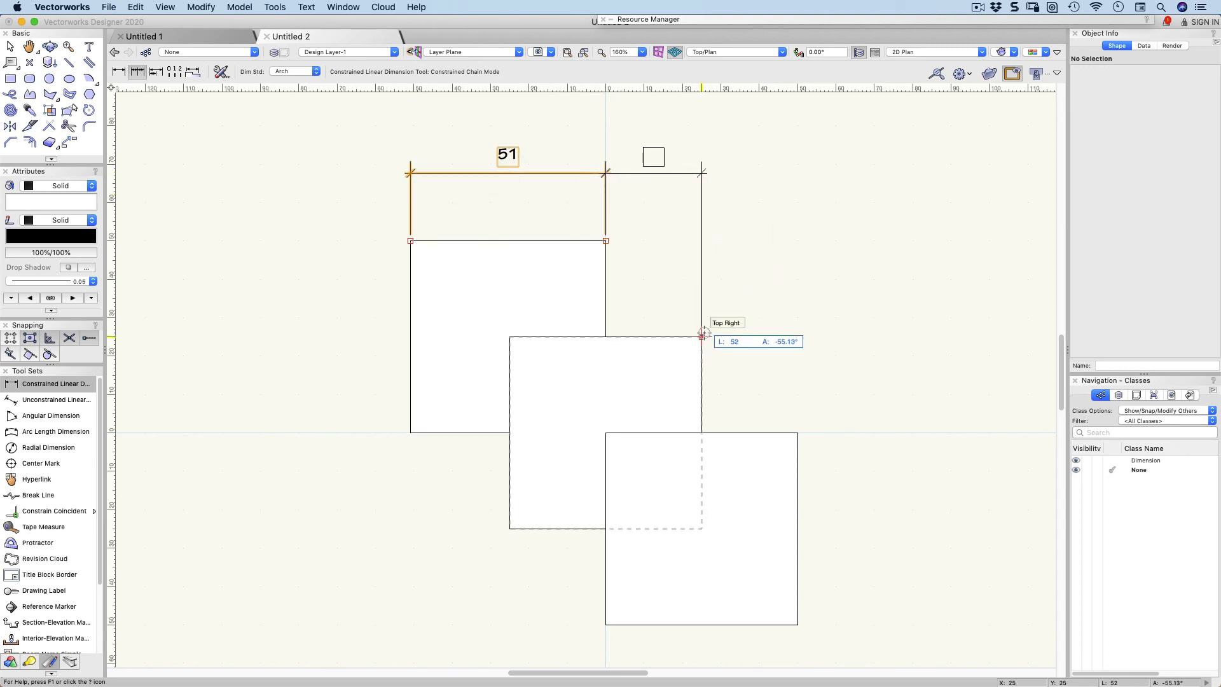
click(703, 335)
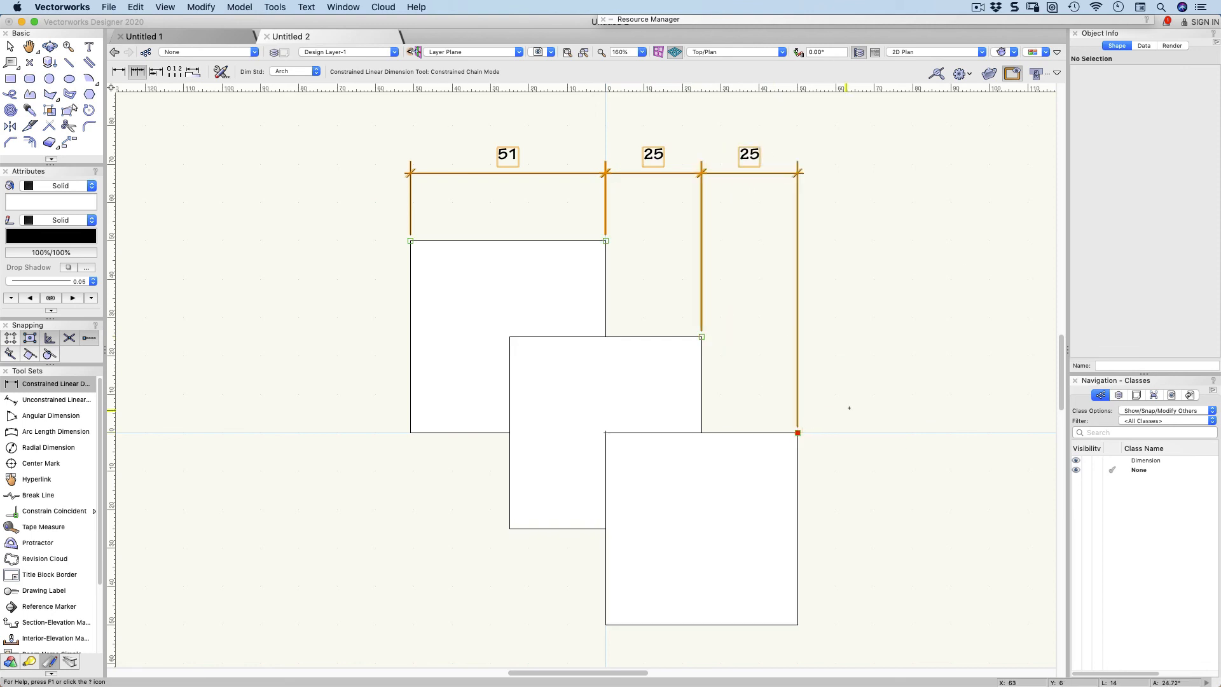
click(410, 241)
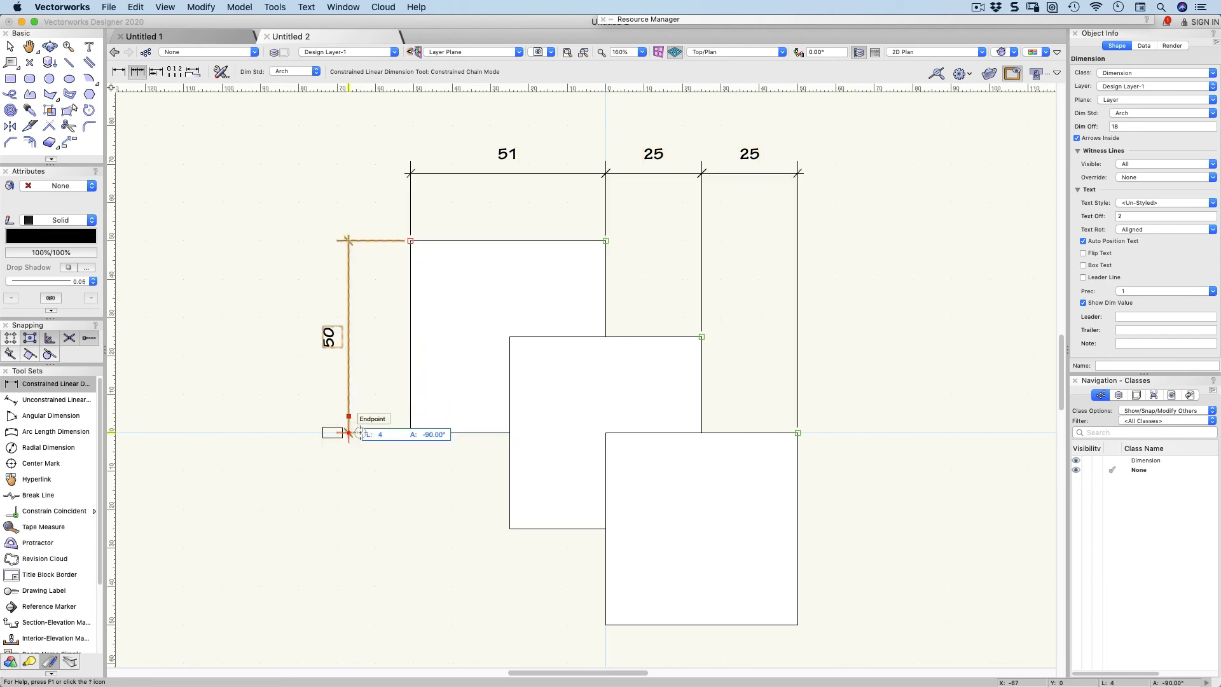
click(607, 596)
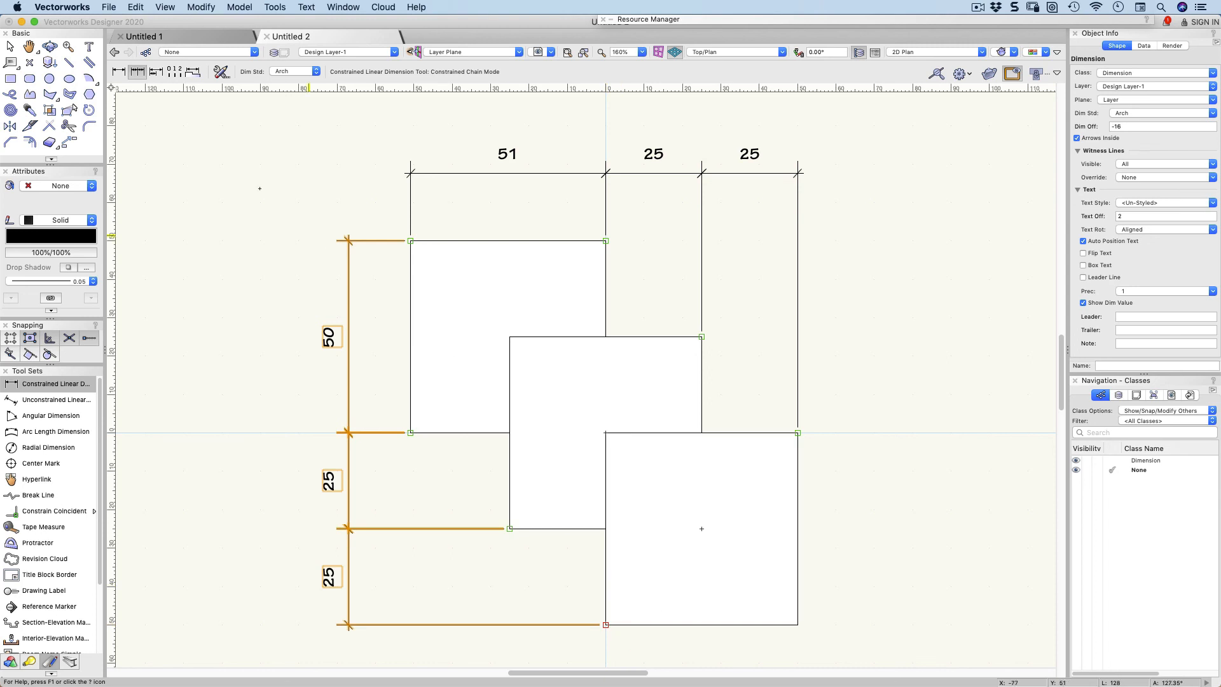
click(11, 47)
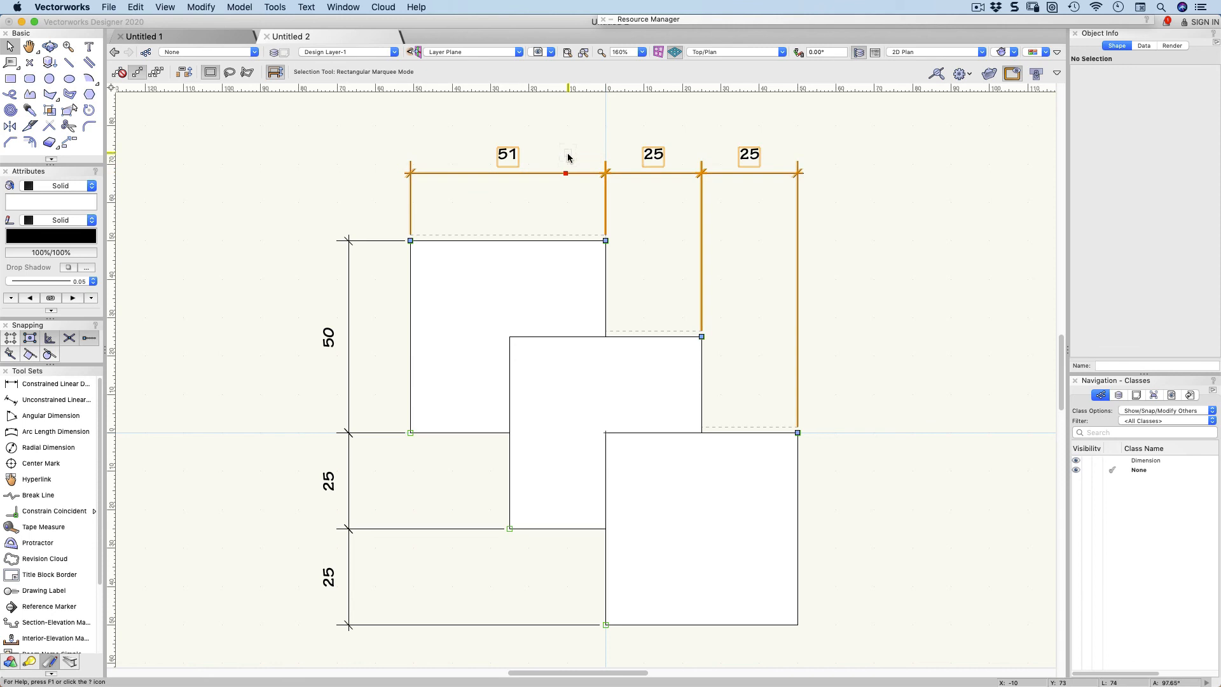
click(565, 146)
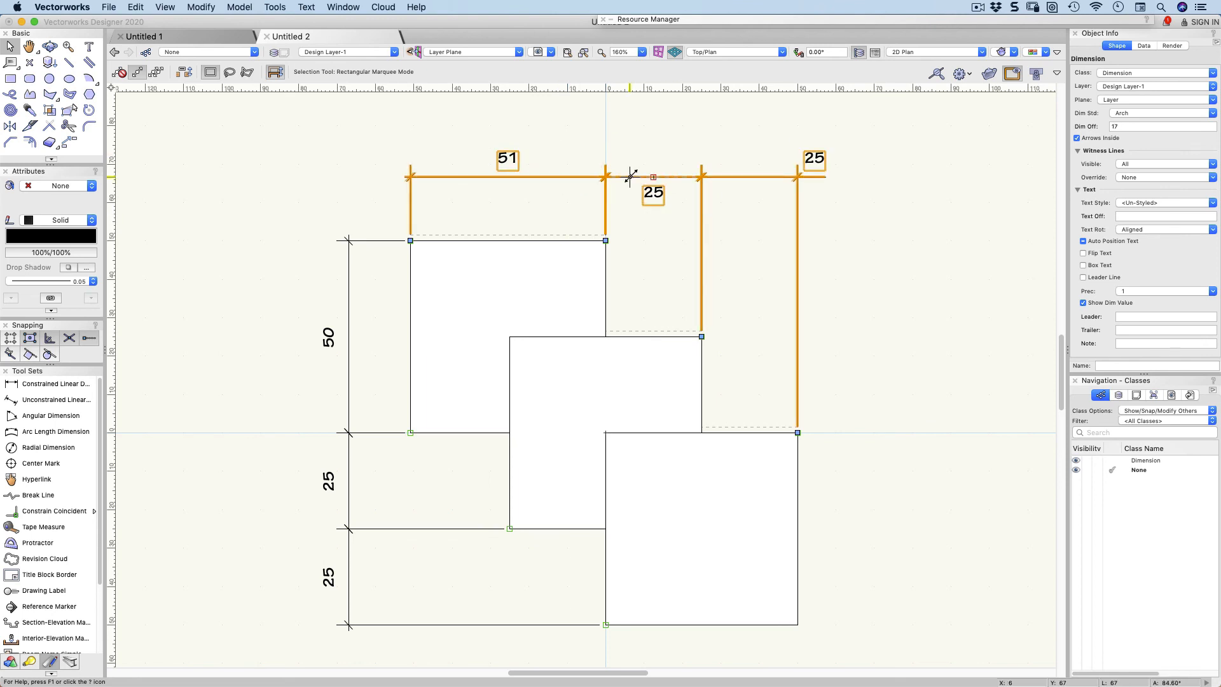
right_click(631, 178)
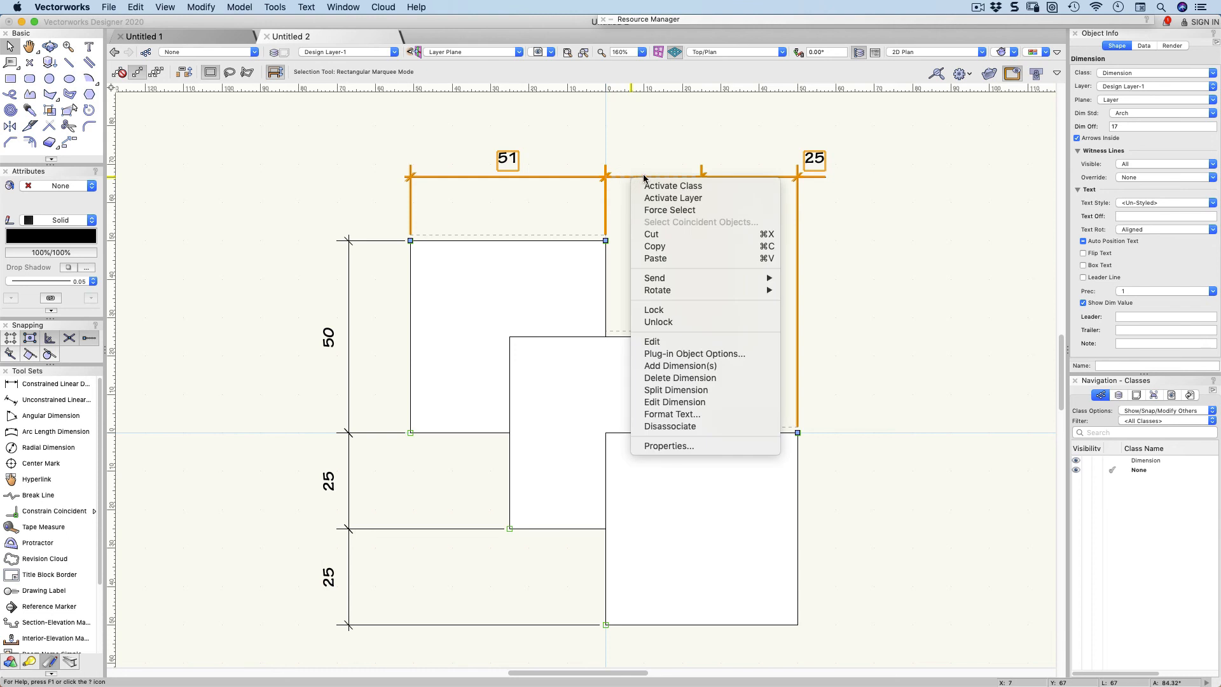
click(679, 377)
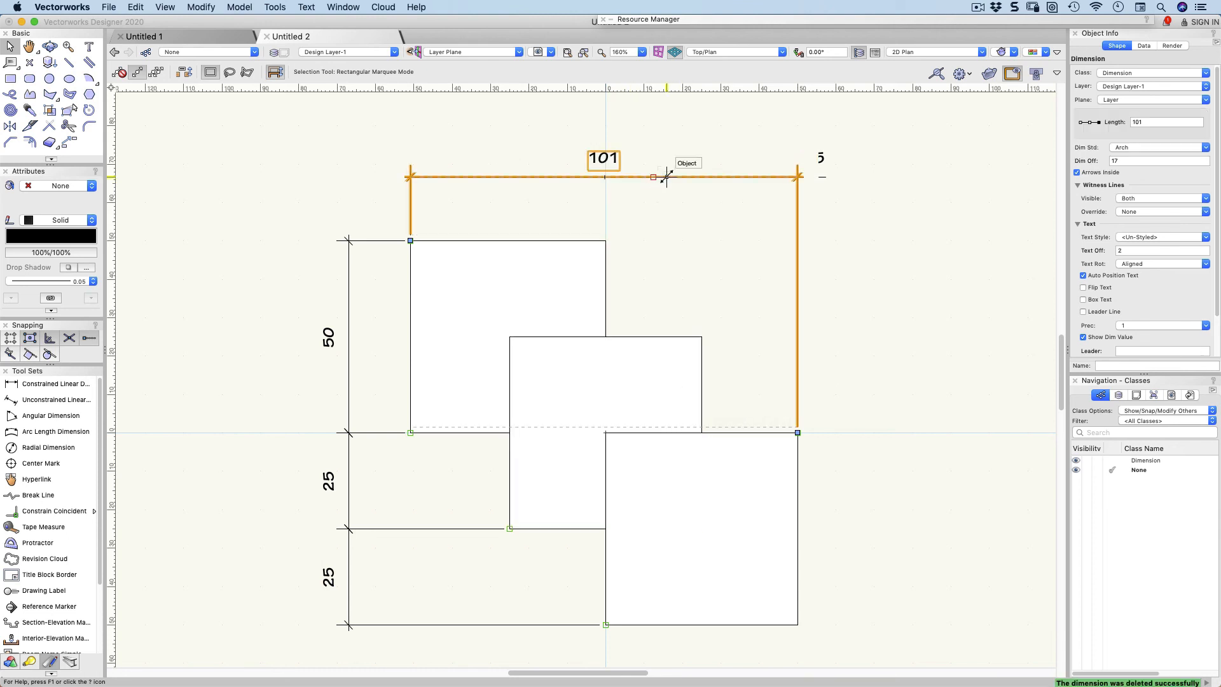
right_click(661, 177)
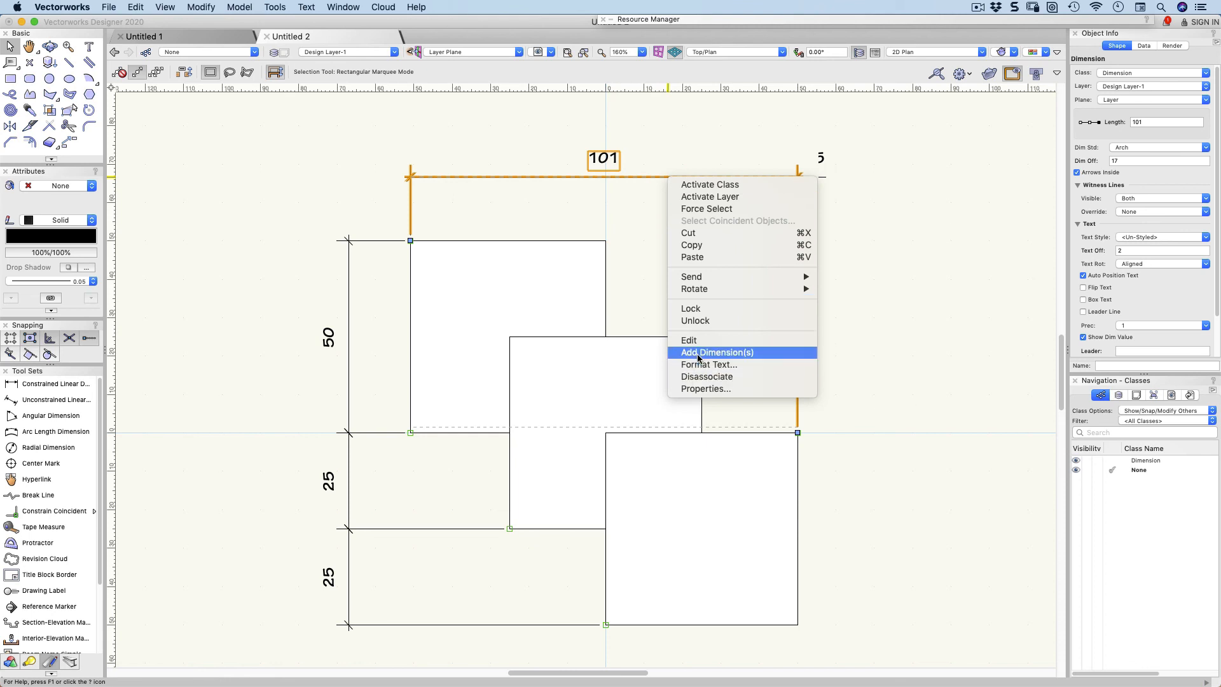
click(716, 352)
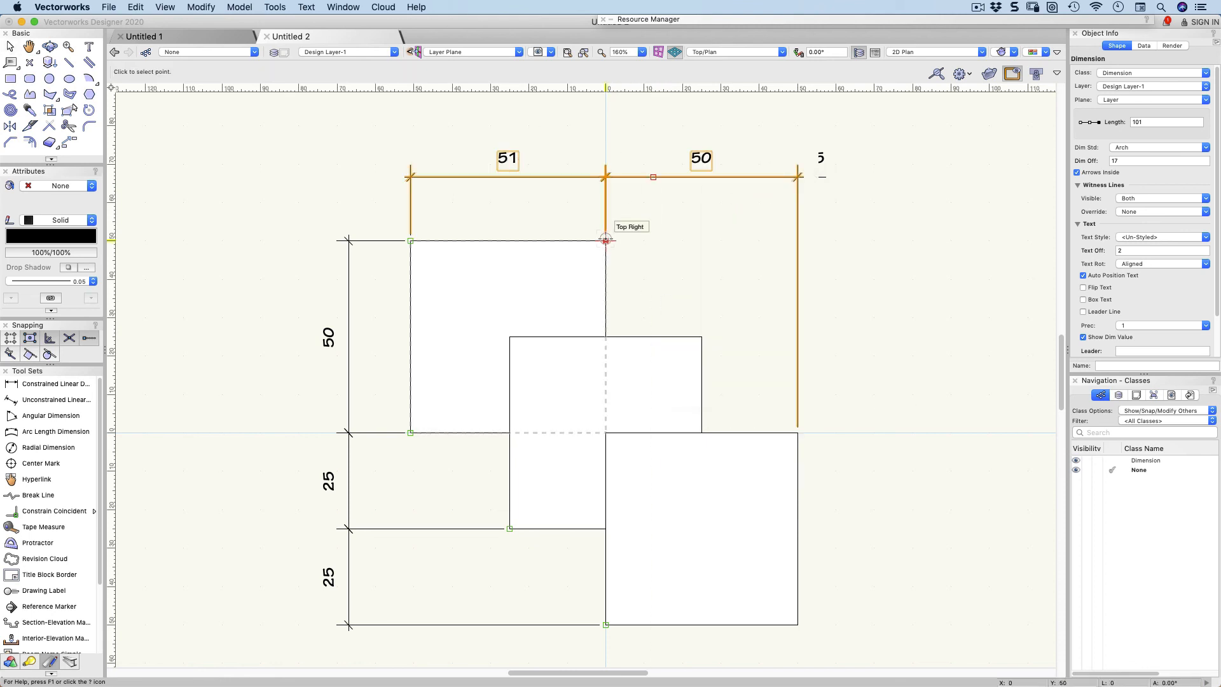
drag(605, 239, 700, 334)
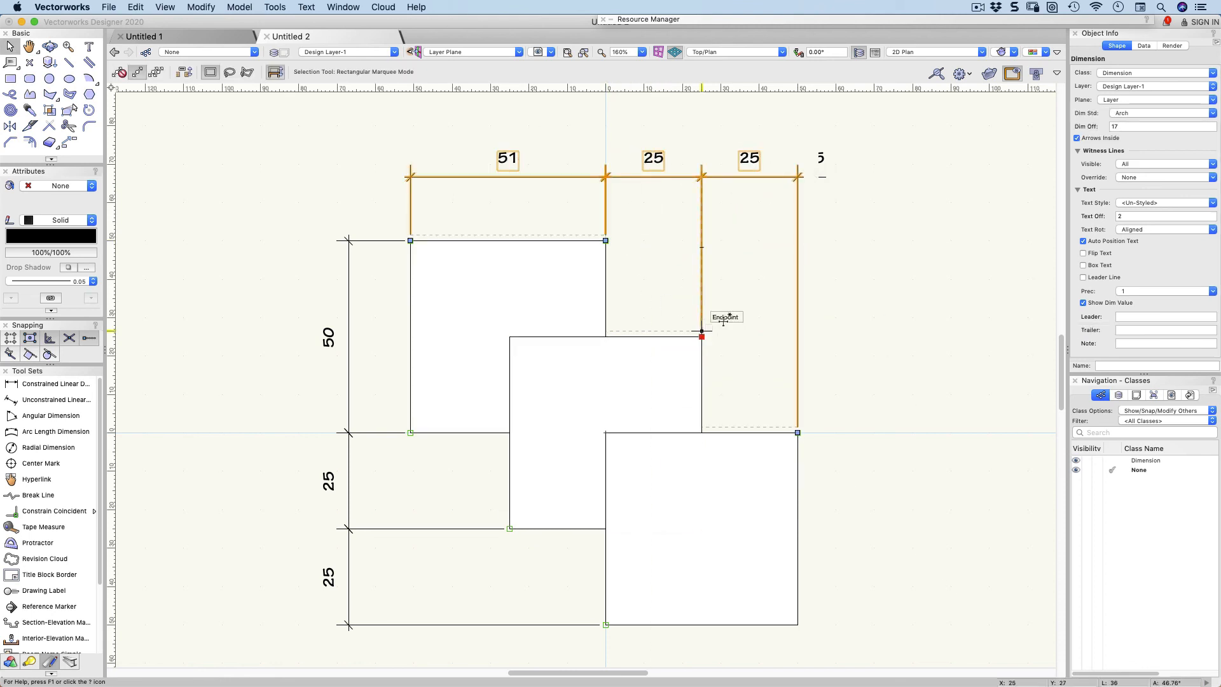
mouse_move(800, 298)
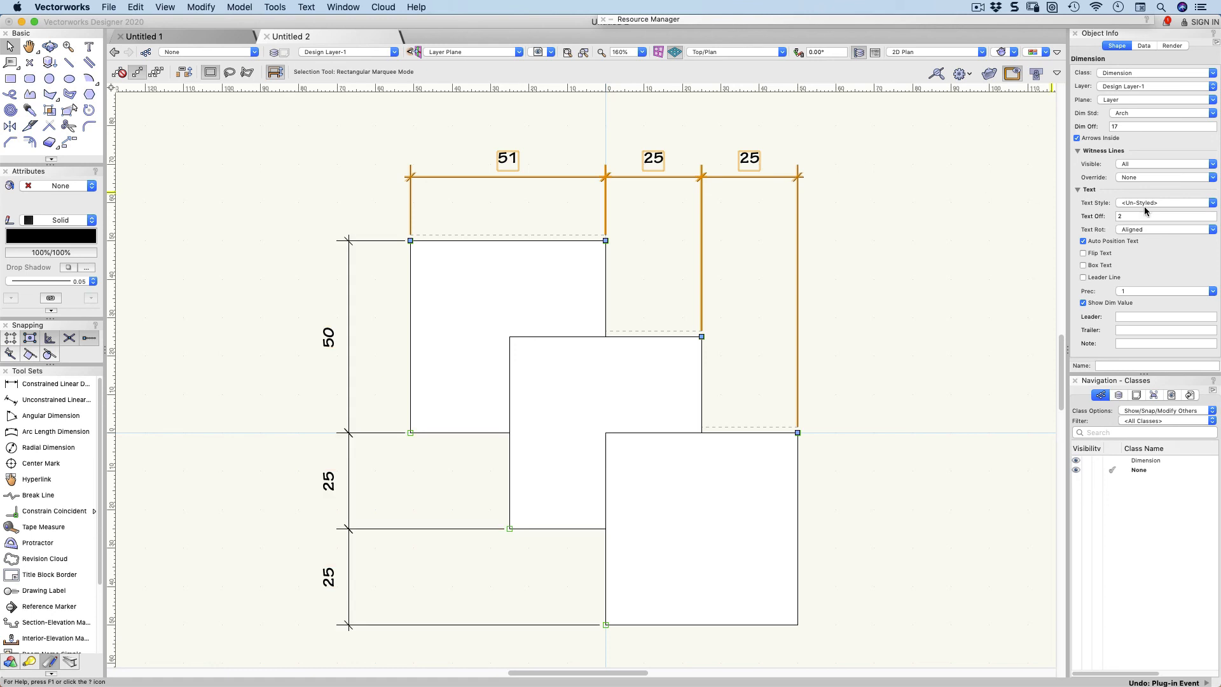
Set the chain's text style to 12pt Helvetica after briefly trying 18 pt Helvetica.
click(1166, 202)
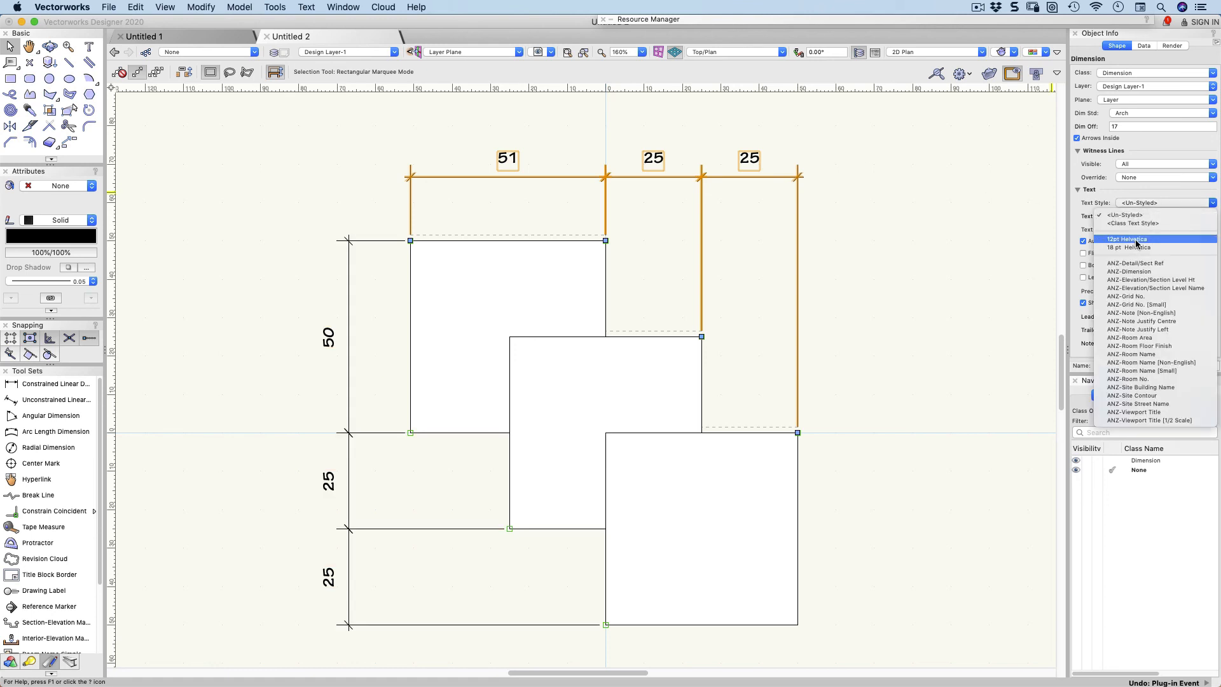
click(1127, 238)
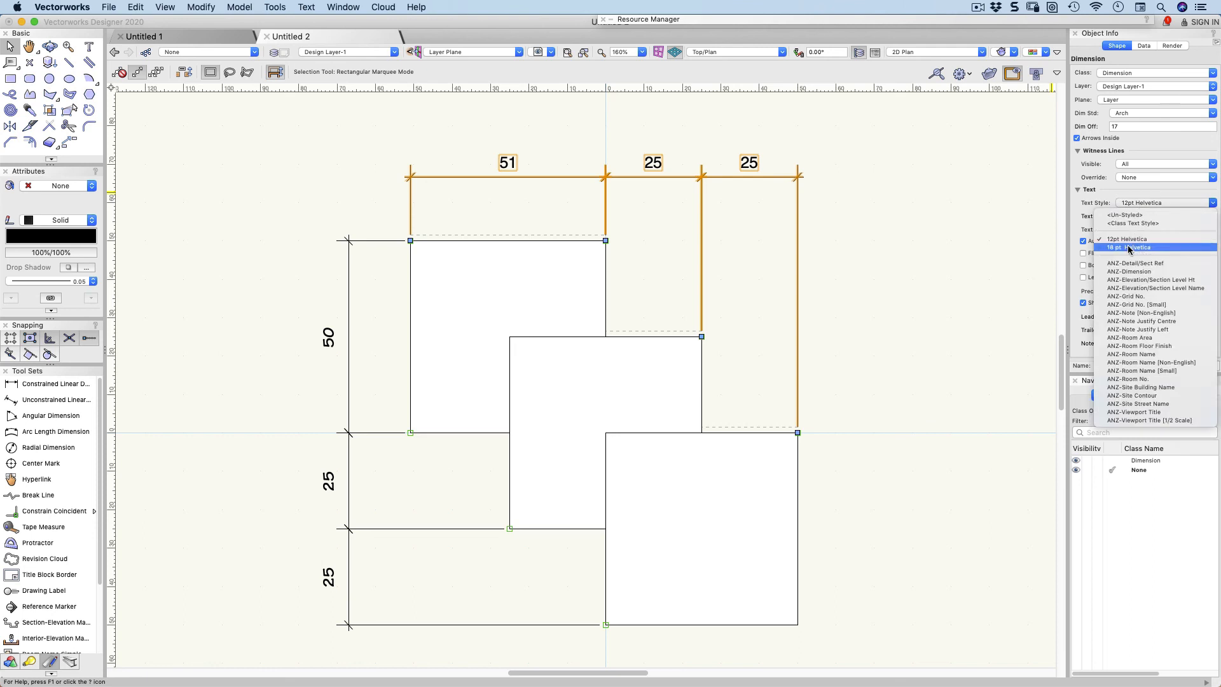
click(1127, 247)
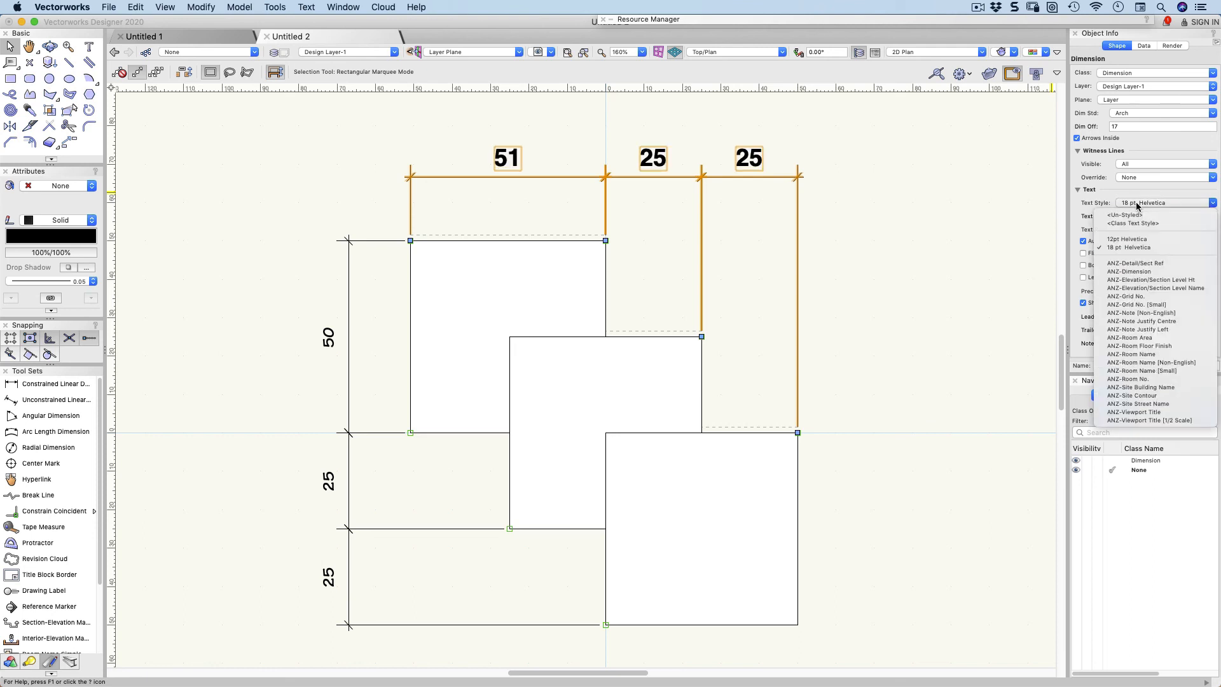
click(1128, 238)
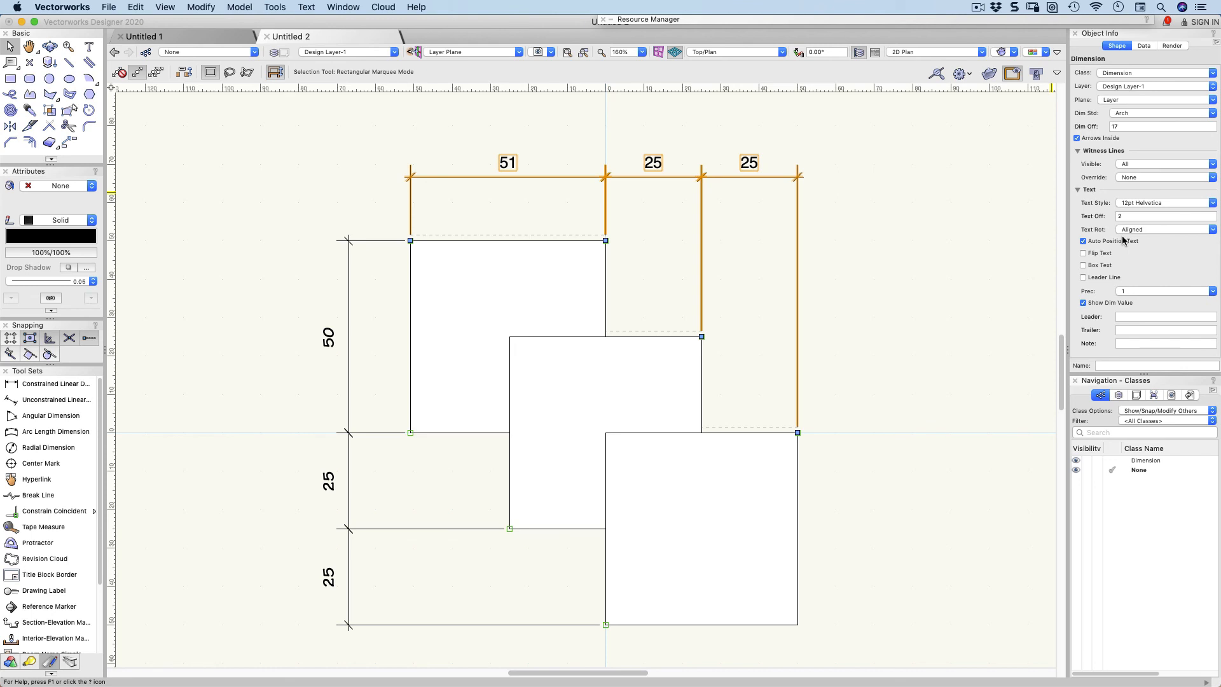
click(10, 64)
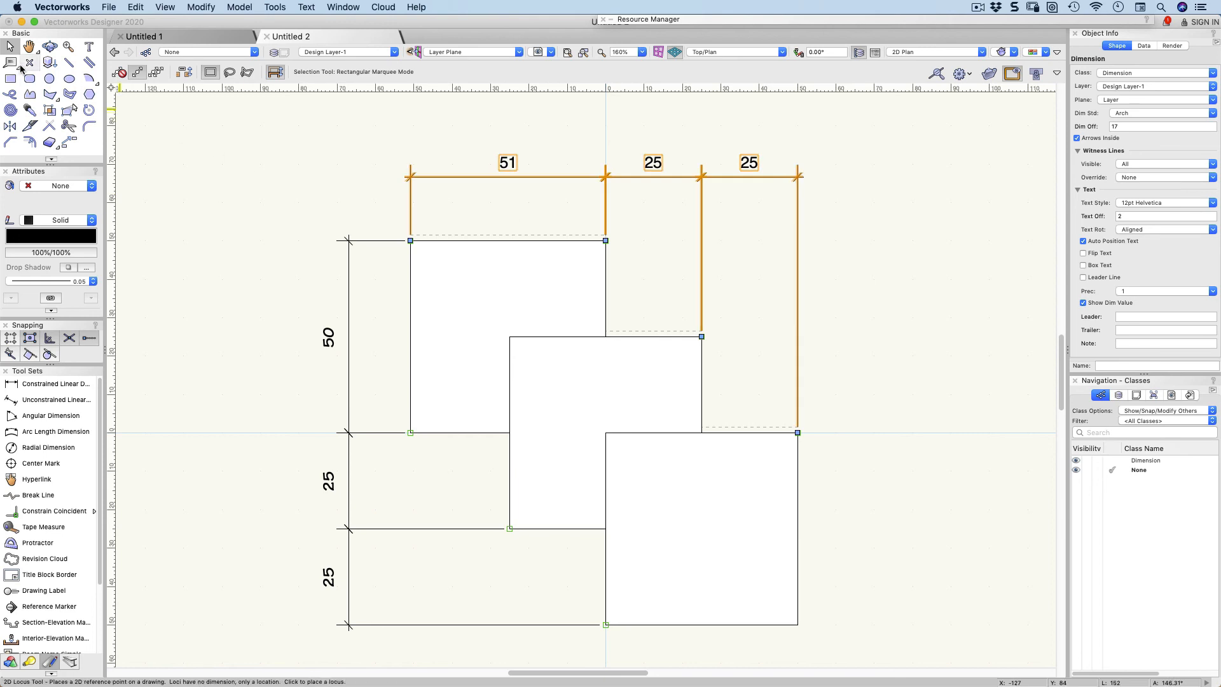
click(29, 64)
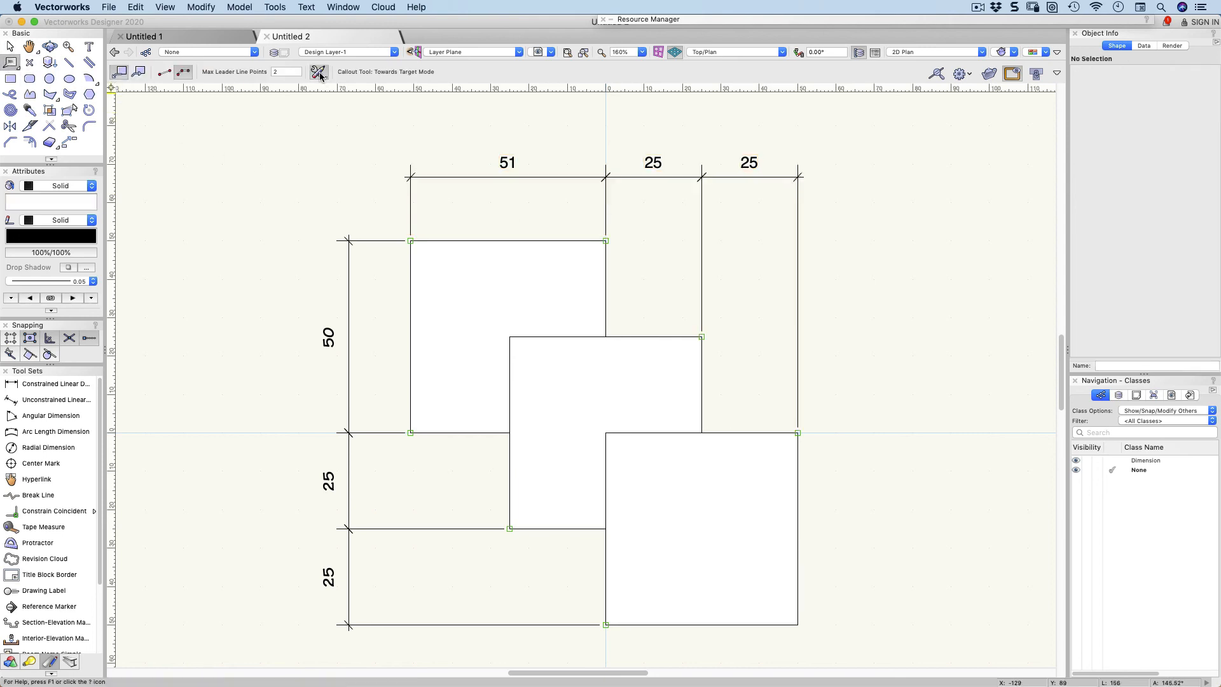
Turn off Get Text from Database in the callout preferences.
click(317, 71)
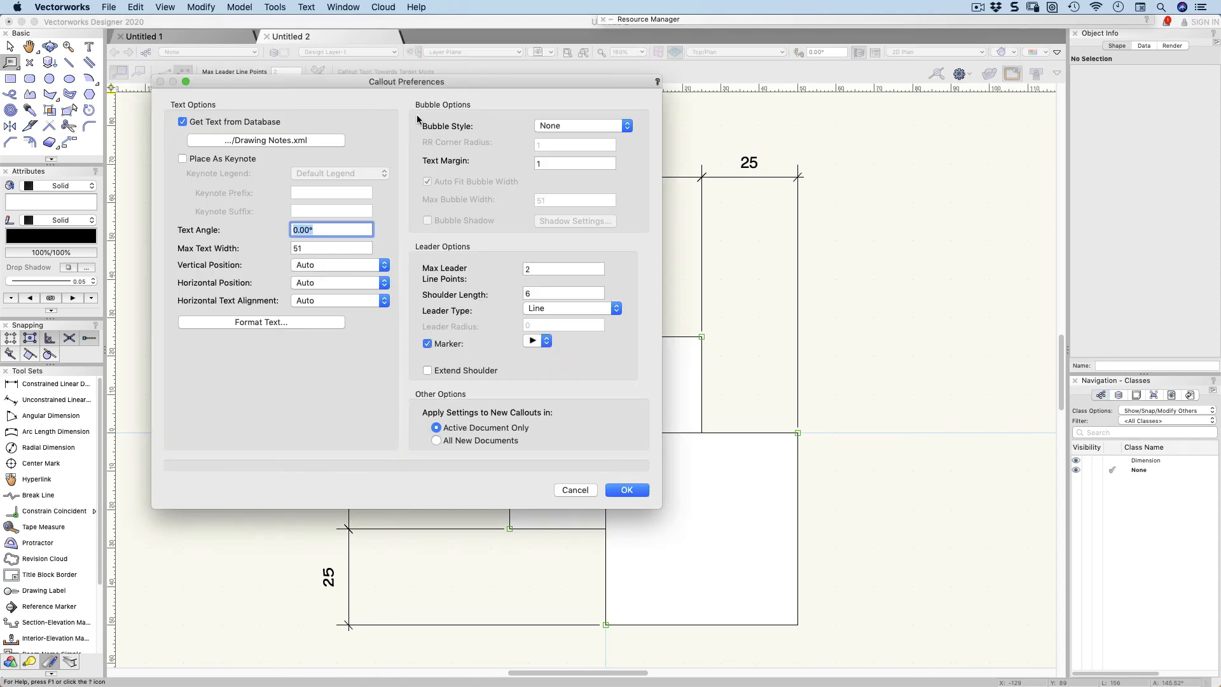
click(183, 122)
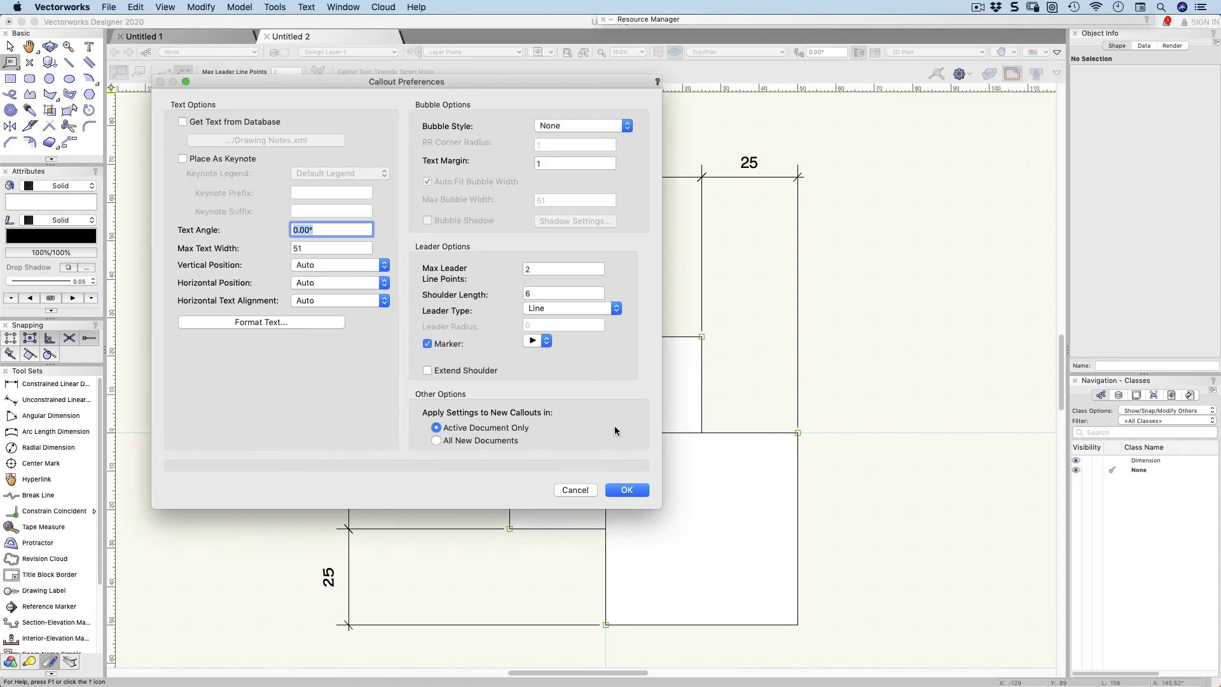
click(625, 489)
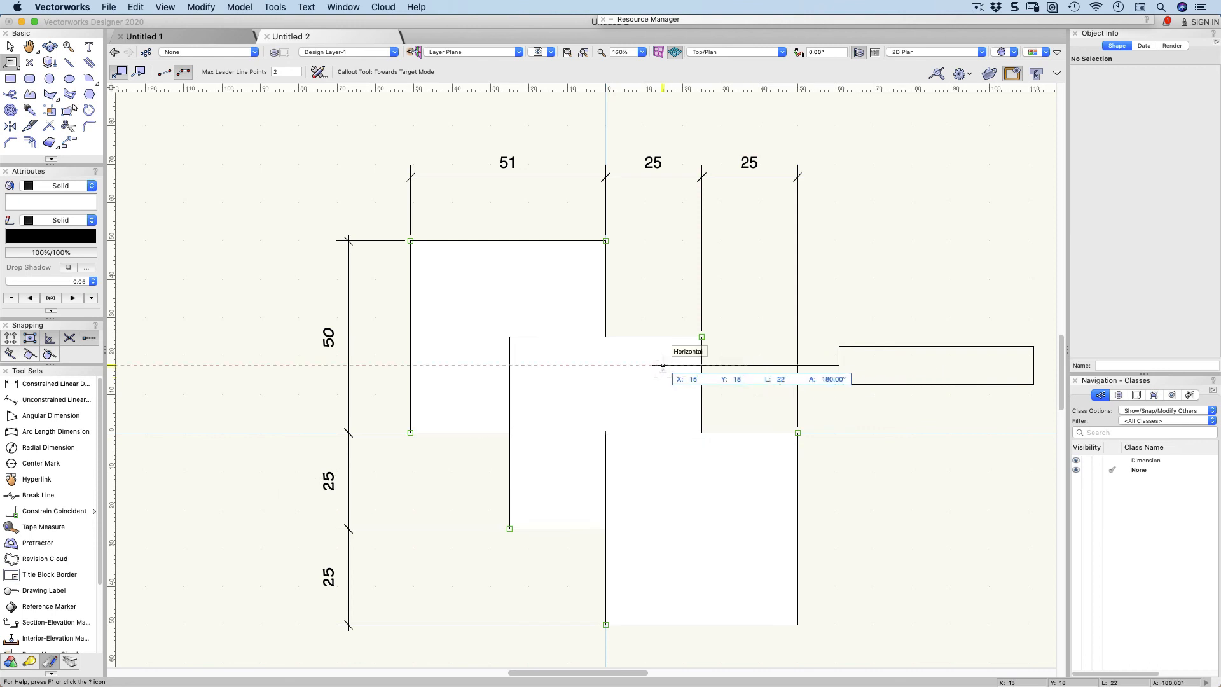
Place a callout reading 'this is a cllout text' with a leader into the middle square.
text(Remove existing kitchen and seall of all services)
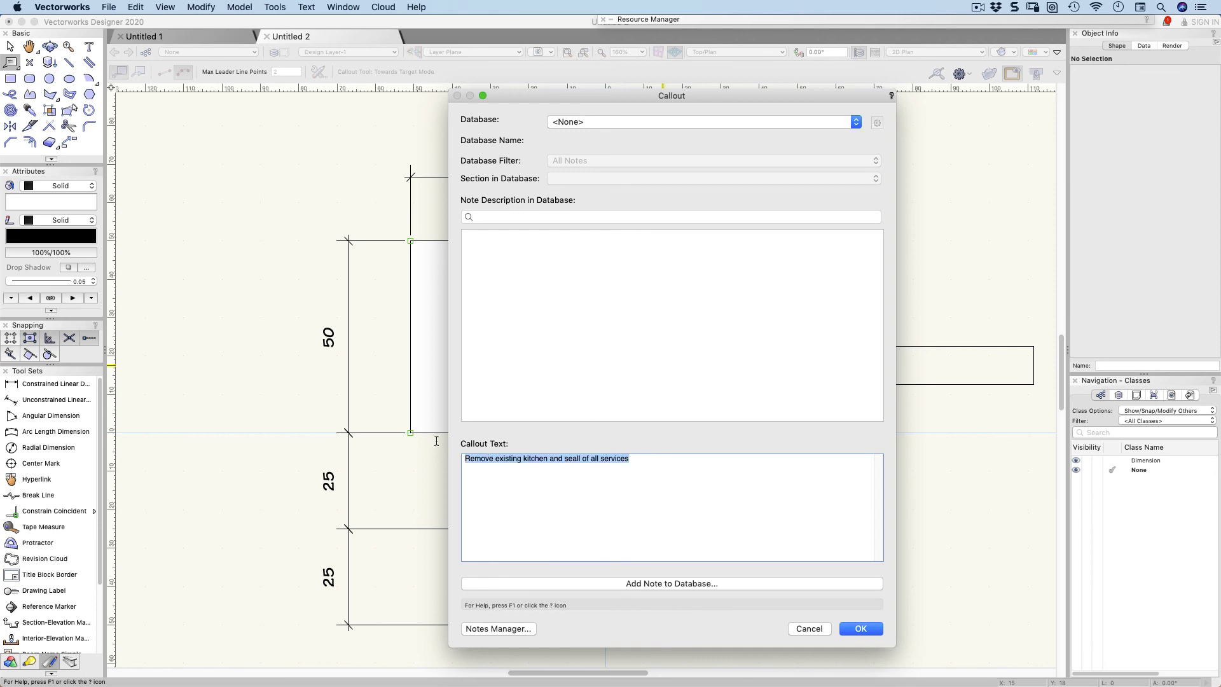
text(this is a)
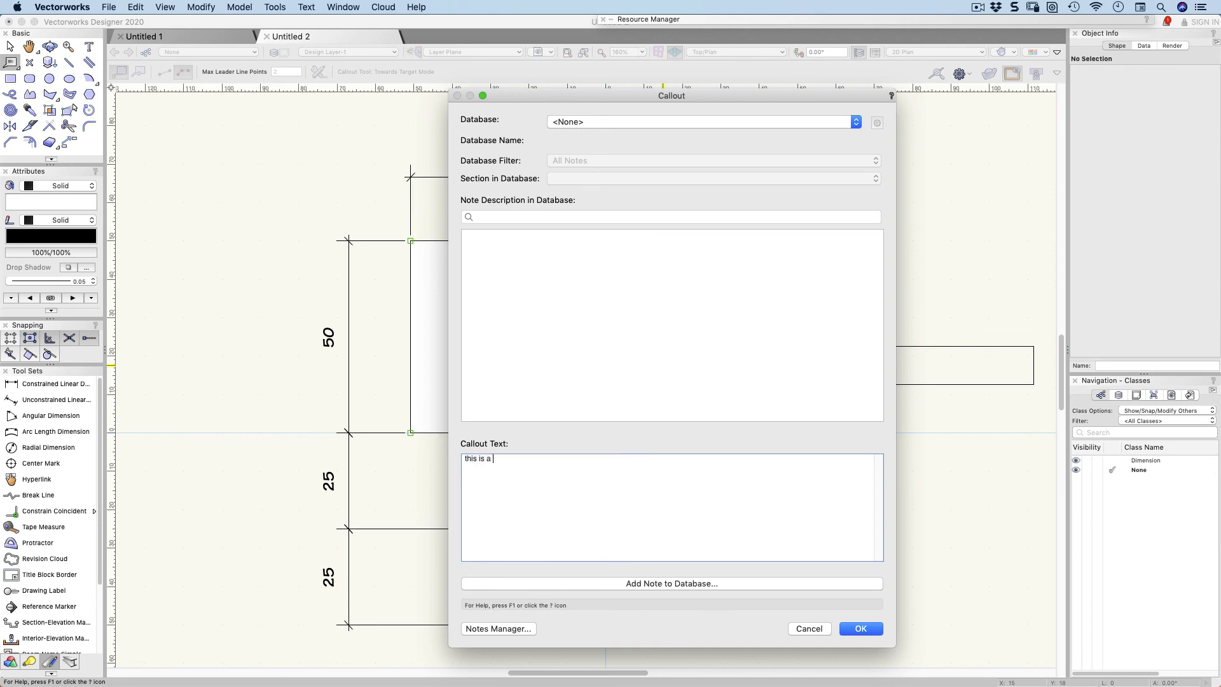
text(cllout)
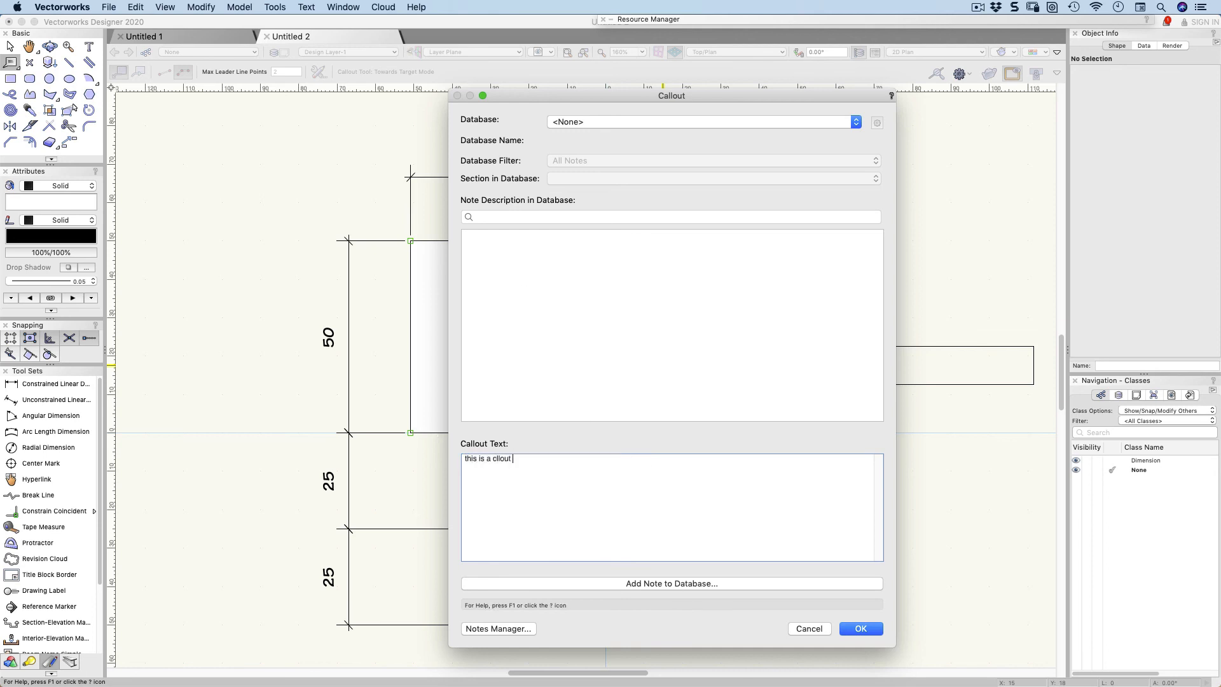
text(text)
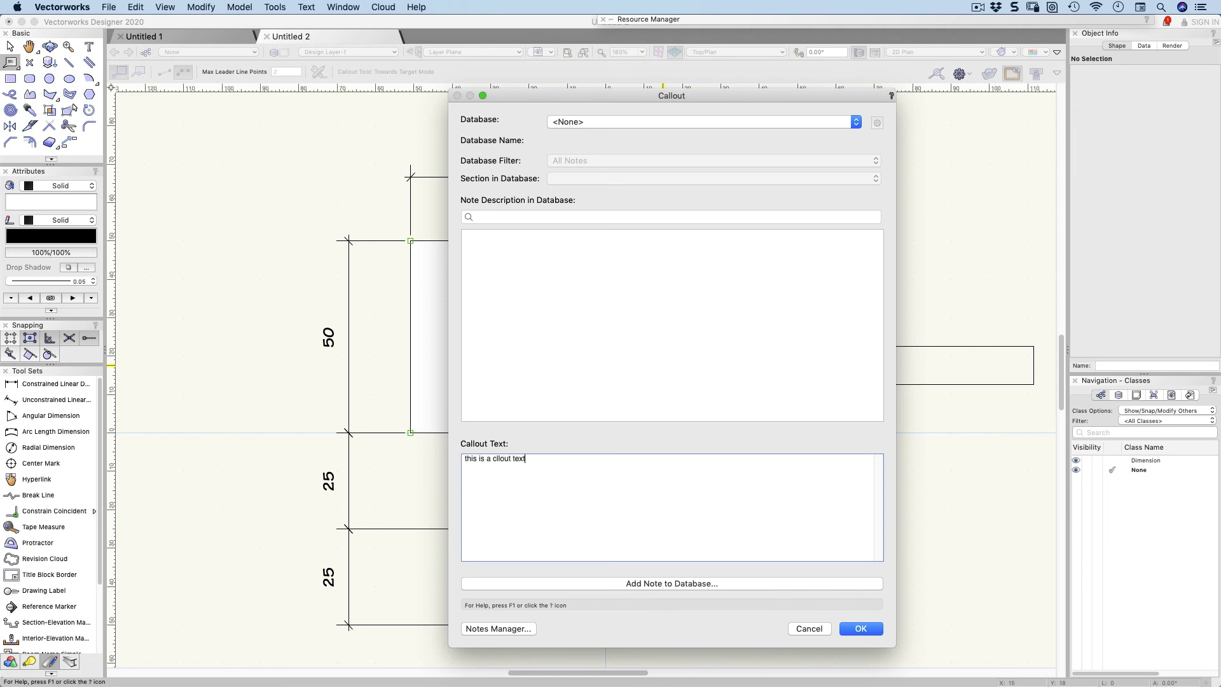
click(860, 628)
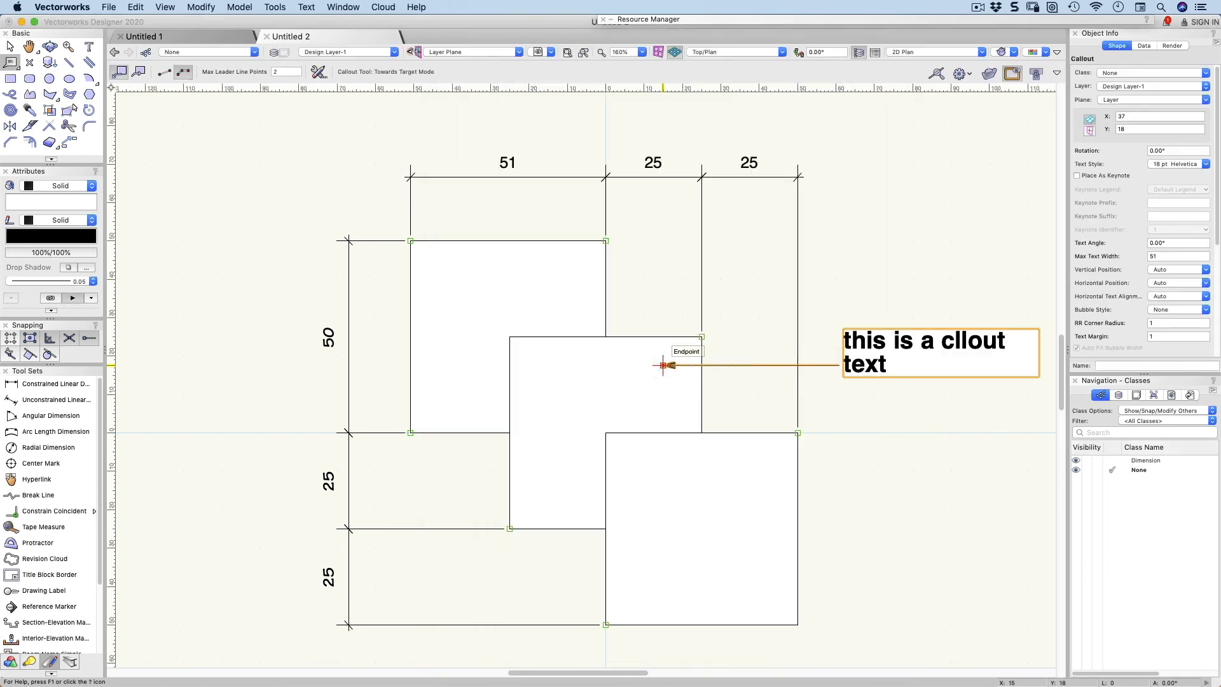
Run Check Spelling and replace 'cllout' with 'call out' in the callout note.
click(306, 8)
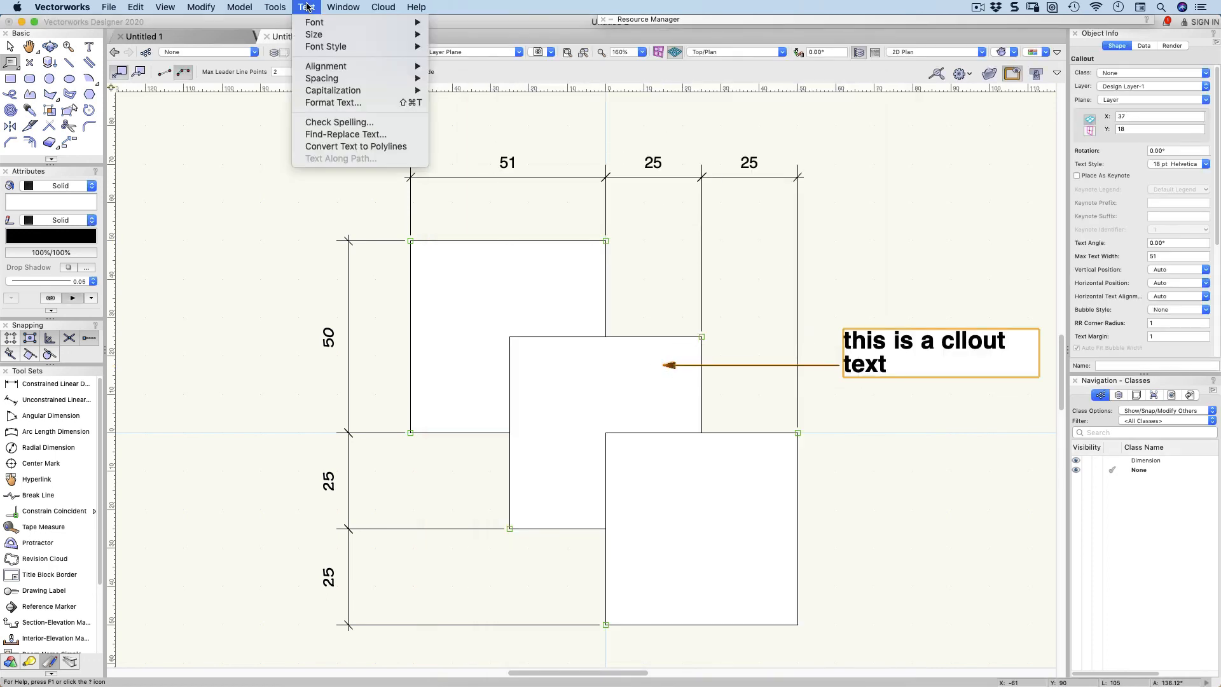
click(338, 122)
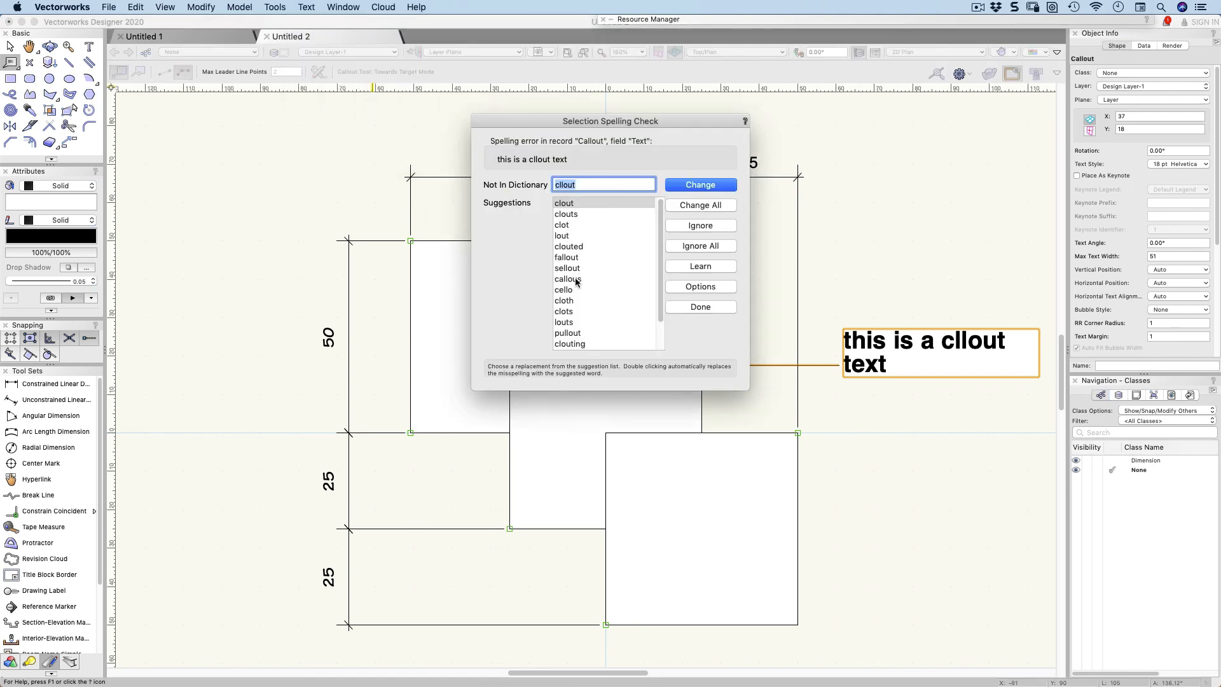
text(call)
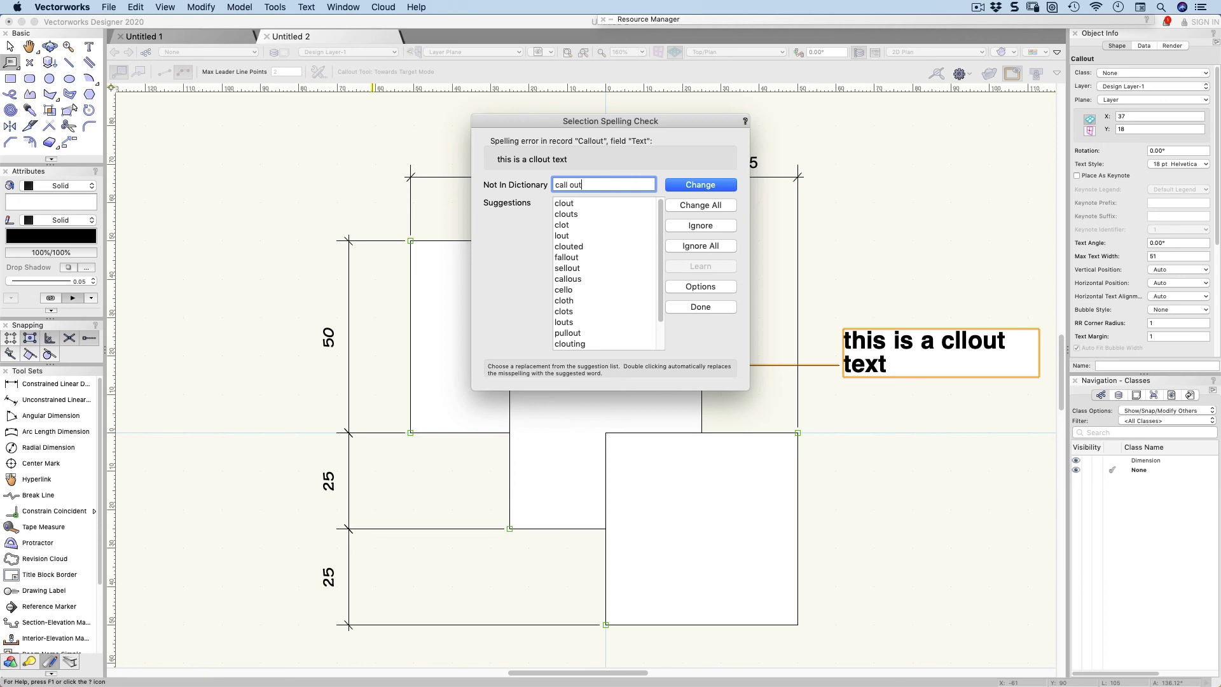
click(698, 184)
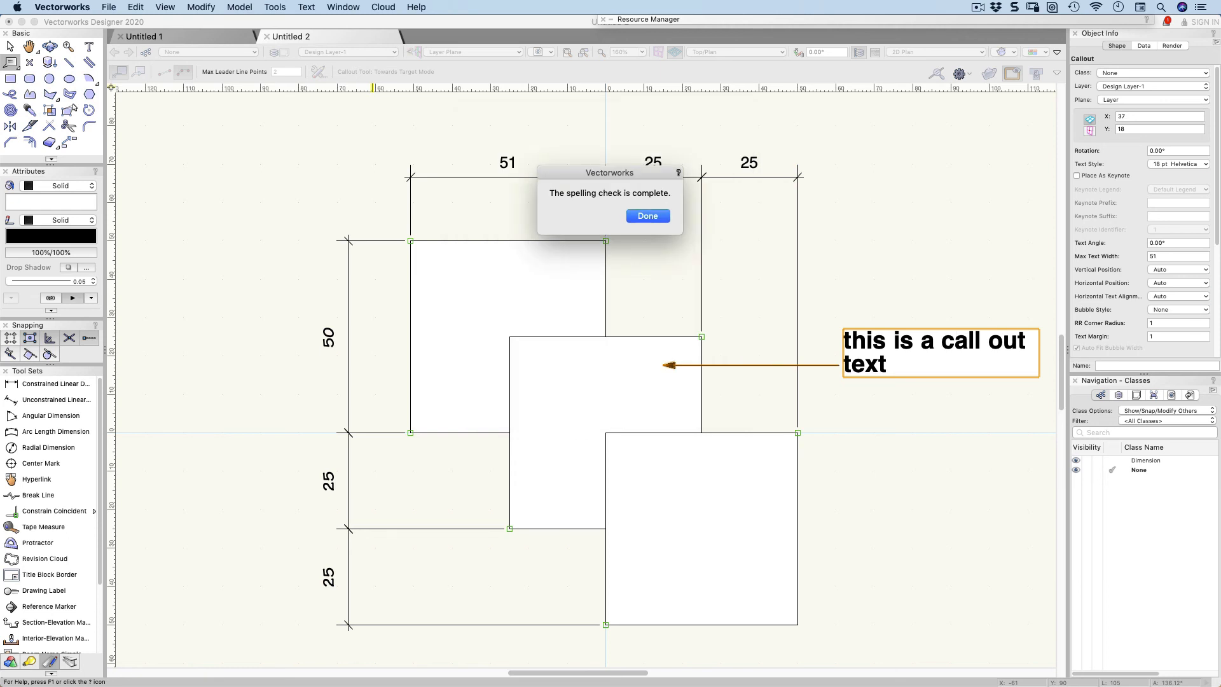